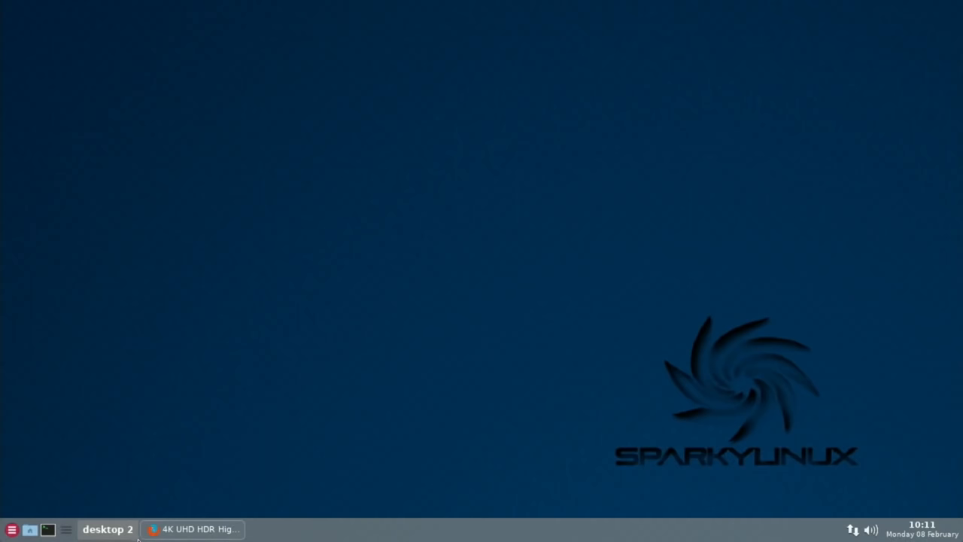
Step: Restore Firefox from the taskbar and show the 9to5Linux SparkyLinux 5.14 Raspberry Pi 4 article
{"action": "left_click", "coordinate": [192, 529]}
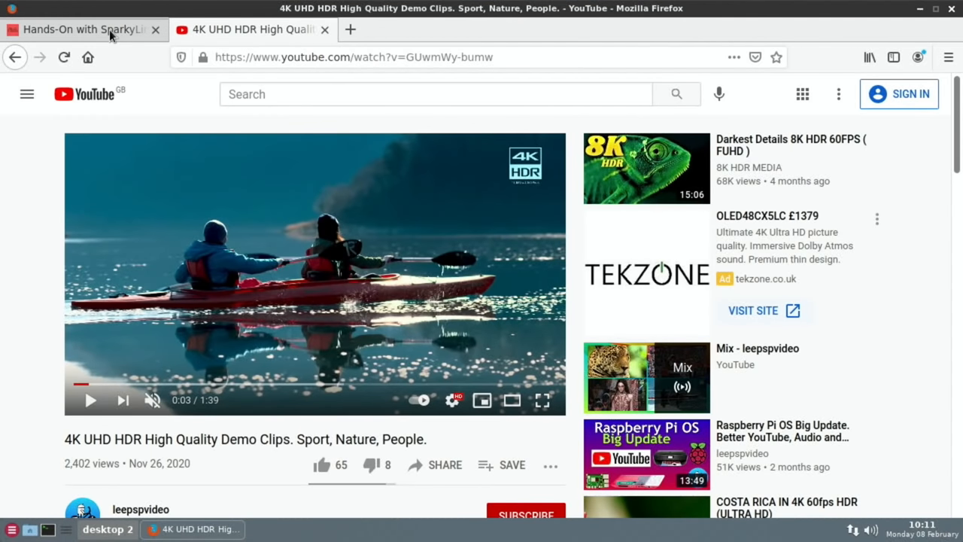
{"action": "left_click", "coordinate": [83, 29]}
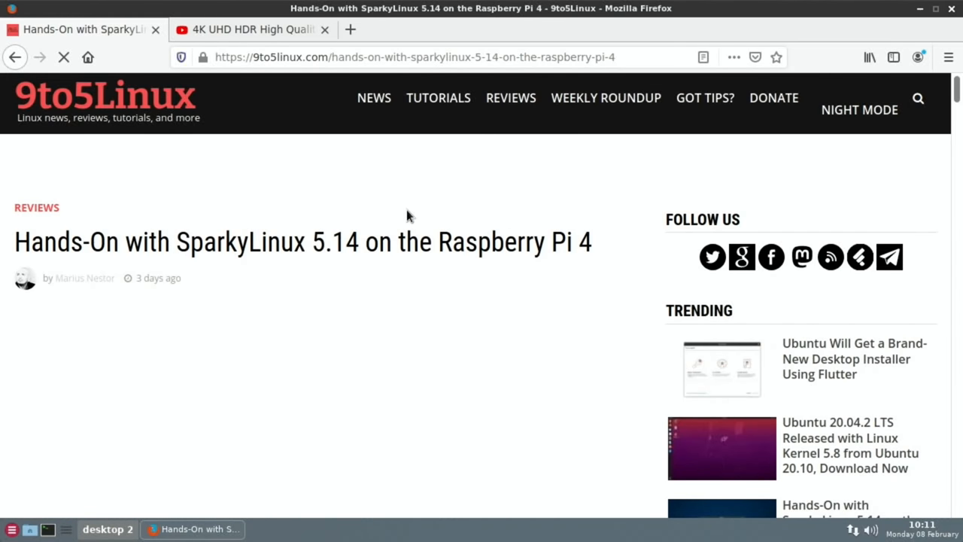
{"action": "mouse_move", "coordinate": [503, 188]}
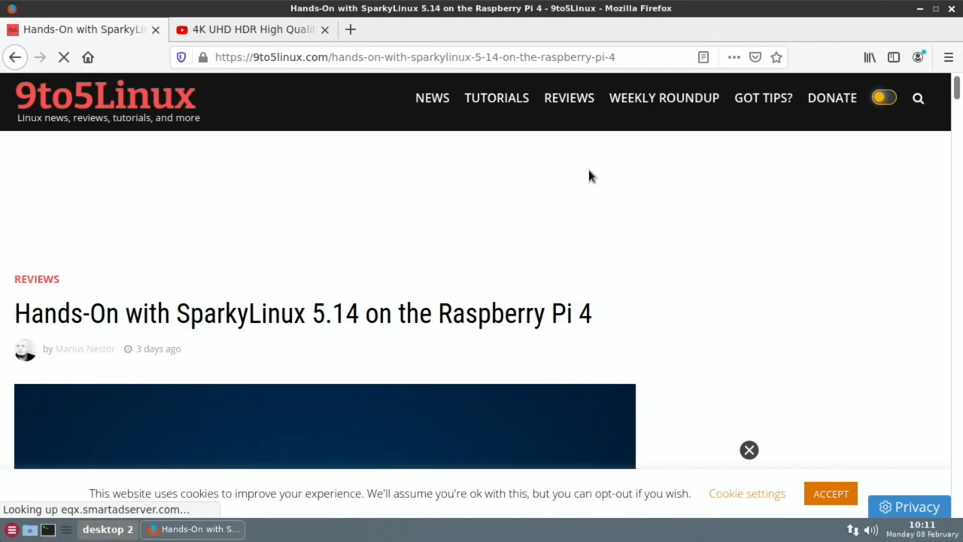
{"action": "scroll", "scroll_direction": "down", "scroll_amount": 3}
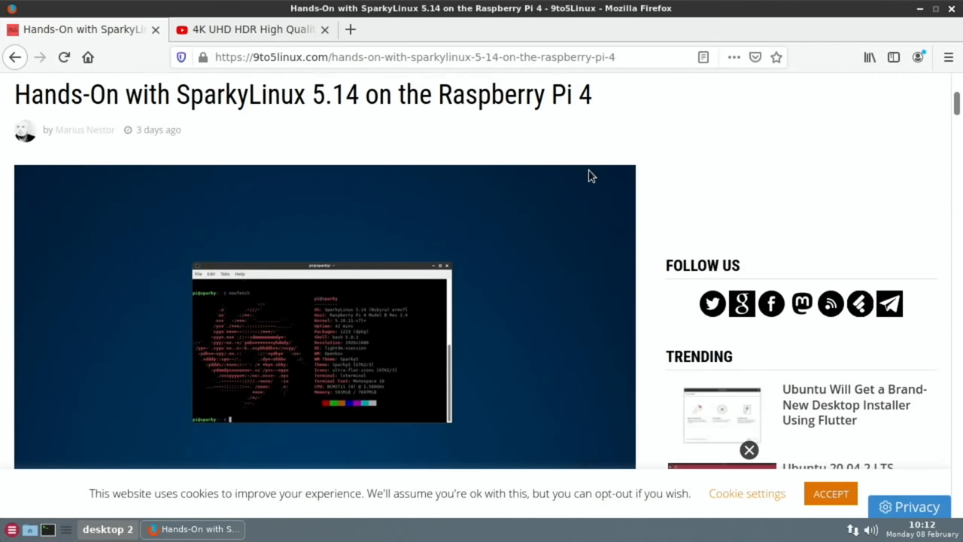
{"action": "scroll", "scroll_direction": "down", "scroll_amount": 3}
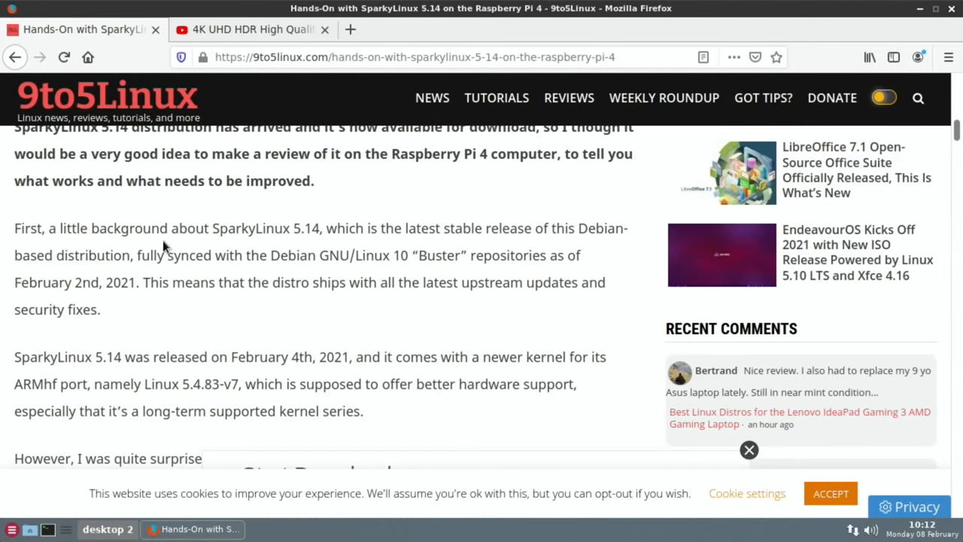
{"action": "mouse_move", "coordinate": [250, 247]}
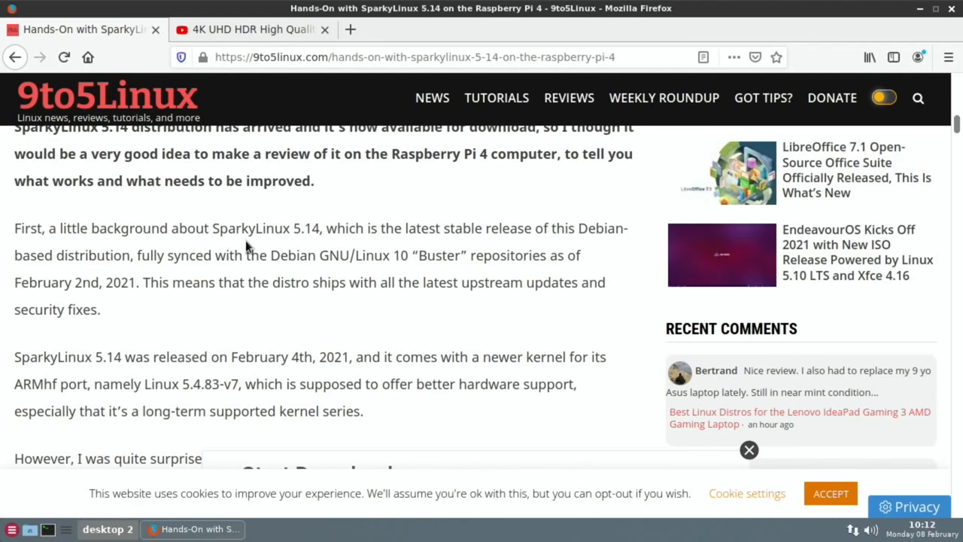
{"action": "mouse_move", "coordinate": [411, 309]}
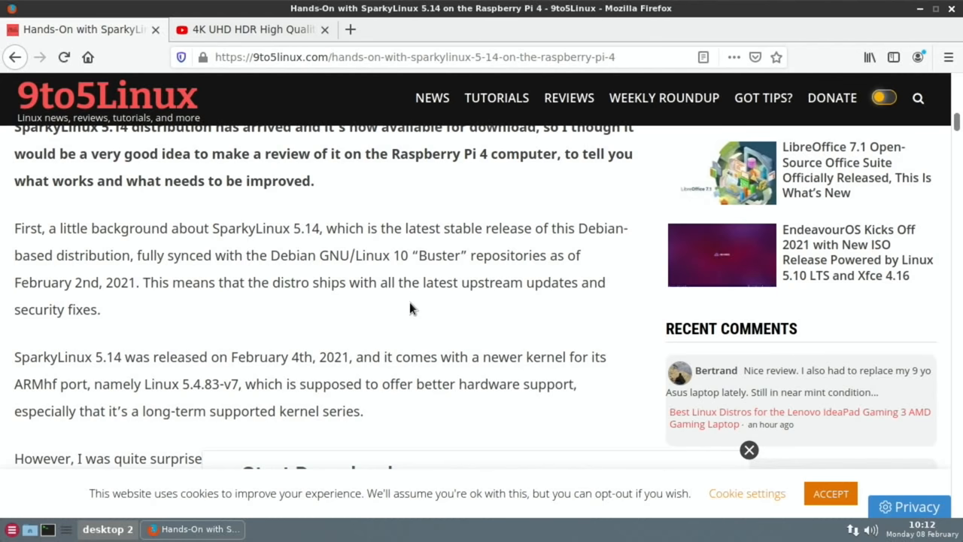
{"action": "scroll", "scroll_direction": "down", "scroll_amount": 3}
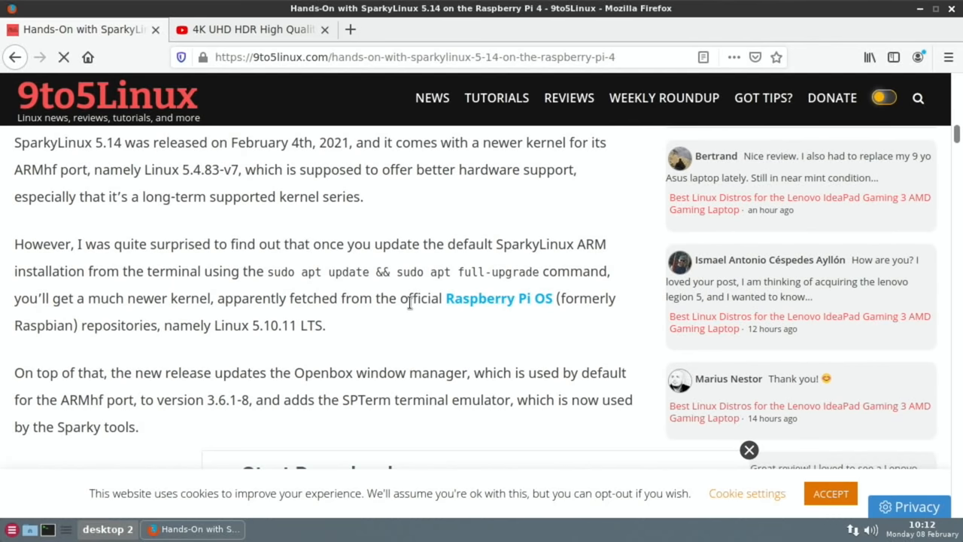
{"action": "scroll", "scroll_direction": "down", "scroll_amount": 3}
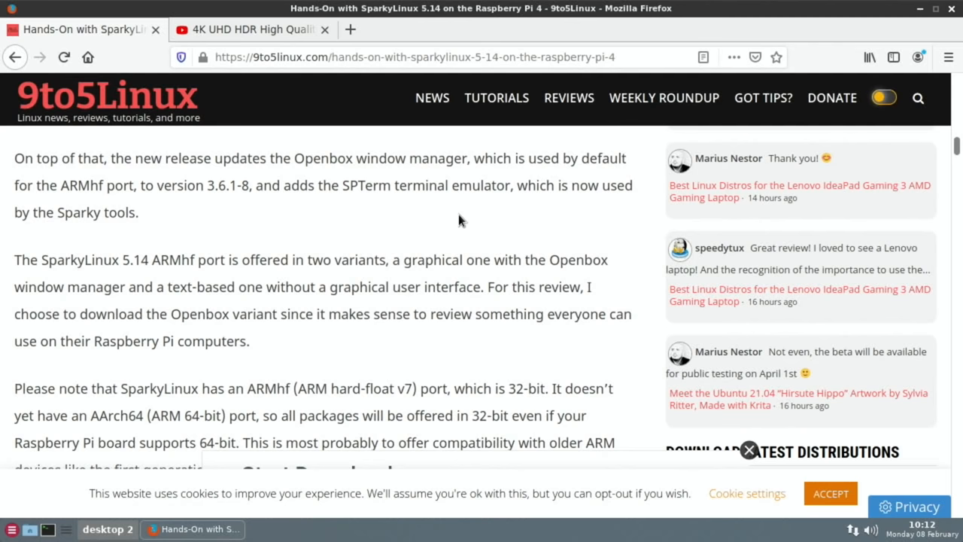
{"action": "mouse_move", "coordinate": [474, 227]}
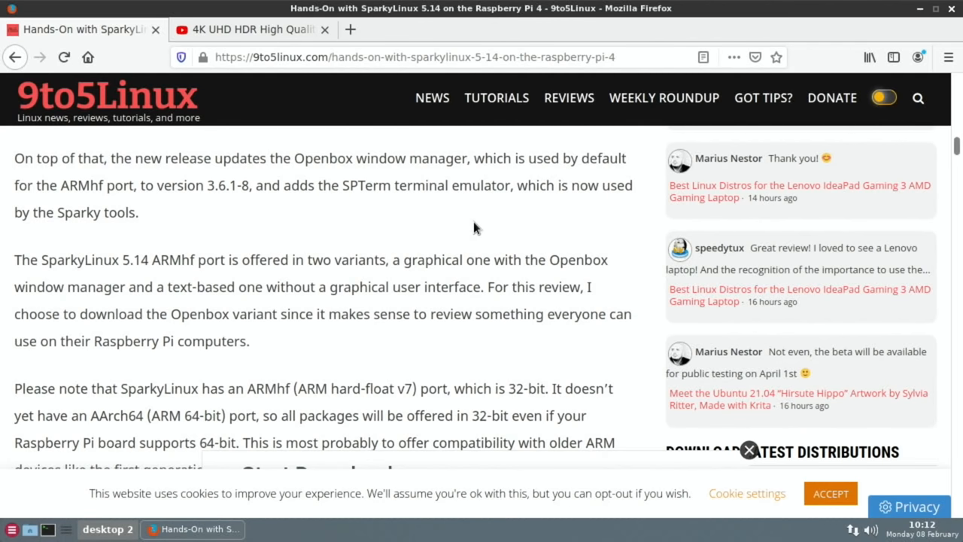
{"action": "scroll", "scroll_direction": "down", "scroll_amount": 3}
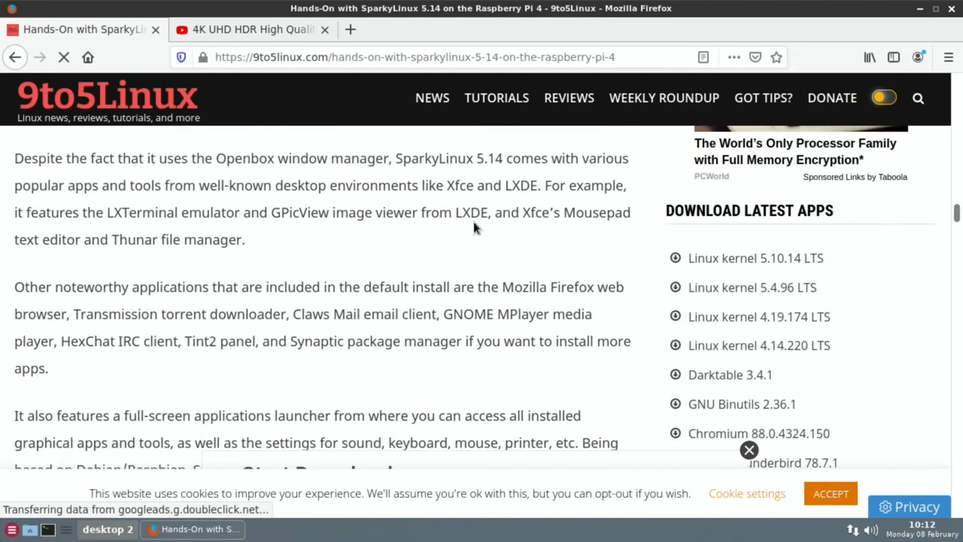
{"action": "scroll", "scroll_direction": "down", "scroll_amount": 3}
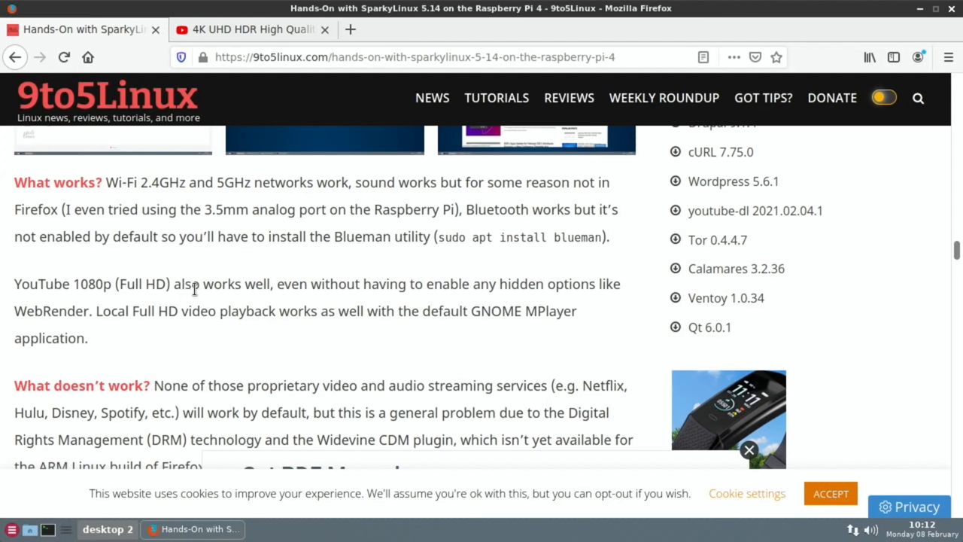
{"action": "mouse_move", "coordinate": [405, 301]}
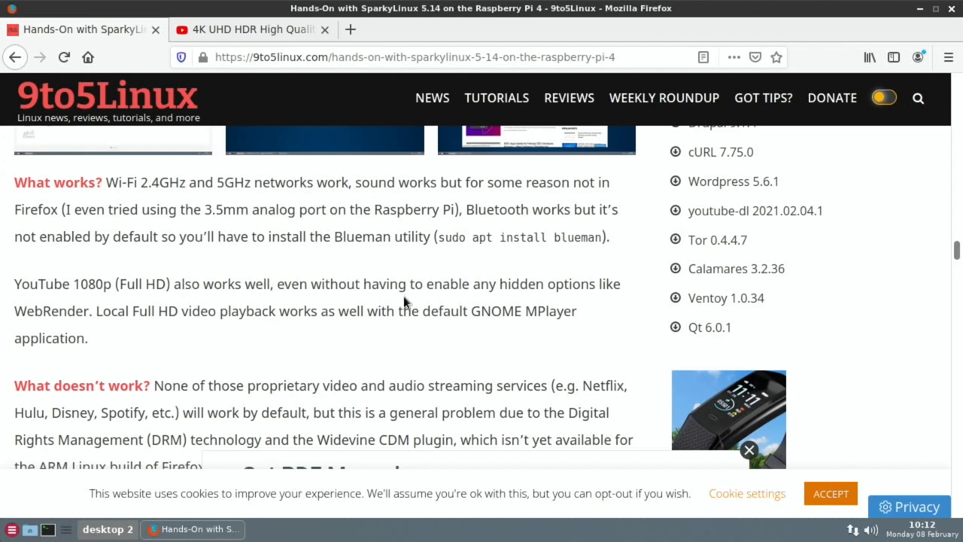
{"action": "mouse_move", "coordinate": [316, 289]}
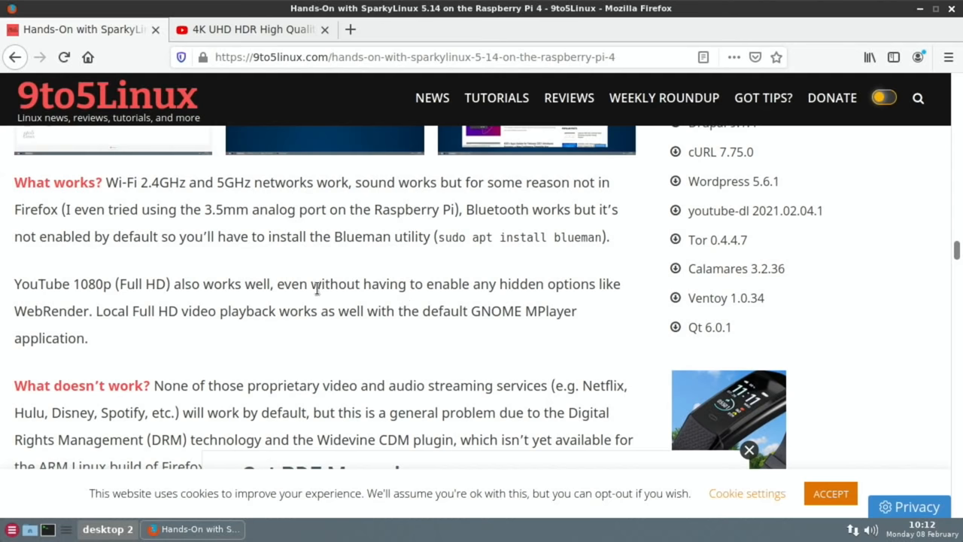
{"action": "scroll", "scroll_direction": "down", "scroll_amount": 3}
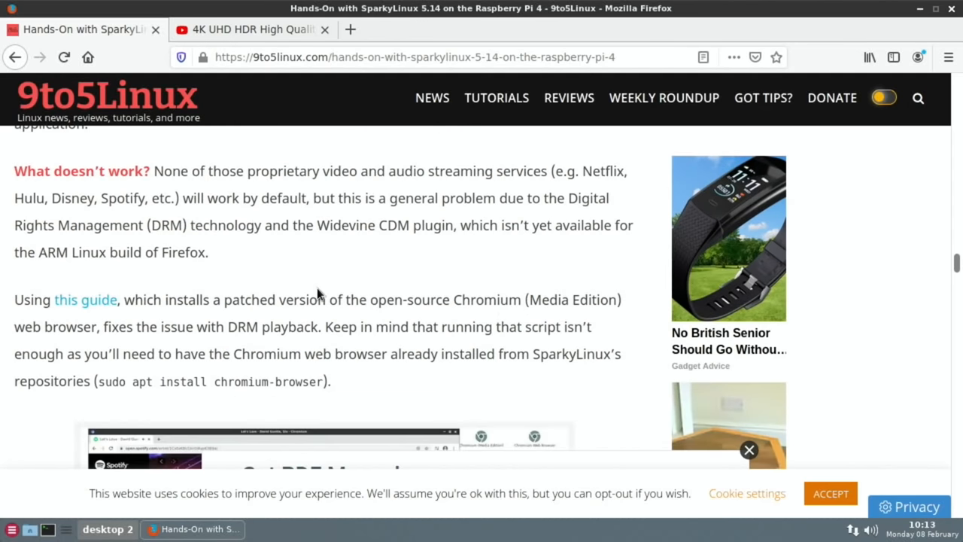
{"action": "scroll", "scroll_direction": "down", "scroll_amount": 3}
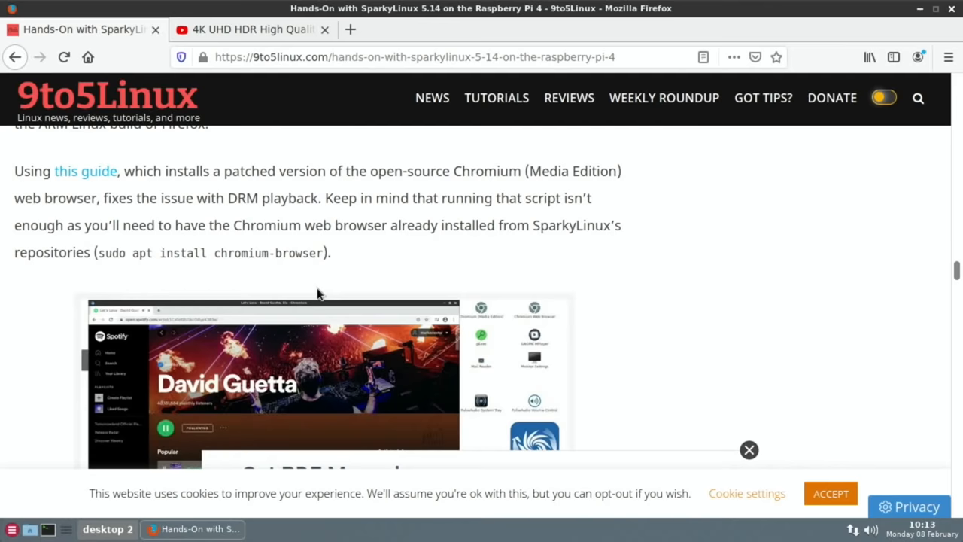
{"action": "scroll", "scroll_direction": "down", "scroll_amount": 3}
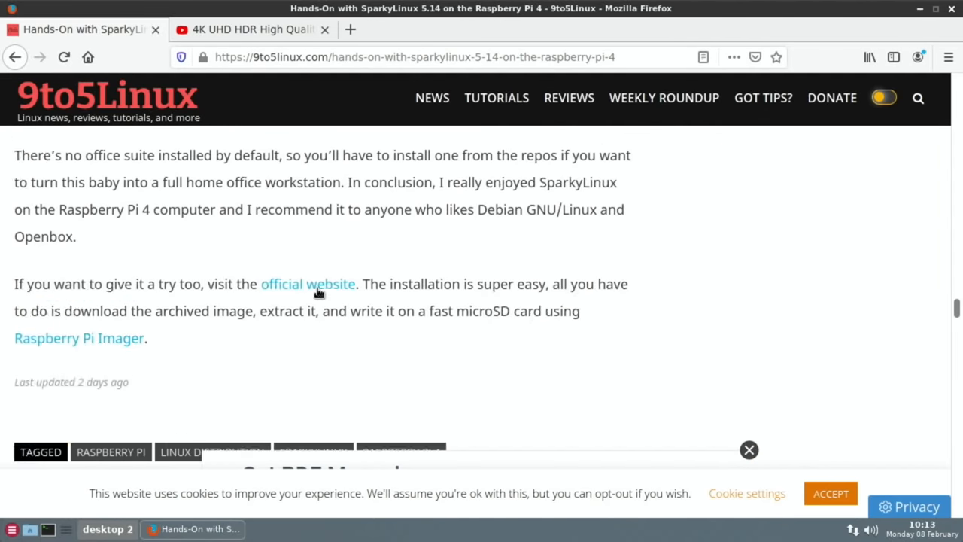
{"action": "scroll", "scroll_direction": "down", "scroll_amount": 3}
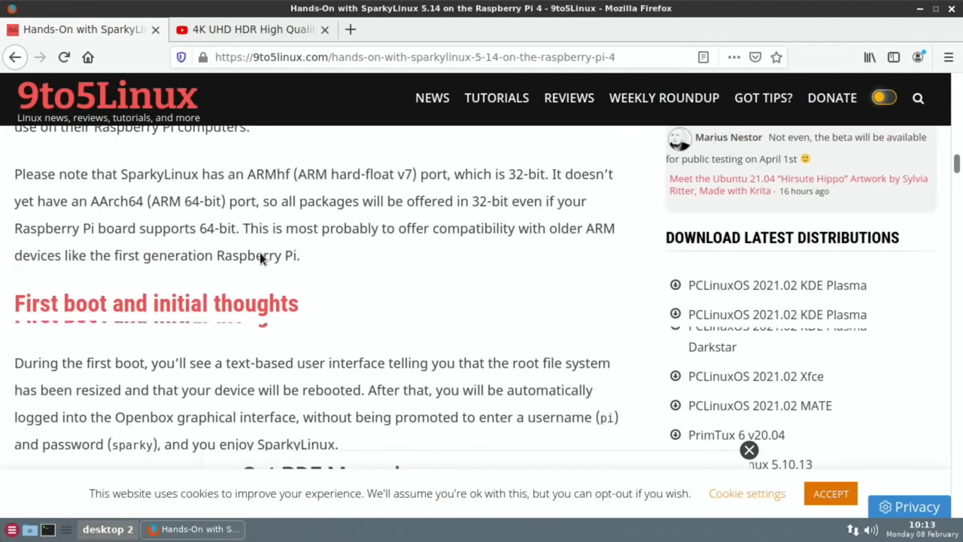
Step: Close the article tab and play the 4K HDR demo video, dismissing the player's context menu
{"action": "left_click", "coordinate": [249, 28]}
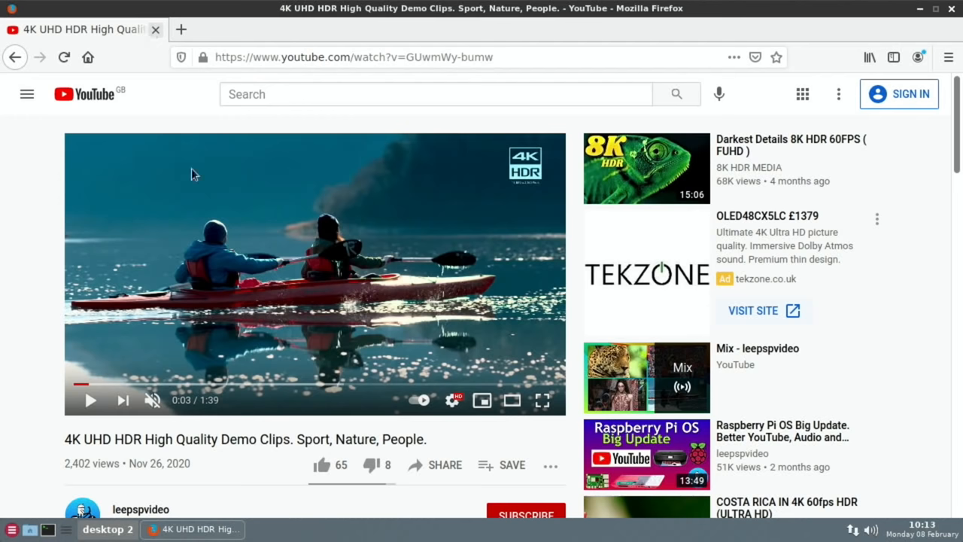
{"action": "mouse_move", "coordinate": [452, 399]}
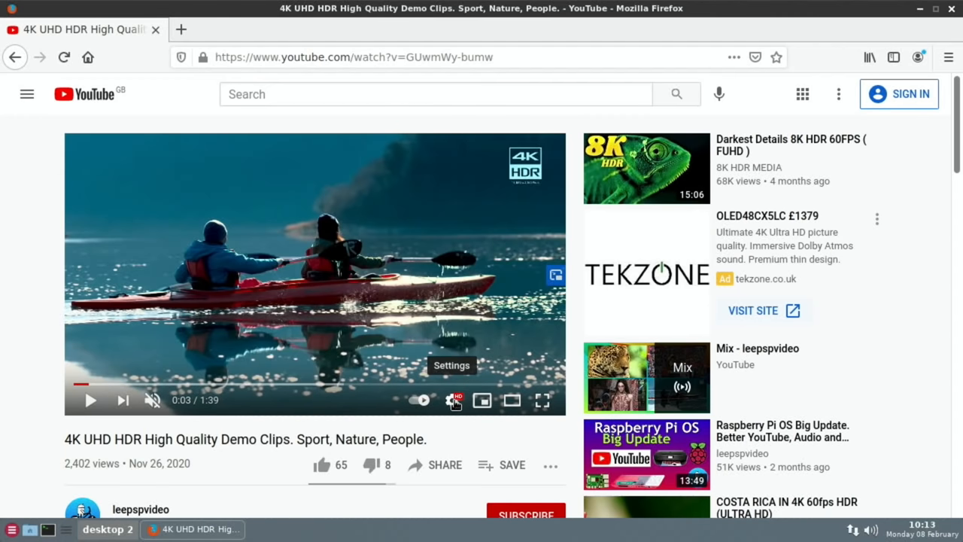
{"action": "left_click", "coordinate": [452, 399]}
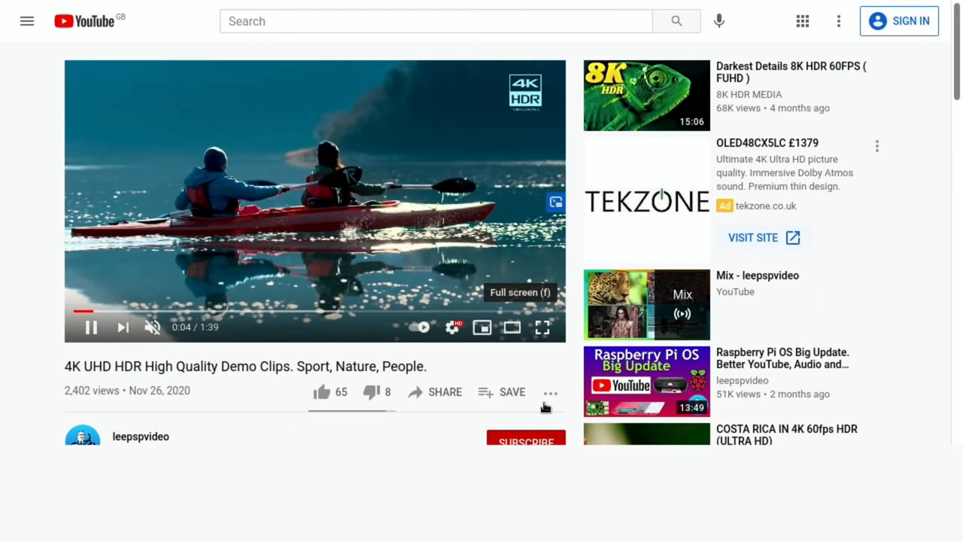
{"action": "right_click", "coordinate": [316, 201]}
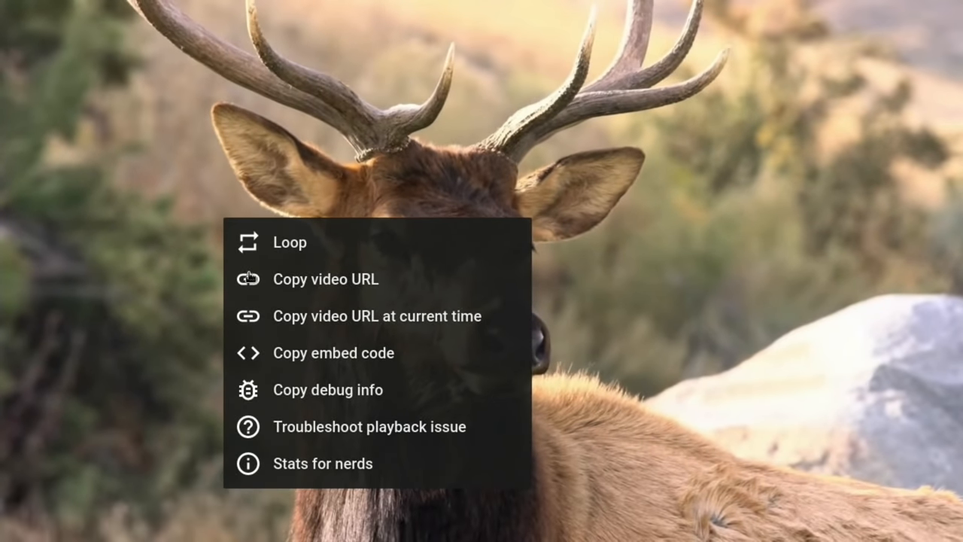
{"action": "left_click", "coordinate": [323, 463]}
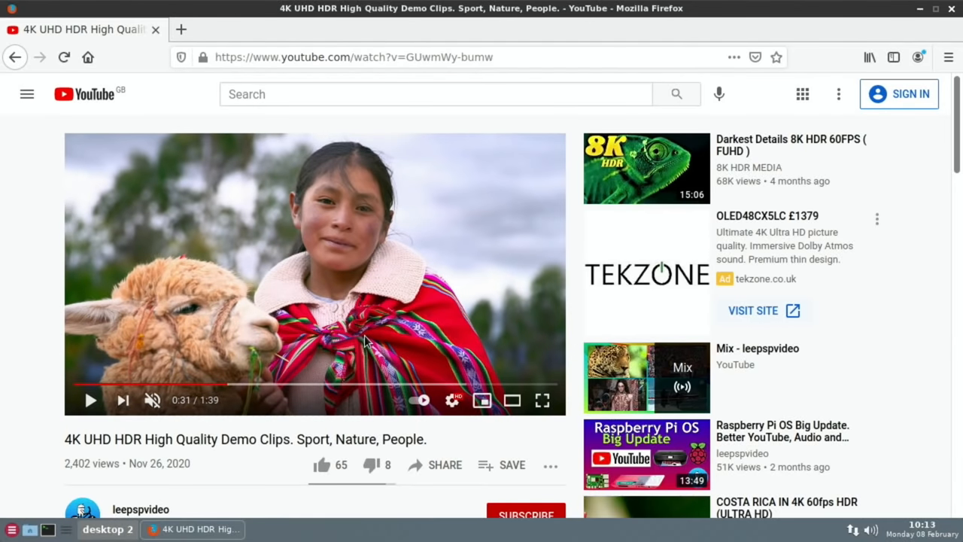
{"action": "mouse_move", "coordinate": [576, 211]}
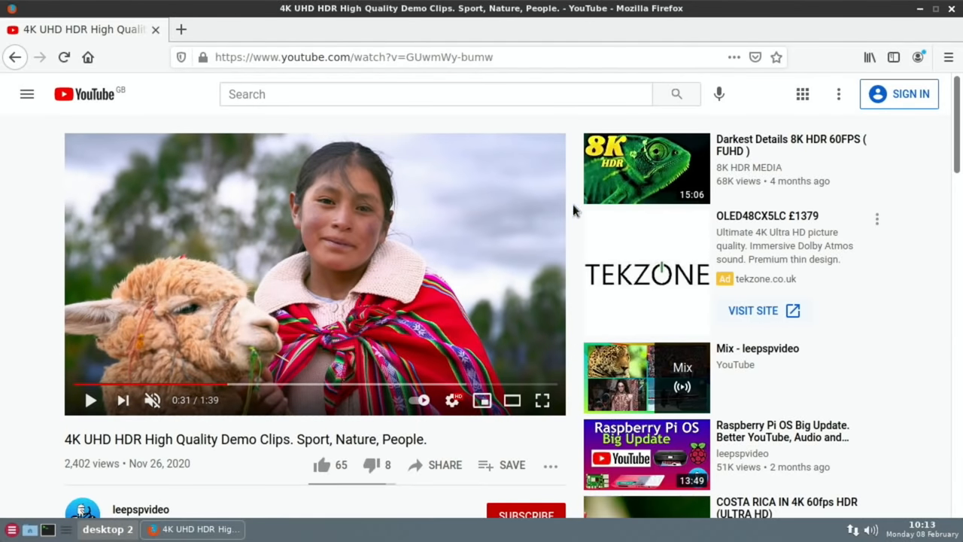
{"action": "mouse_move", "coordinate": [756, 77]}
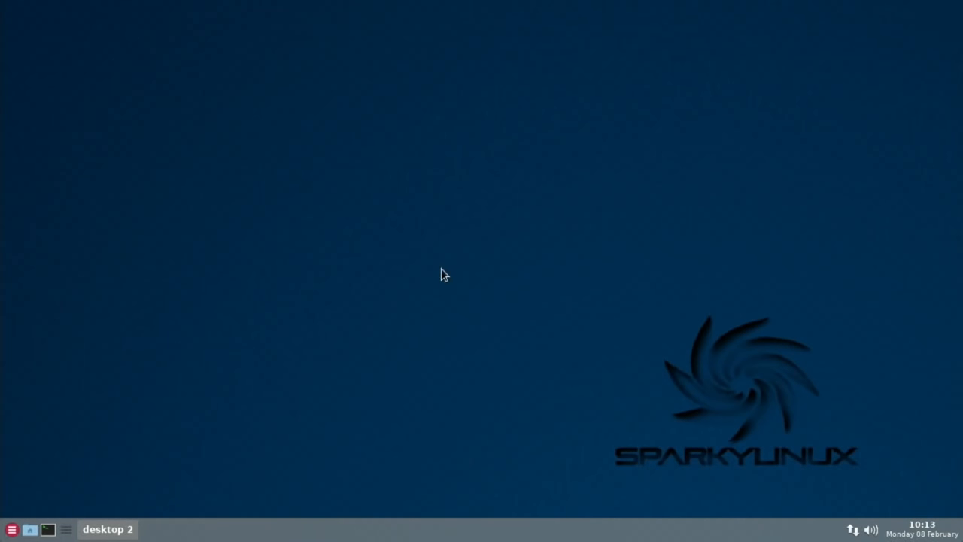
{"action": "mouse_move", "coordinate": [6, 519]}
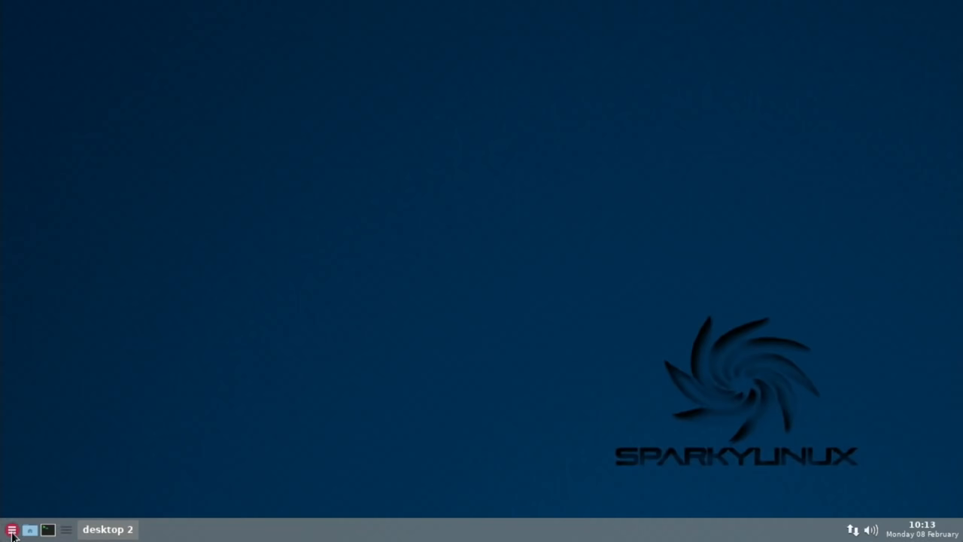
Step: Open the red panel menu's full-screen app launcher and scroll down through it
{"action": "left_click", "coordinate": [12, 529]}
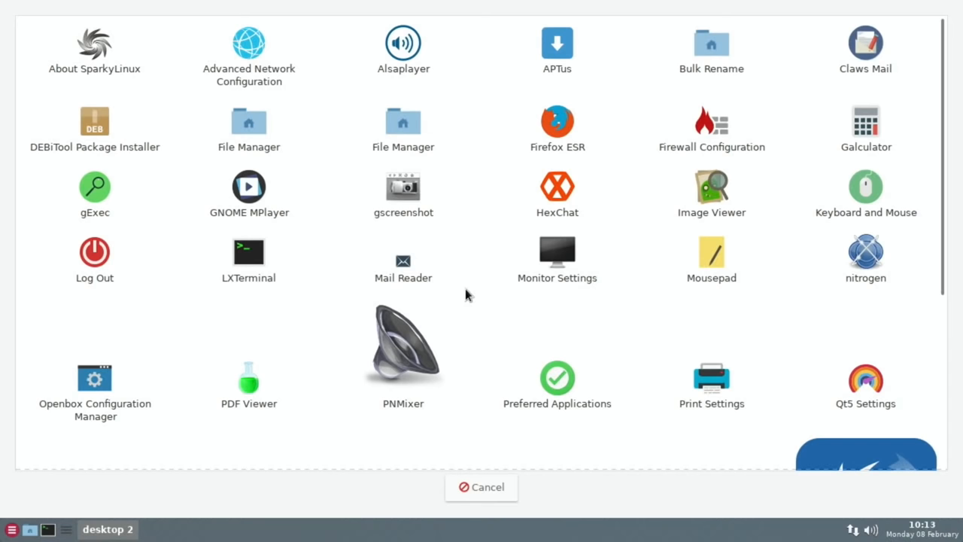
{"action": "scroll", "scroll_direction": "down", "scroll_amount": 3}
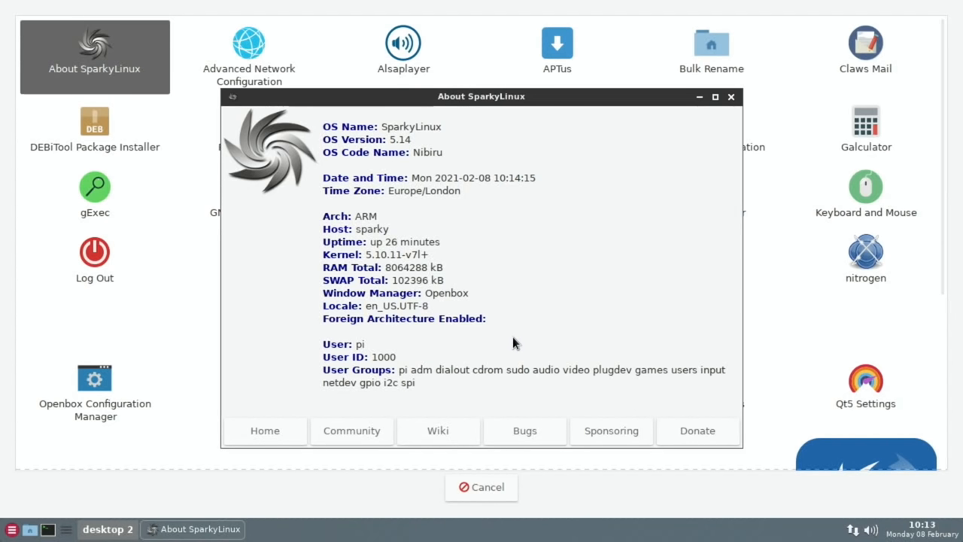
{"action": "mouse_move", "coordinate": [435, 144]}
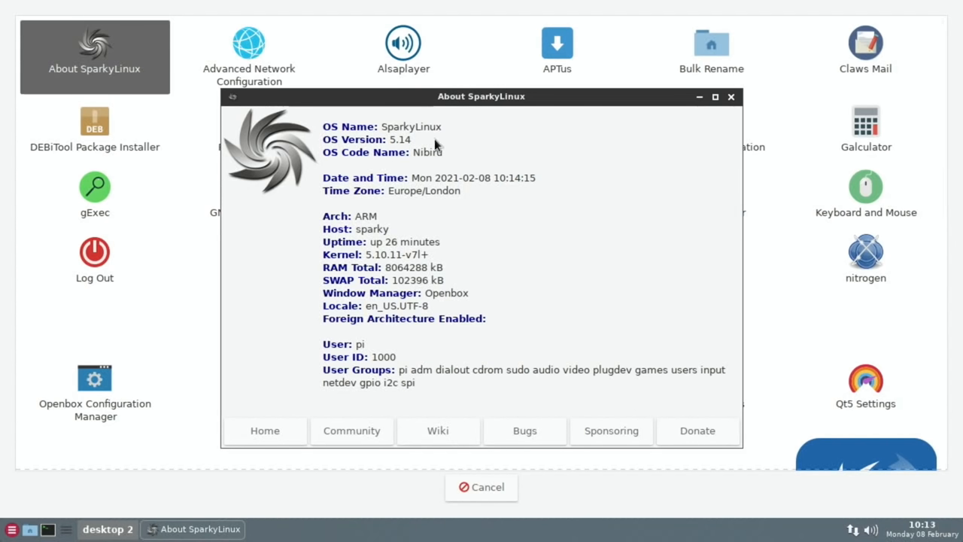
{"action": "mouse_move", "coordinate": [486, 200]}
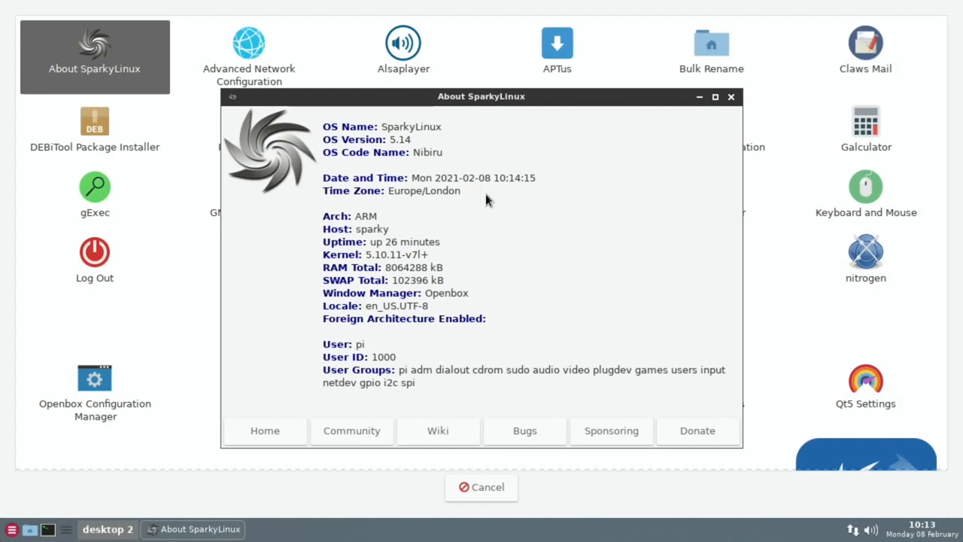
{"action": "mouse_move", "coordinate": [490, 196]}
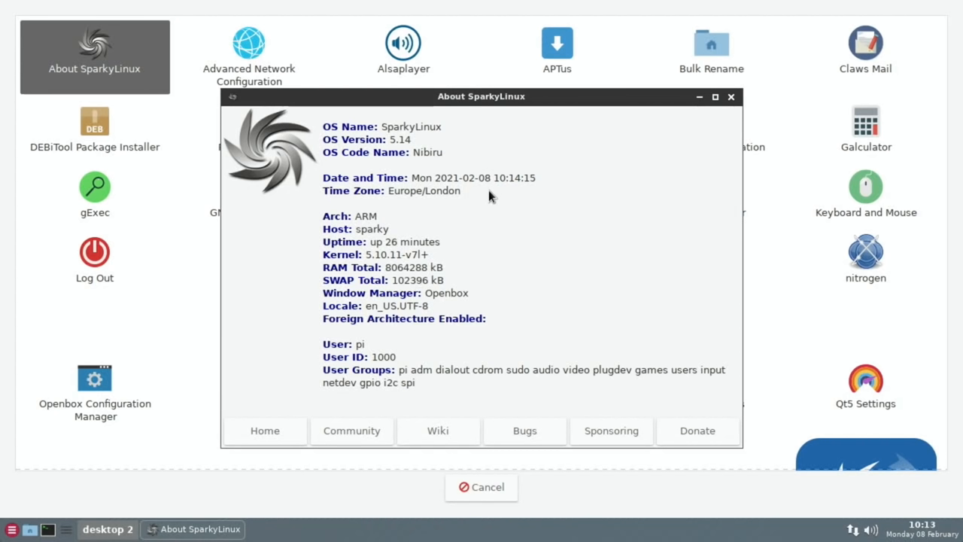
{"action": "mouse_move", "coordinate": [524, 256]}
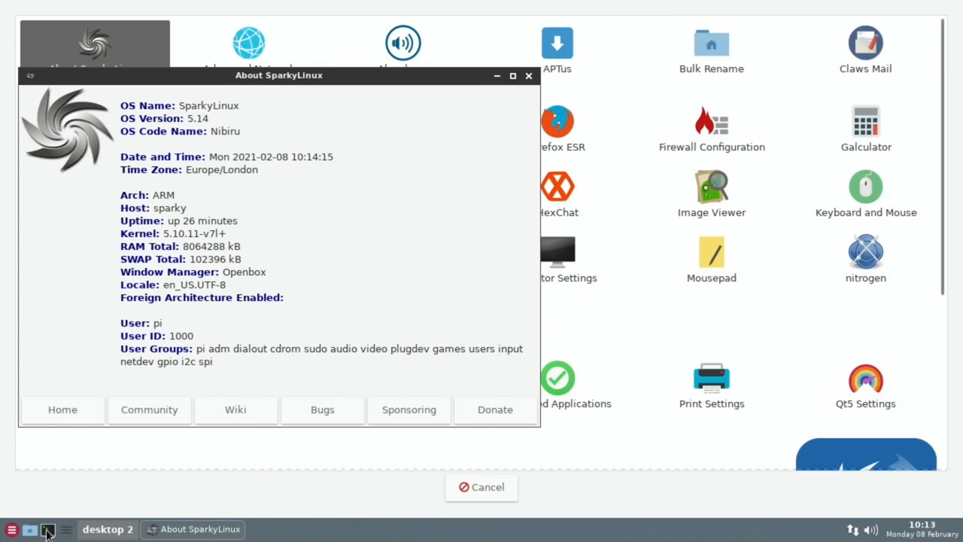
Step: Run neofetch in a new LXTerminal, drag the window into view, then close it
{"action": "left_click", "coordinate": [48, 528]}
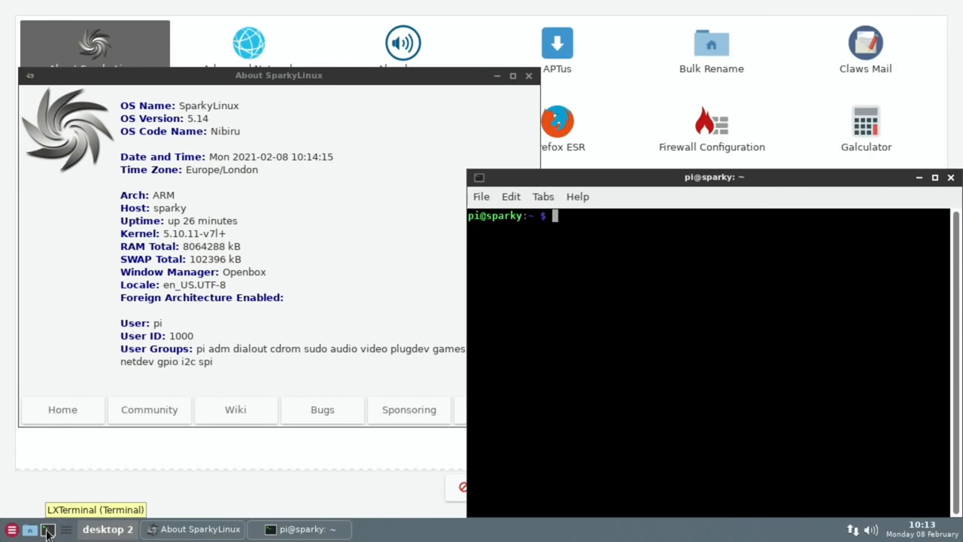
{"action": "type", "text": "neofetch"}
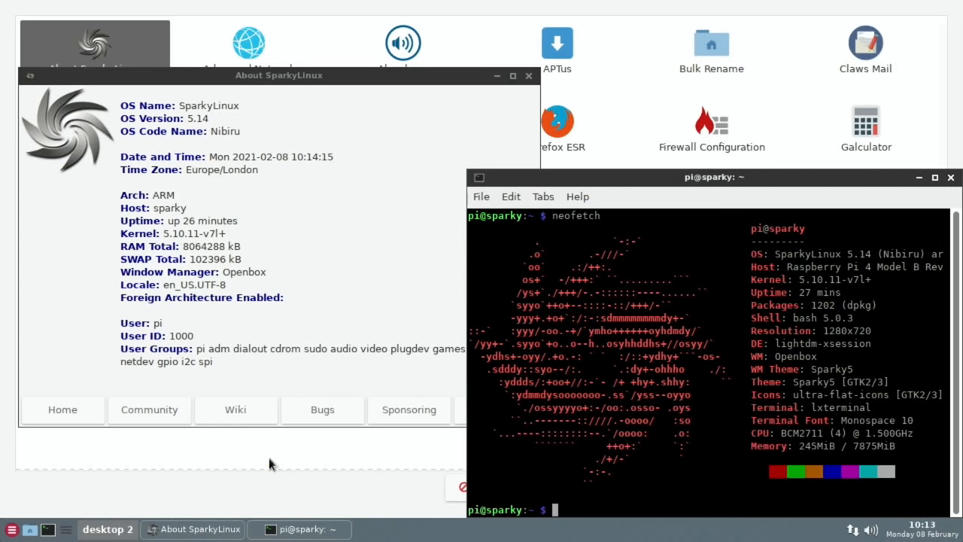
{"action": "left_click_drag", "start_coordinate": [715, 176], "coordinate": [602, 128]}
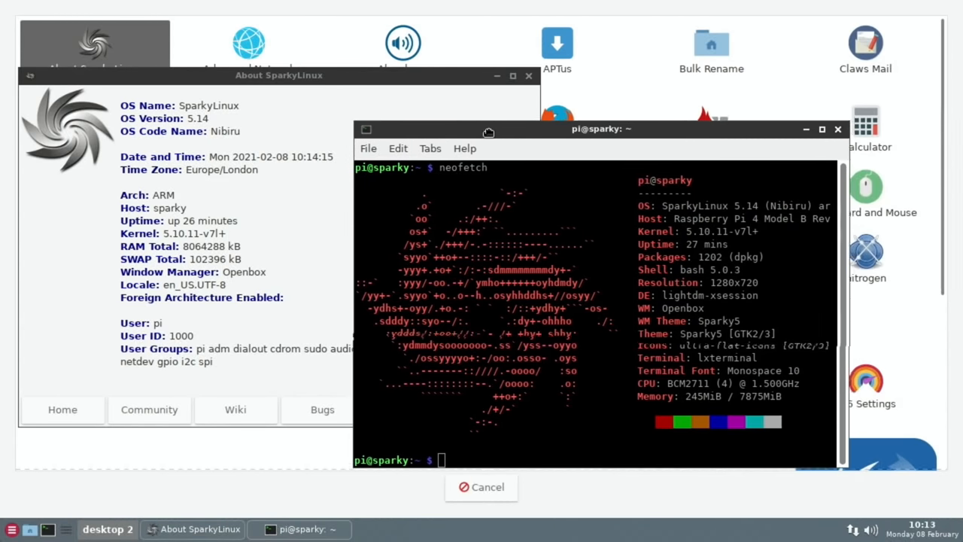
{"action": "left_click_drag", "start_coordinate": [594, 128], "coordinate": [591, 88]}
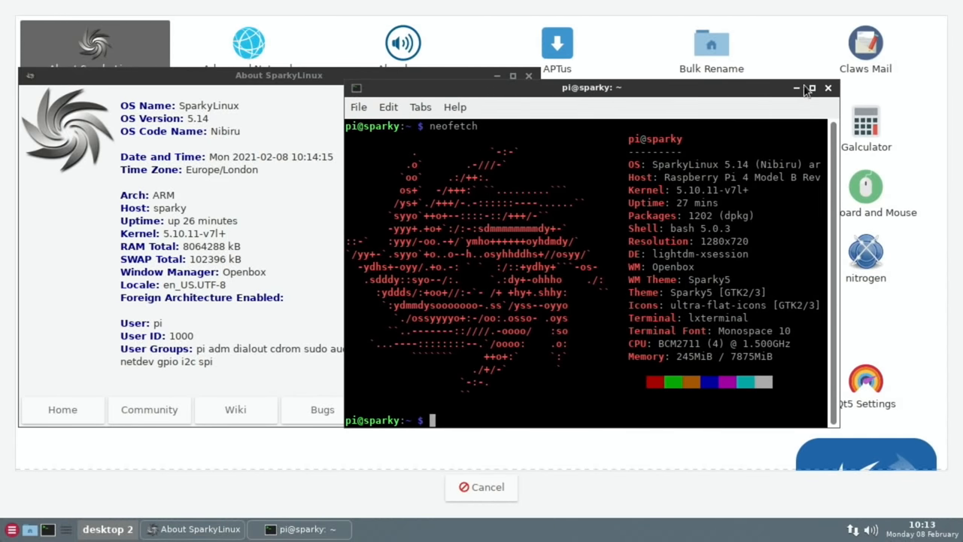
{"action": "left_click", "coordinate": [828, 88]}
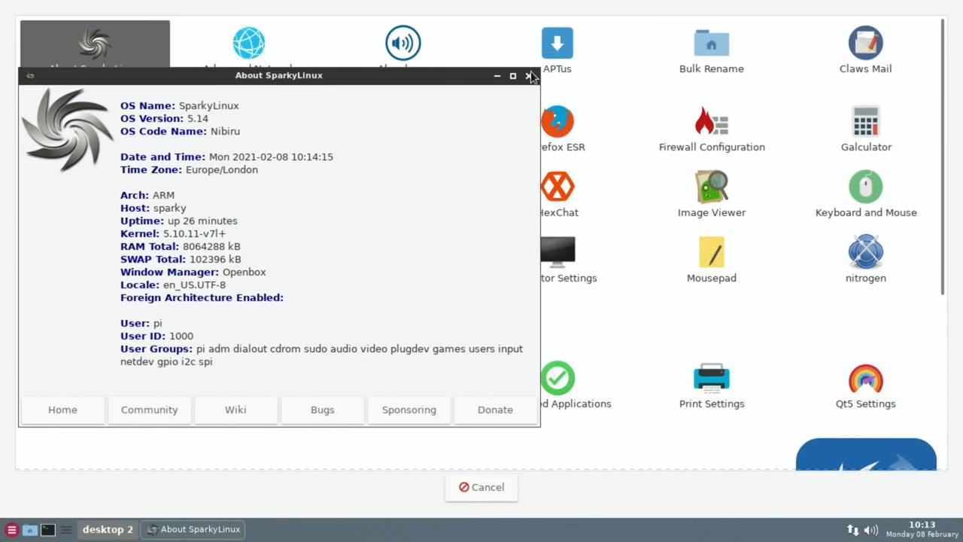
Step: Close the About SparkyLinux window with its X button
{"action": "left_click", "coordinate": [530, 75]}
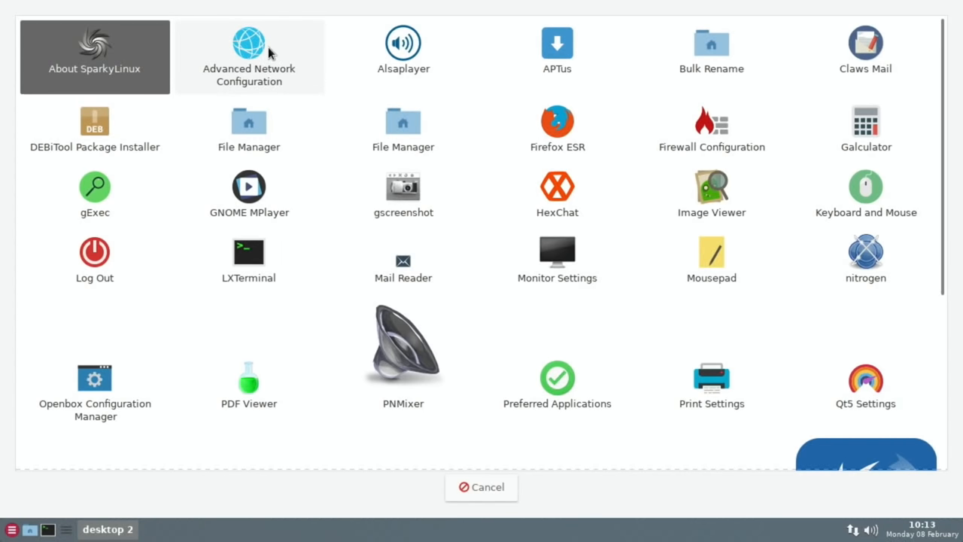
{"action": "mouse_move", "coordinate": [313, 98]}
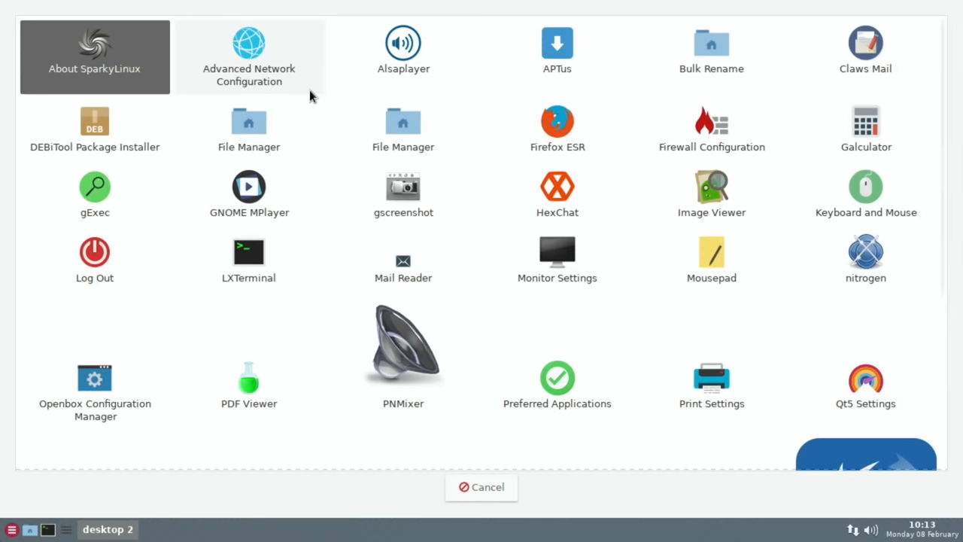
{"action": "mouse_move", "coordinate": [403, 49]}
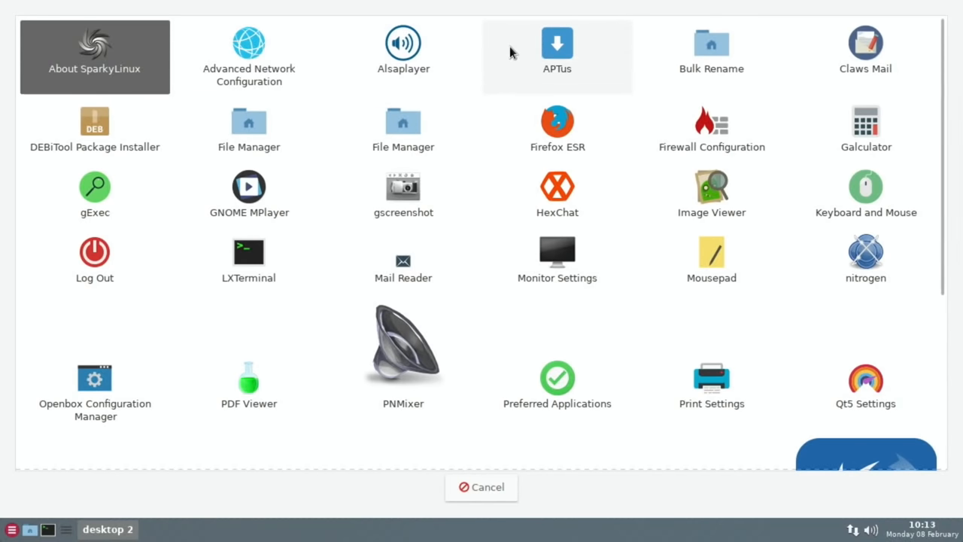
{"action": "mouse_move", "coordinate": [557, 45]}
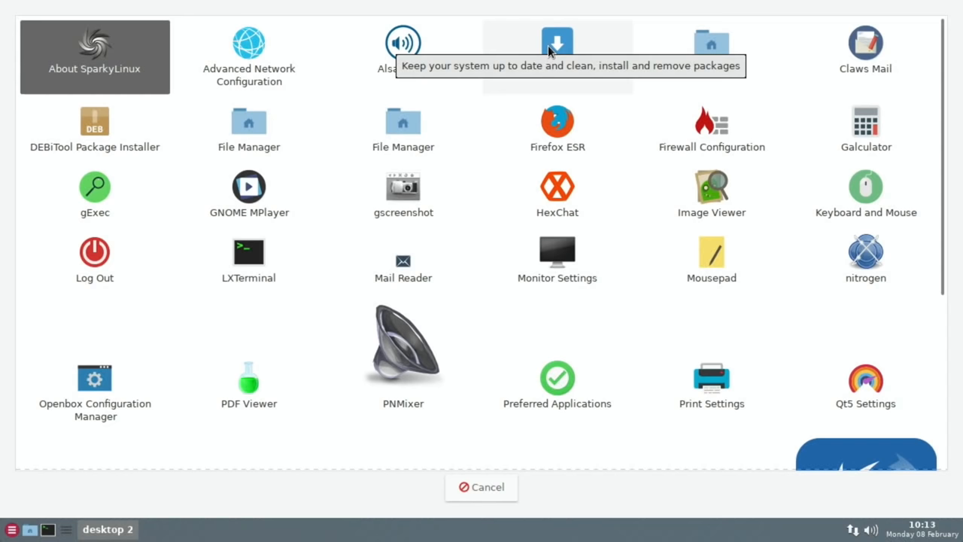
{"action": "mouse_move", "coordinate": [710, 43]}
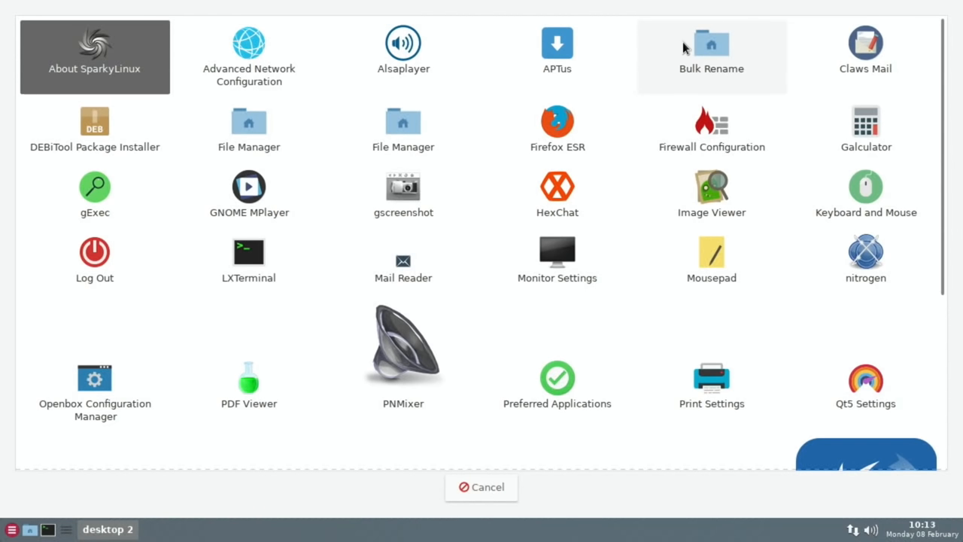
{"action": "mouse_move", "coordinate": [865, 56]}
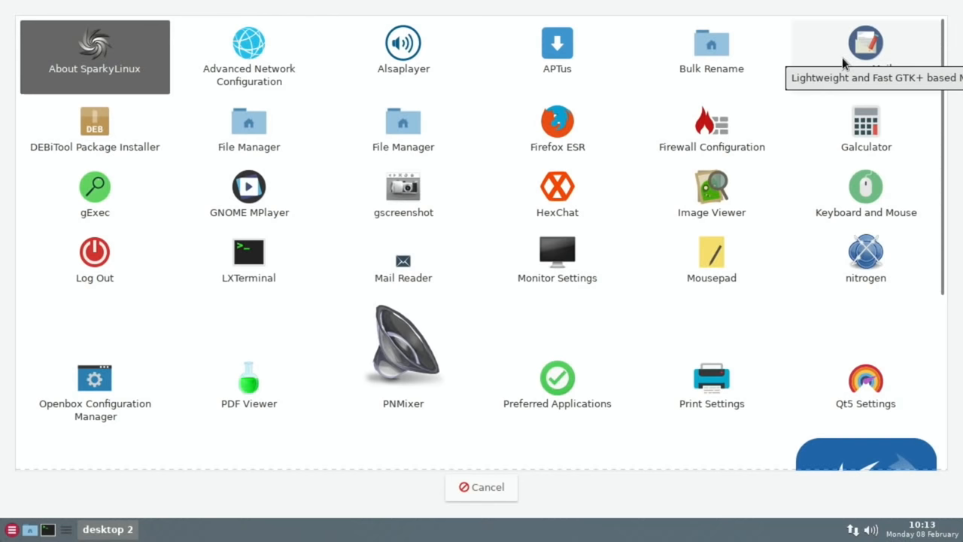
{"action": "mouse_move", "coordinate": [768, 132]}
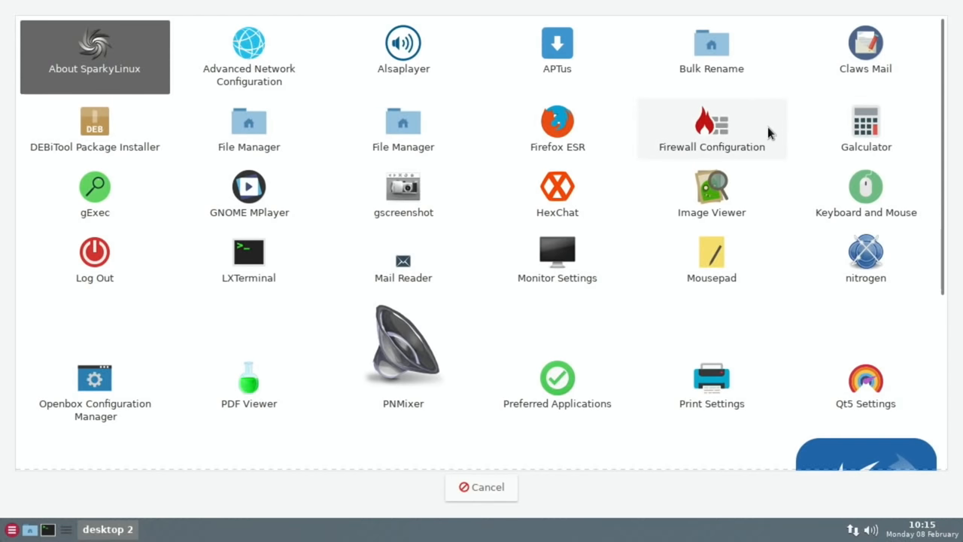
{"action": "mouse_move", "coordinate": [558, 122]}
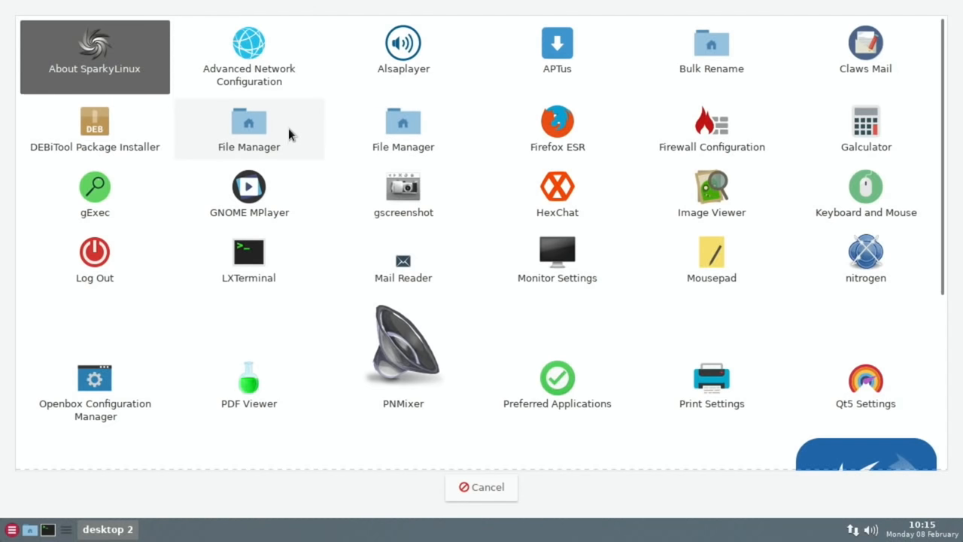
{"action": "mouse_move", "coordinate": [248, 120]}
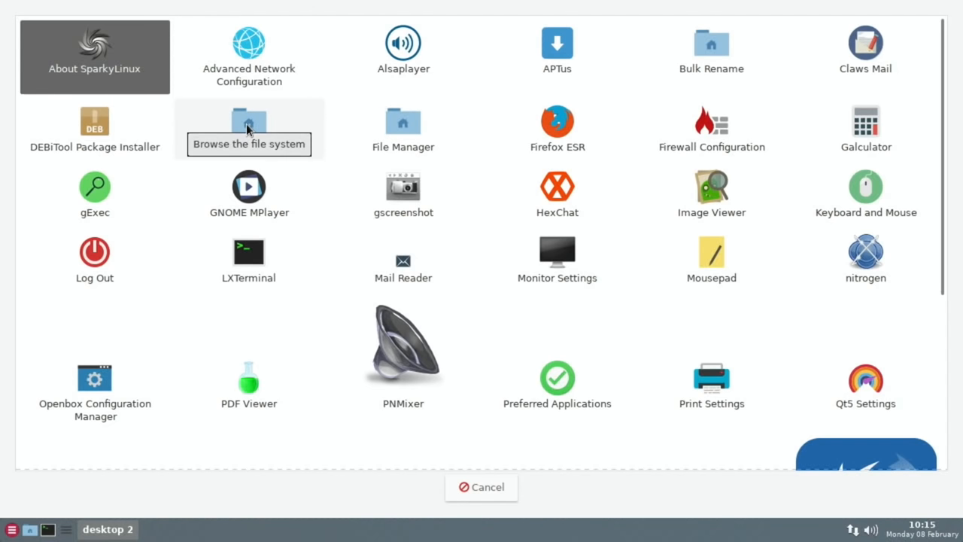
{"action": "mouse_move", "coordinate": [94, 120]}
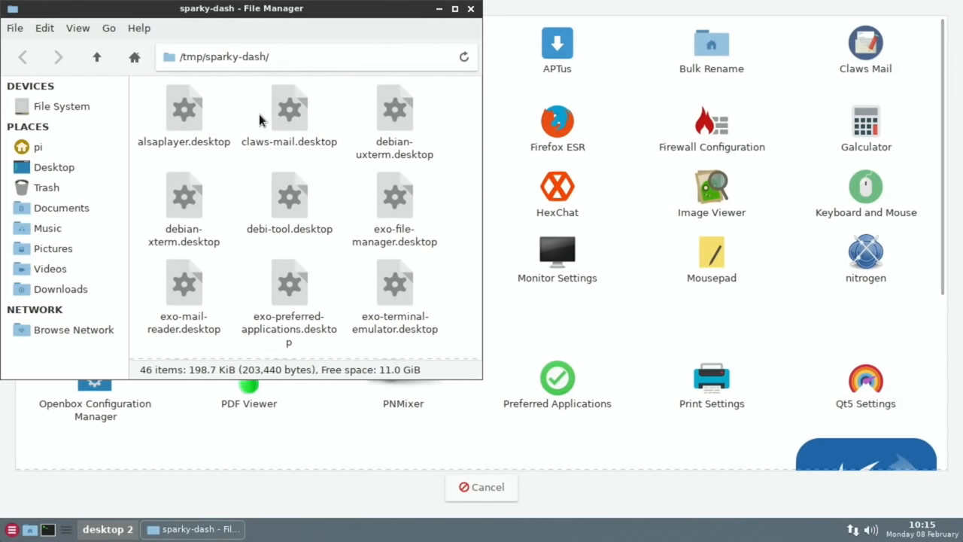
Step: Select Desktop under Places in the File Manager sidebar, revealing the Pi Apps shortcut
{"action": "left_click", "coordinate": [53, 167]}
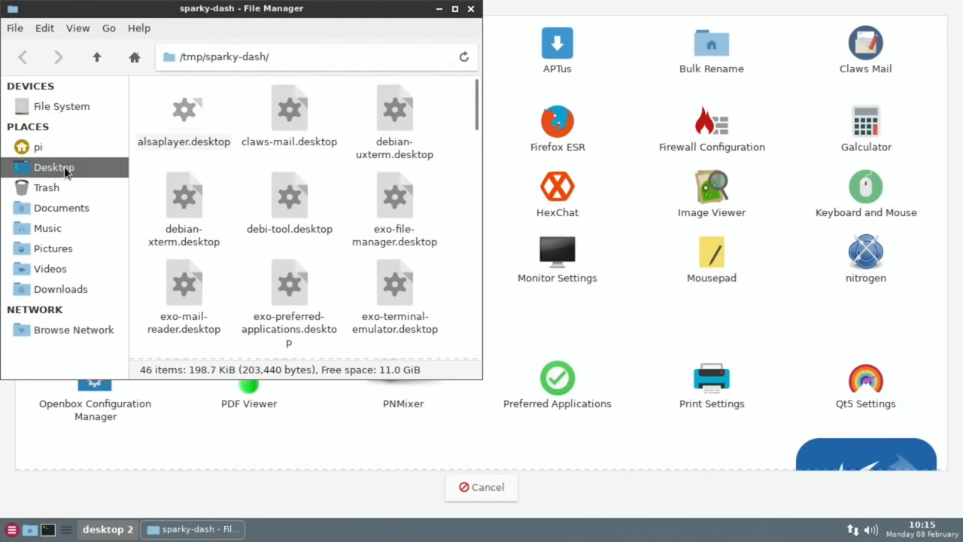
{"action": "left_click", "coordinate": [53, 167]}
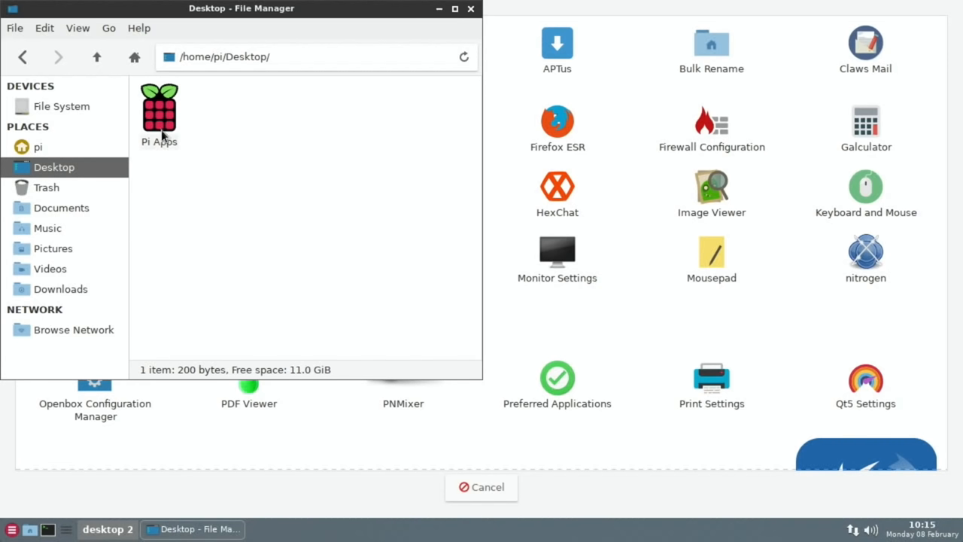
{"action": "mouse_move", "coordinate": [163, 128]}
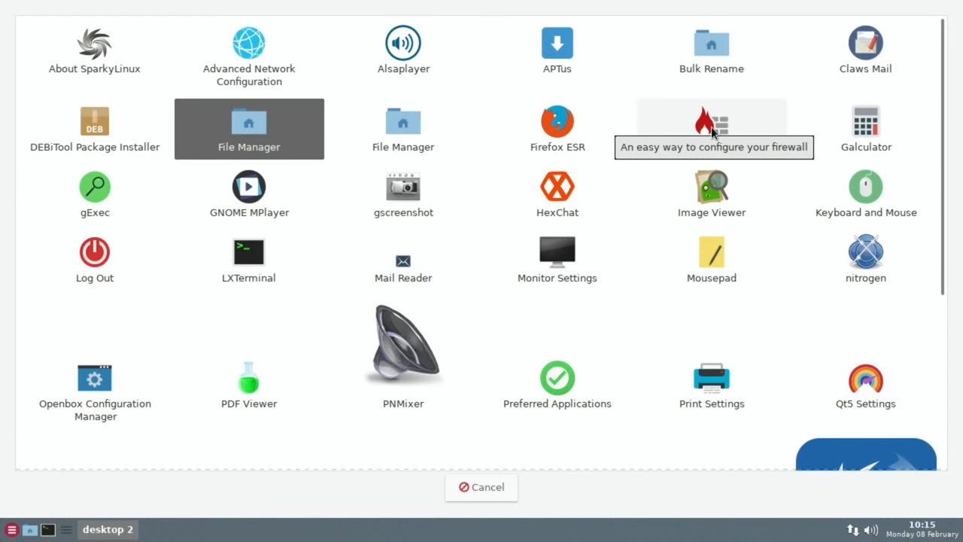
{"action": "mouse_move", "coordinate": [95, 191]}
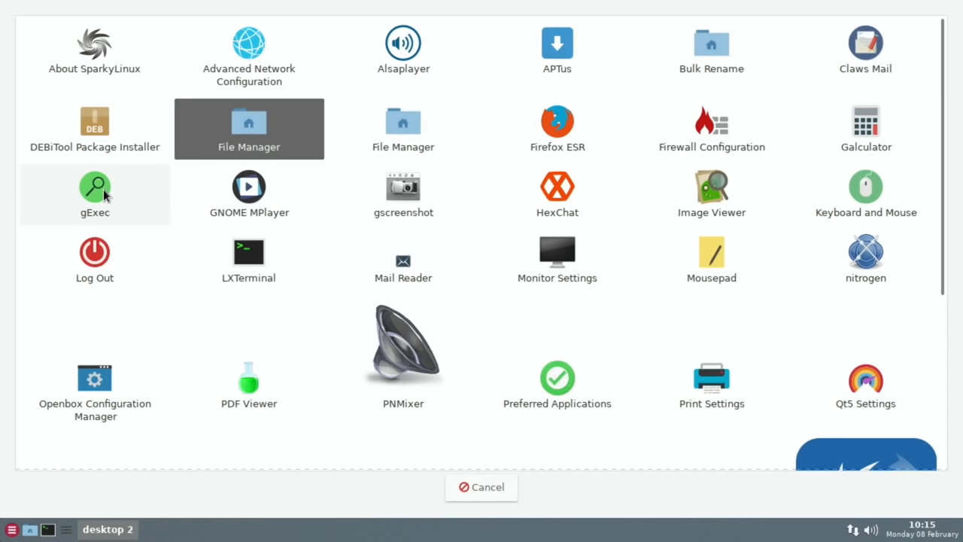
{"action": "mouse_move", "coordinate": [249, 194]}
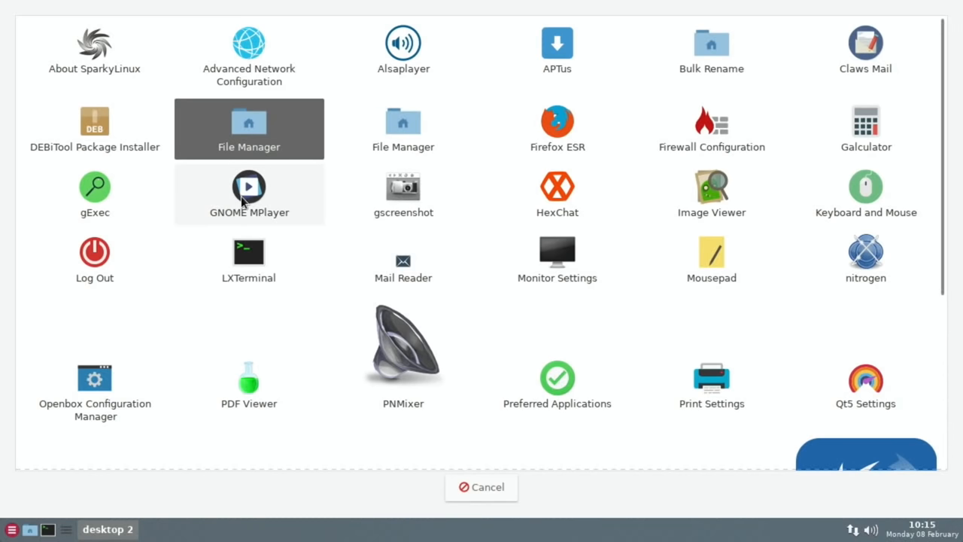
{"action": "mouse_move", "coordinate": [403, 194]}
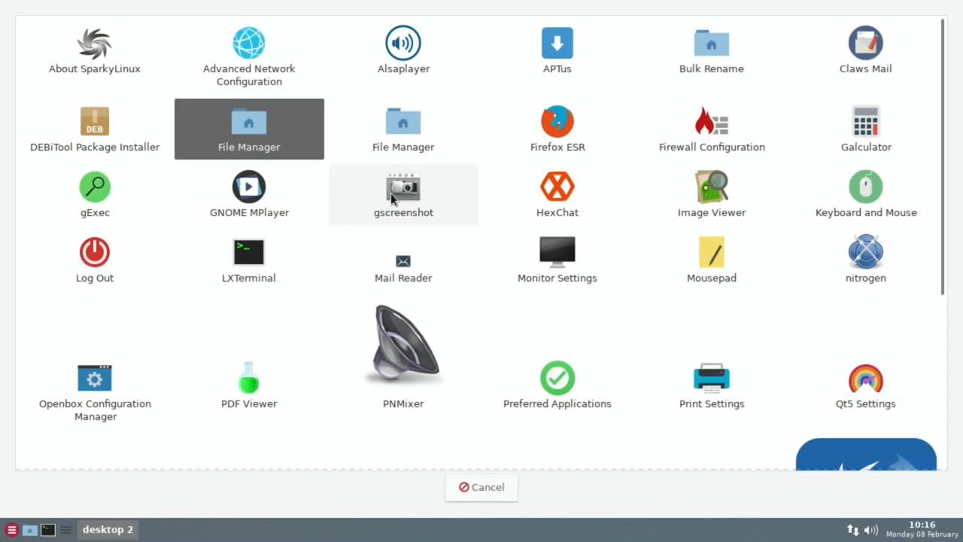
{"action": "mouse_move", "coordinate": [628, 194]}
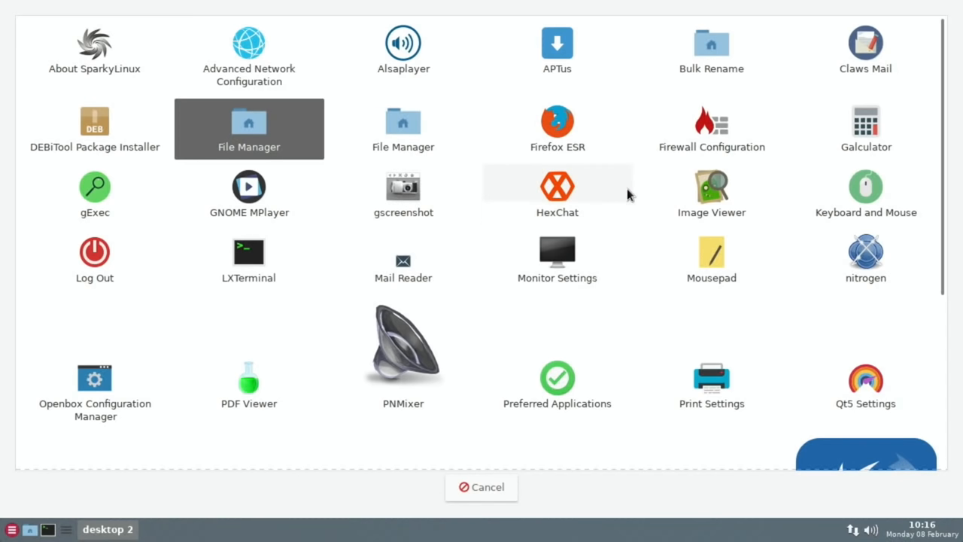
{"action": "mouse_move", "coordinate": [710, 260]}
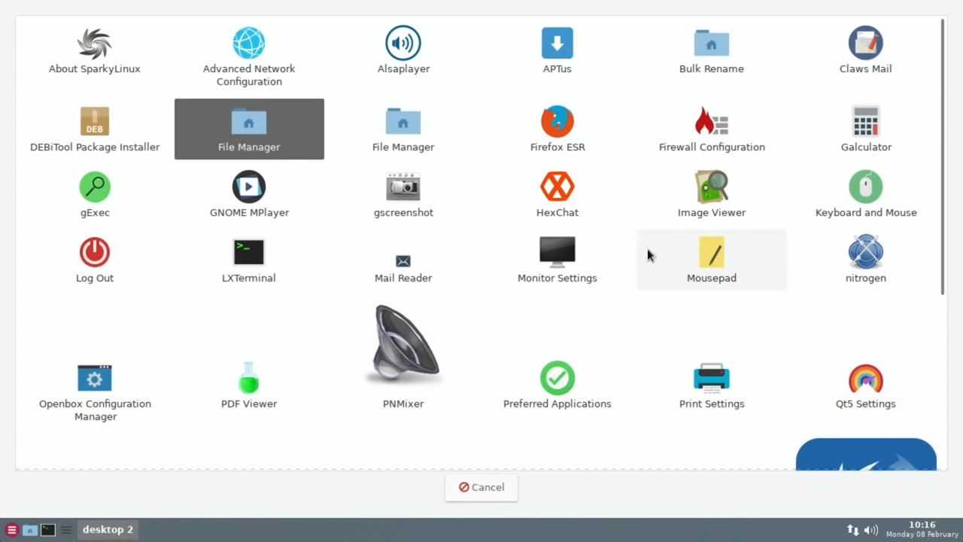
{"action": "mouse_move", "coordinate": [556, 256]}
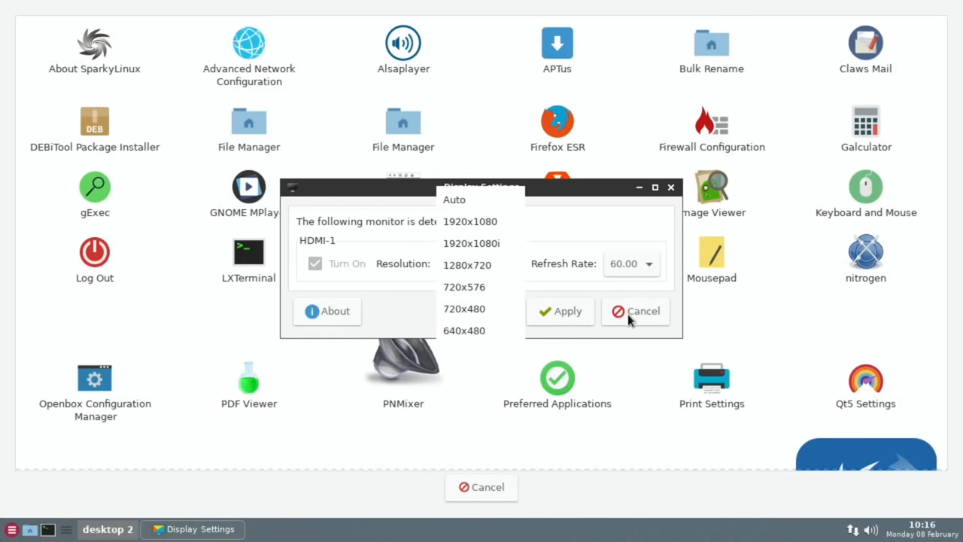
{"action": "mouse_move", "coordinate": [628, 320]}
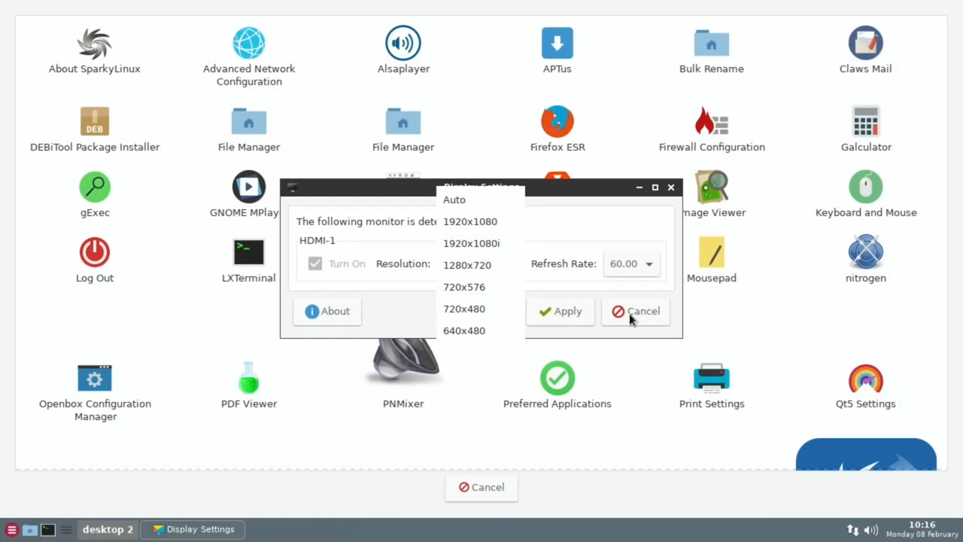
Step: Cancel the HDMI-1 Display Settings without applying the 1280x720 resolution
{"action": "left_click", "coordinate": [467, 265]}
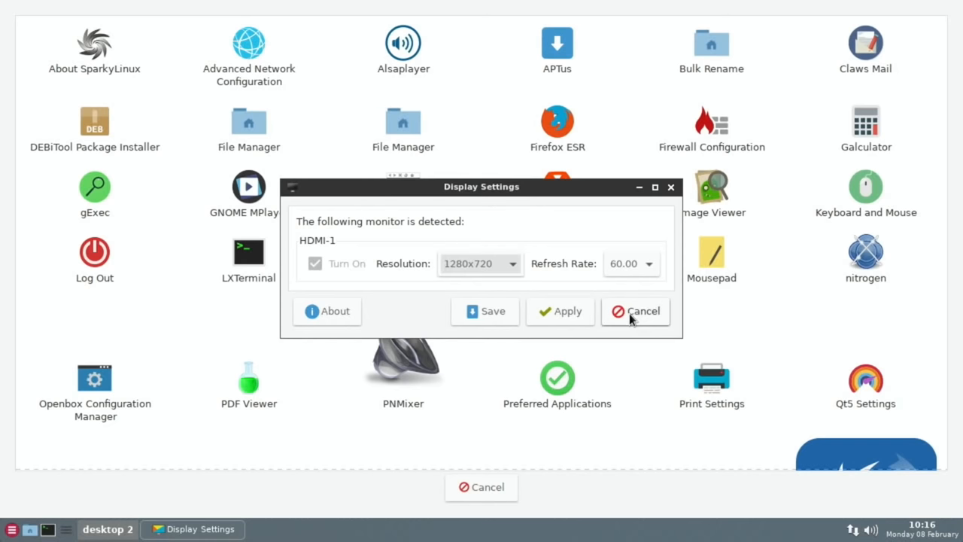
{"action": "left_click", "coordinate": [635, 311]}
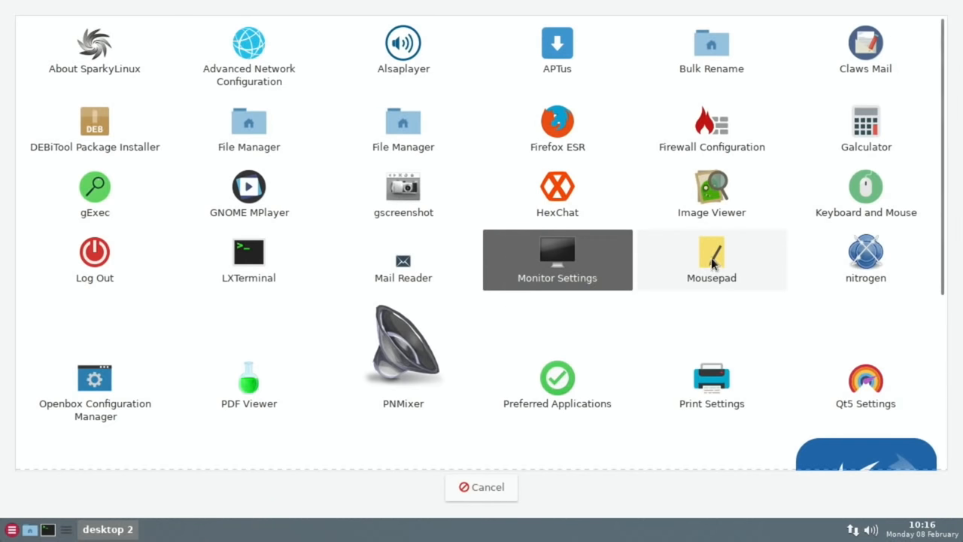
{"action": "mouse_move", "coordinate": [711, 259]}
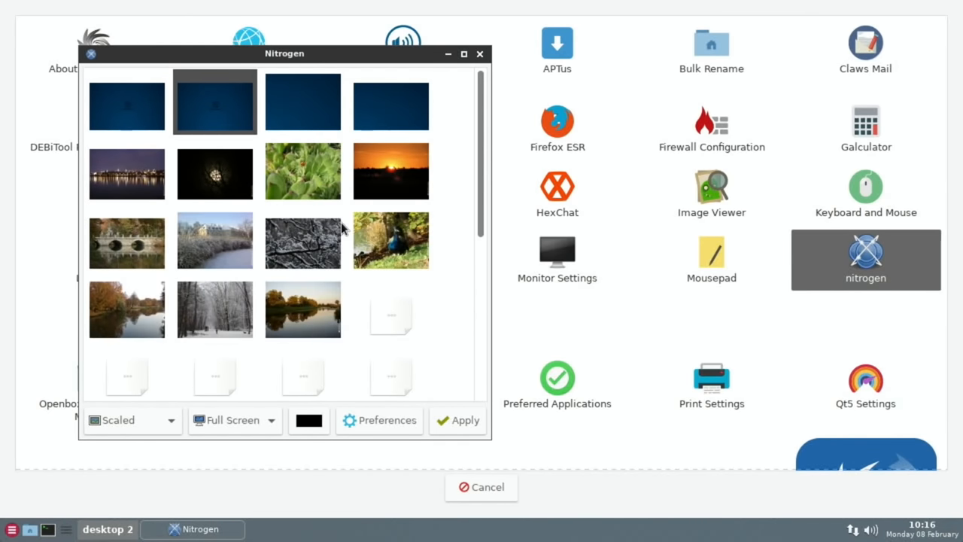
Step: Scroll Nitrogen's wallpaper thumbnails, view and dismiss Preferences, then close Nitrogen
{"action": "scroll", "scroll_direction": "down", "scroll_amount": 3}
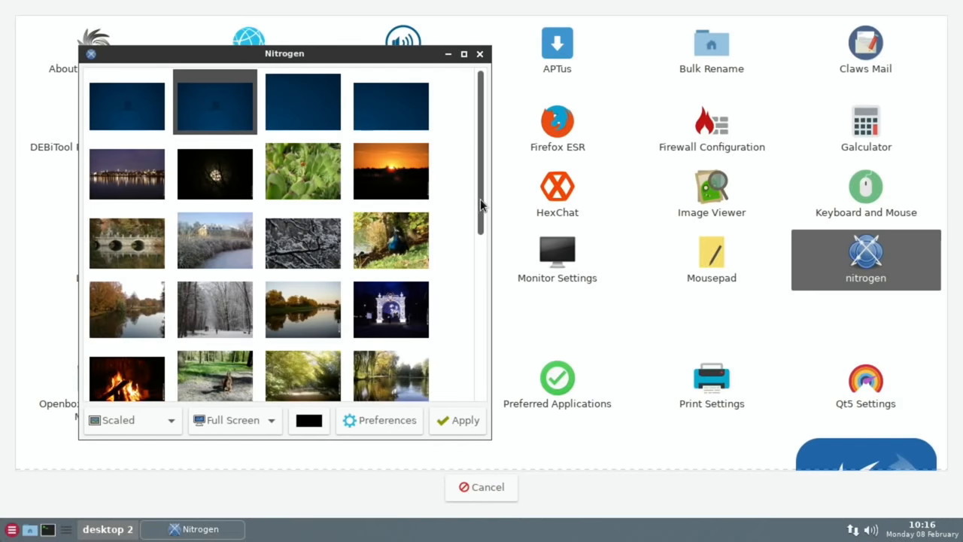
{"action": "scroll", "scroll_direction": "down", "scroll_amount": 3}
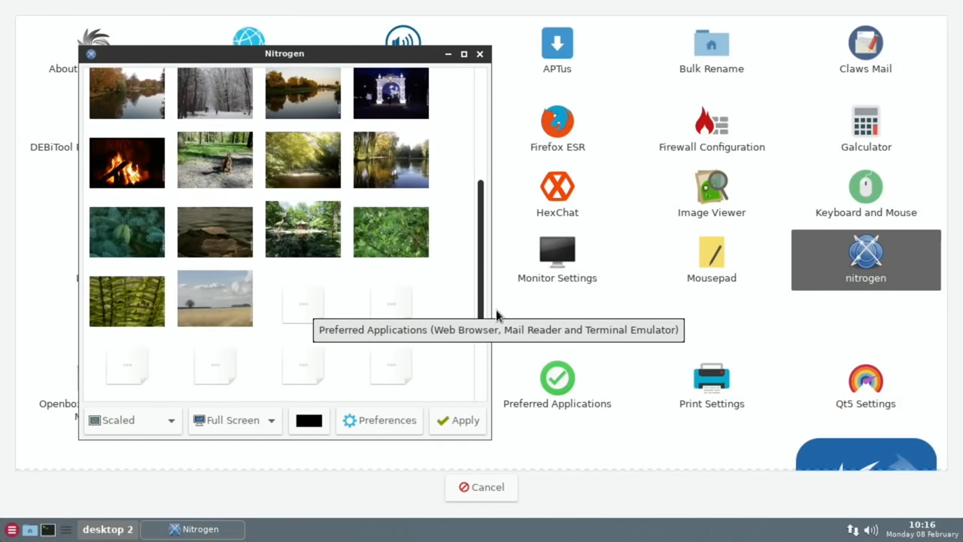
{"action": "scroll", "scroll_direction": "down", "scroll_amount": 3}
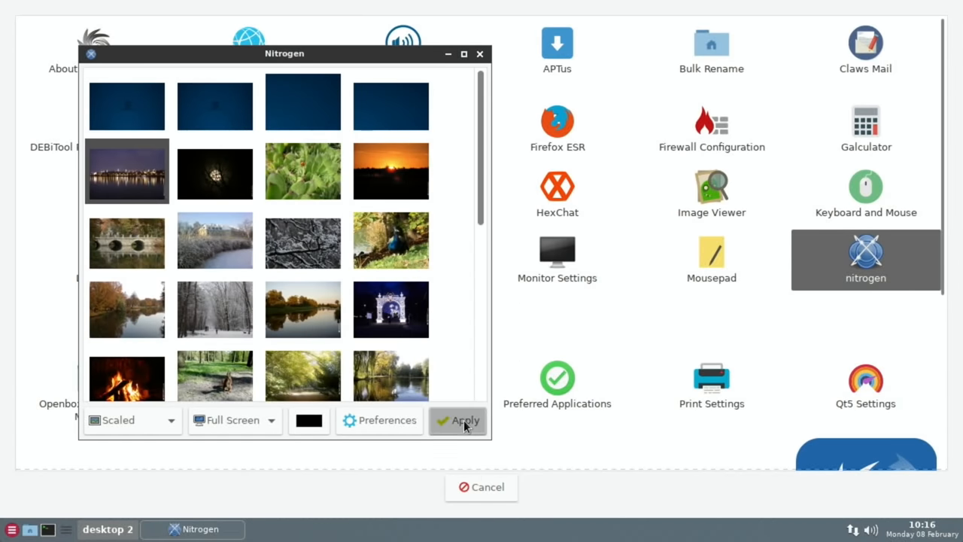
{"action": "left_click", "coordinate": [379, 419]}
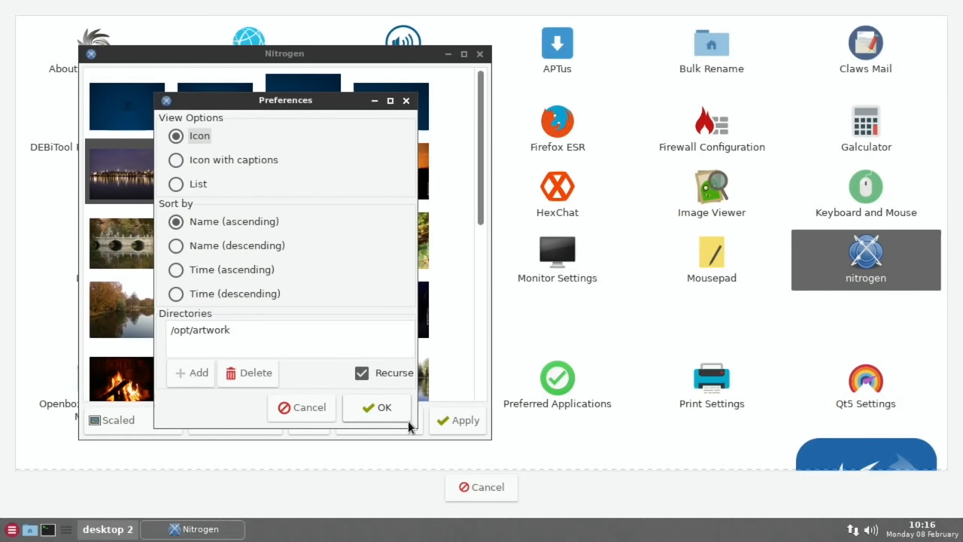
{"action": "left_click", "coordinate": [378, 407]}
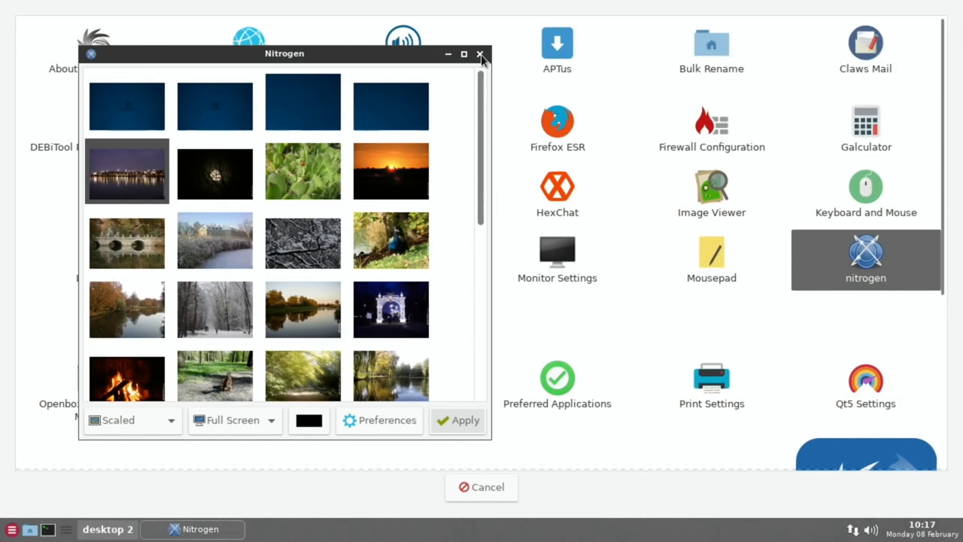
{"action": "left_click", "coordinate": [480, 53]}
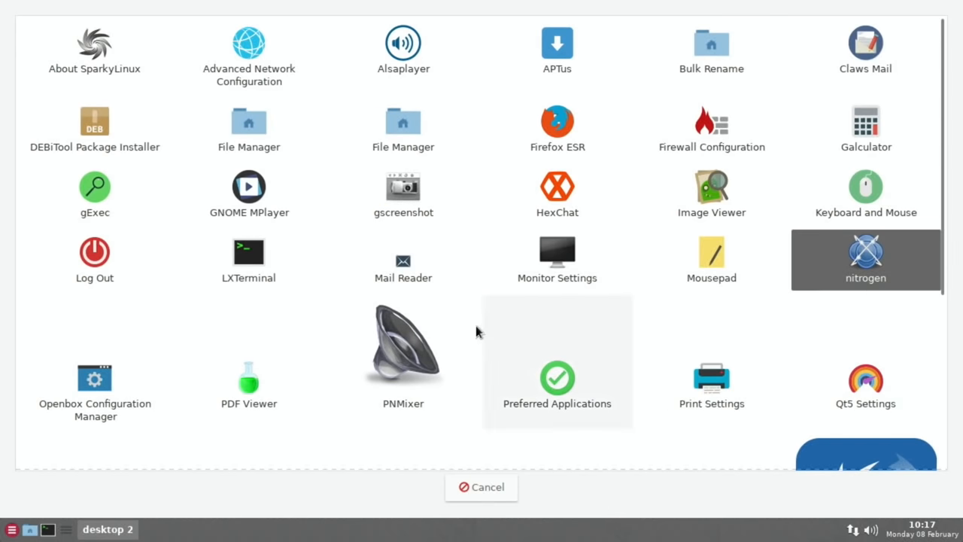
Step: Scroll the launcher down to Raspberry Pi Configuration, Screensaver and Synaptic Package Manager
{"action": "scroll", "scroll_direction": "down", "scroll_amount": 3}
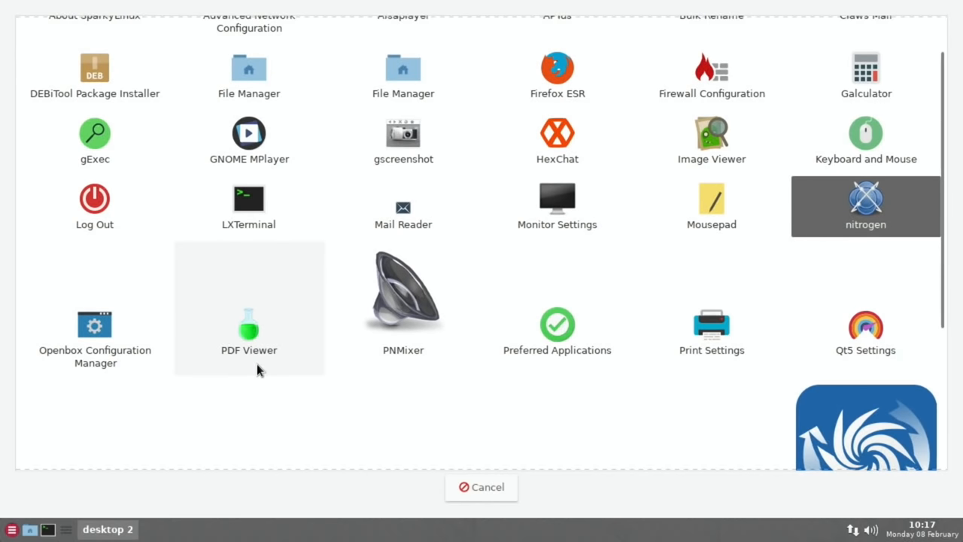
{"action": "scroll", "scroll_direction": "down", "scroll_amount": 3}
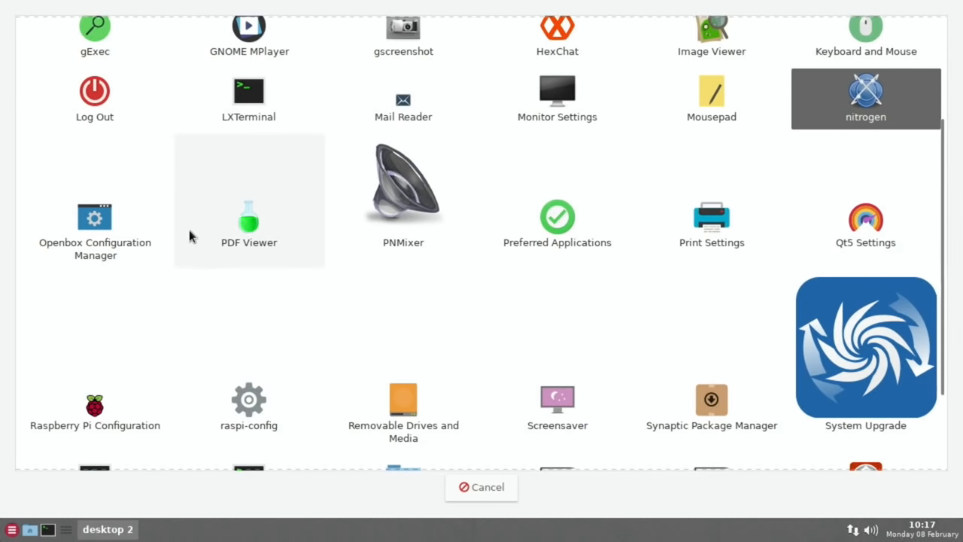
{"action": "mouse_move", "coordinate": [557, 226]}
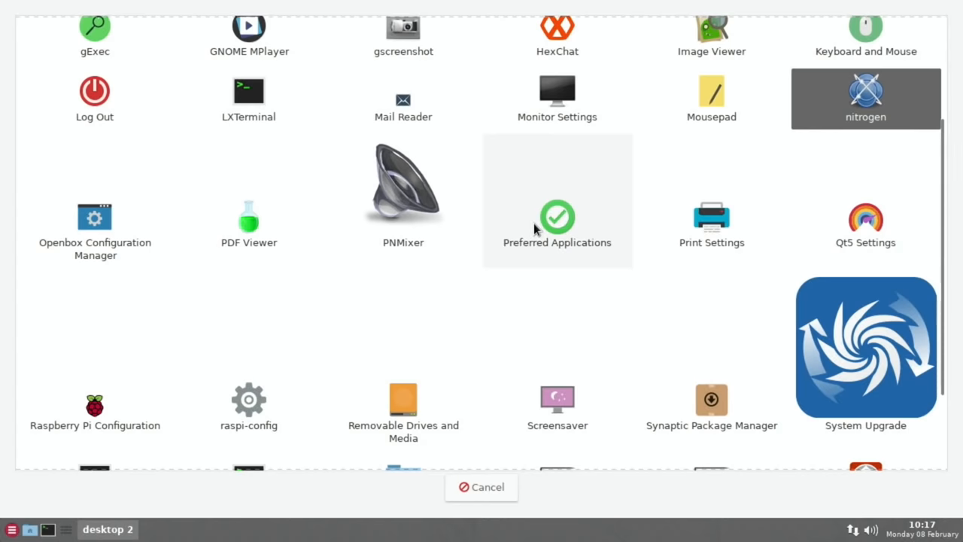
{"action": "mouse_move", "coordinate": [557, 222]}
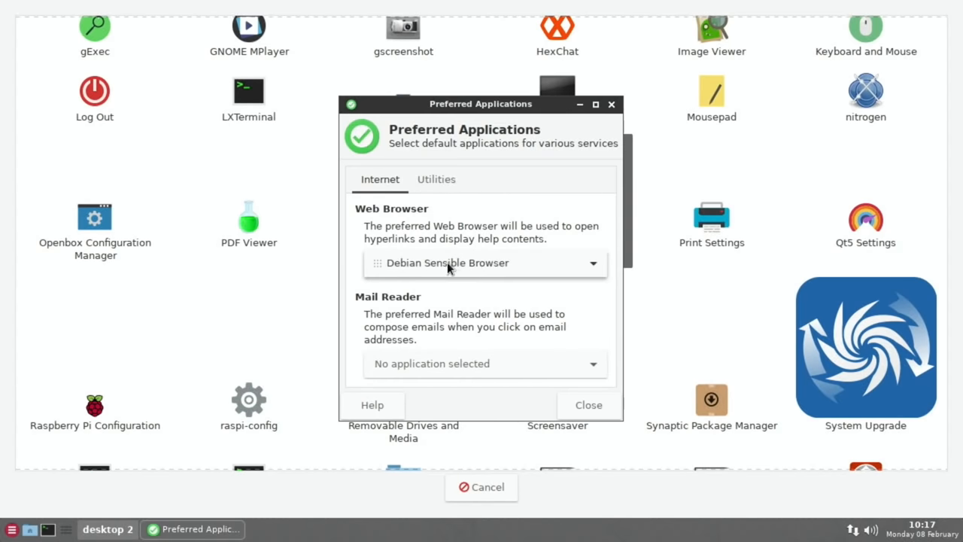
{"action": "mouse_move", "coordinate": [472, 263]}
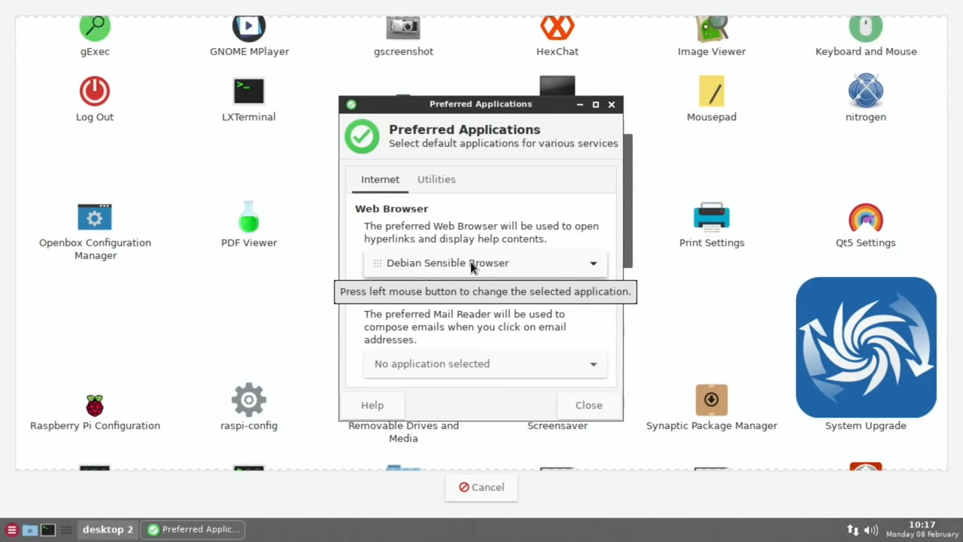
{"action": "mouse_move", "coordinate": [609, 122]}
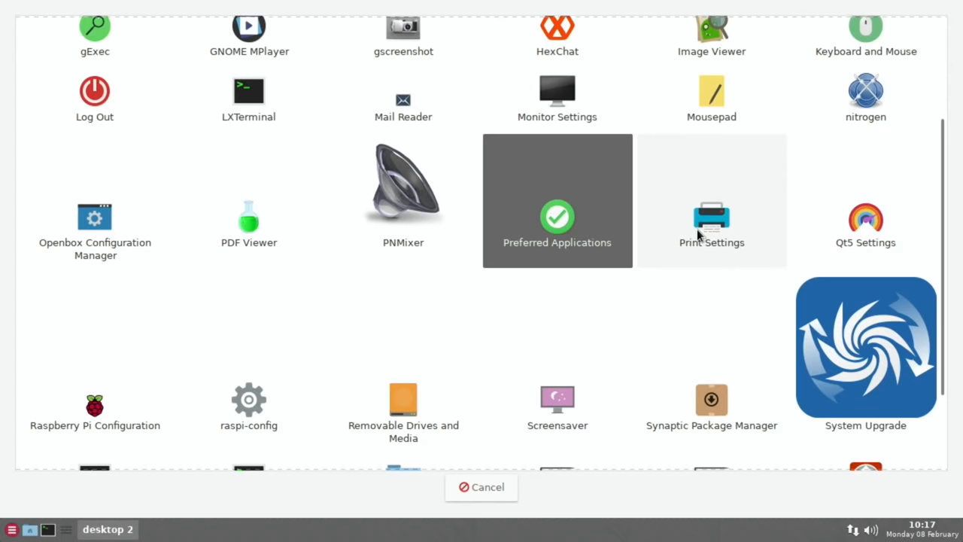
{"action": "mouse_move", "coordinate": [711, 226]}
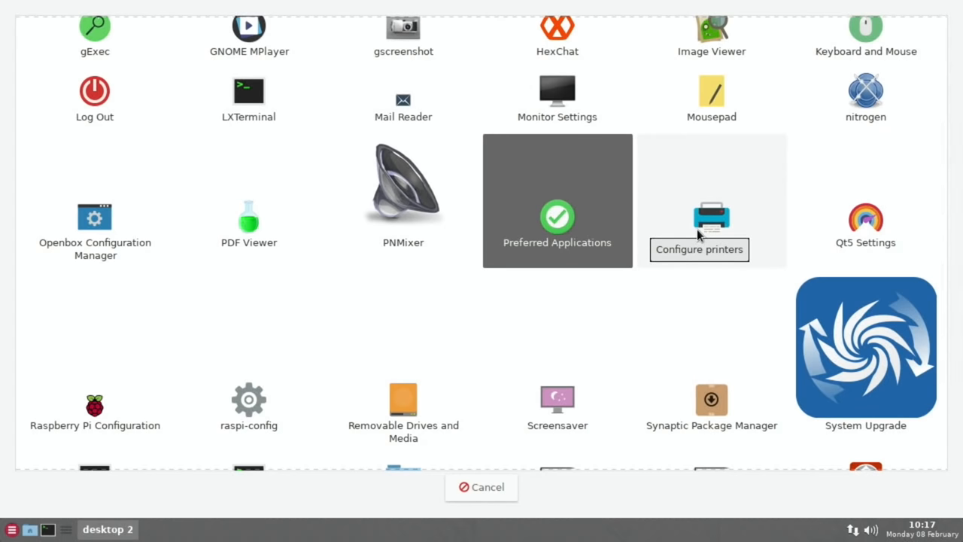
{"action": "mouse_move", "coordinate": [865, 220]}
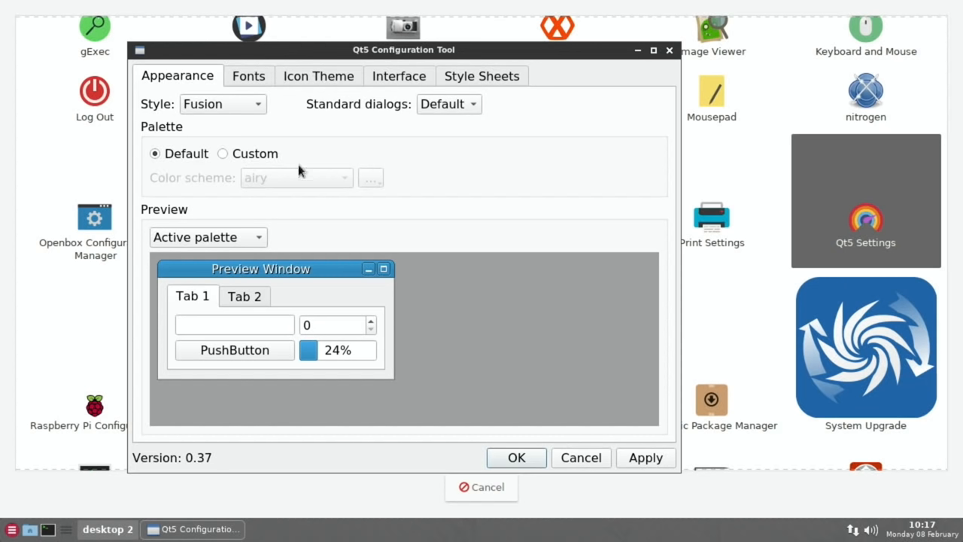
{"action": "mouse_move", "coordinate": [459, 418]}
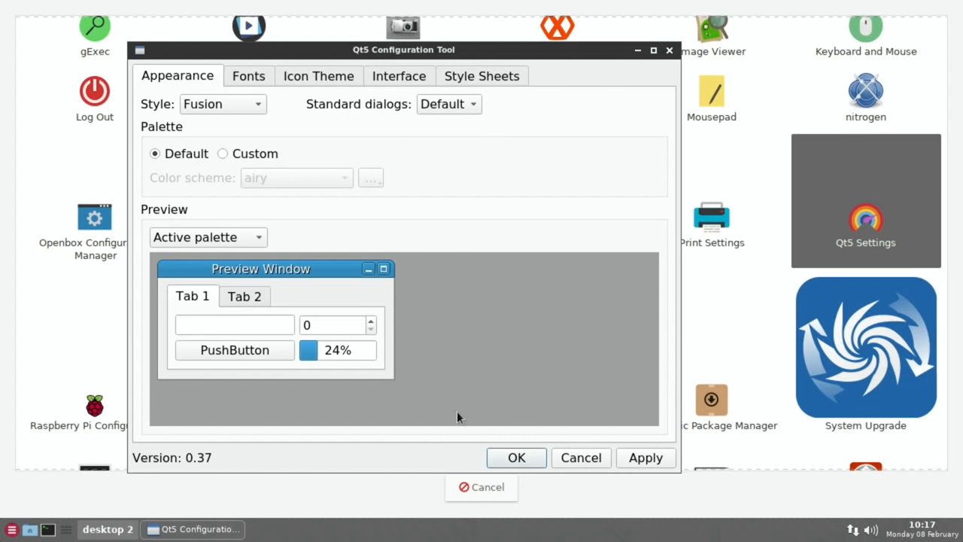
{"action": "mouse_move", "coordinate": [411, 252]}
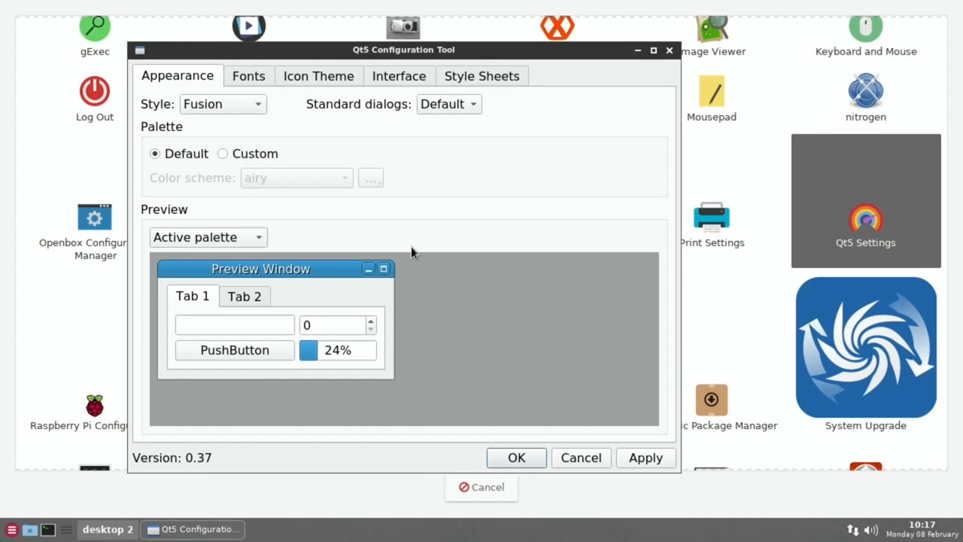
{"action": "mouse_move", "coordinate": [280, 228]}
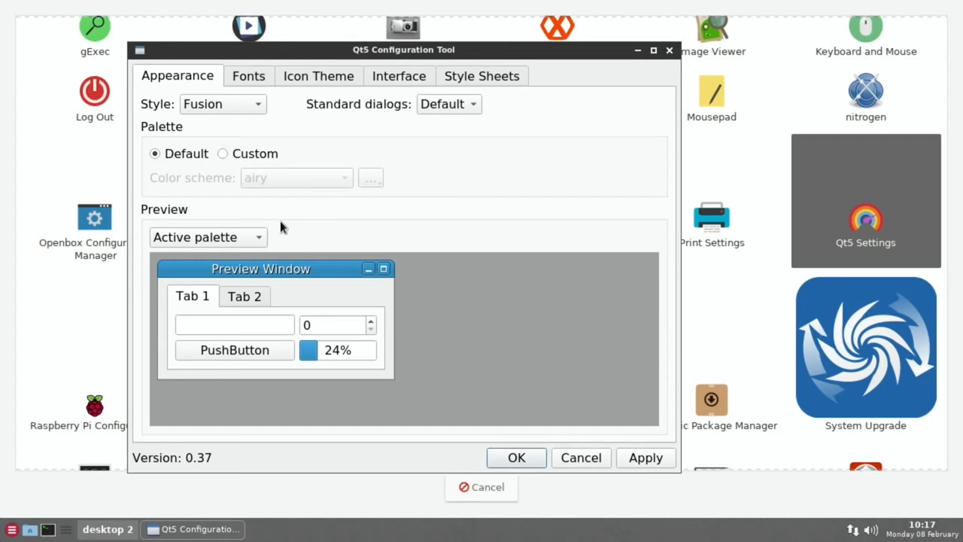
{"action": "mouse_move", "coordinate": [525, 207]}
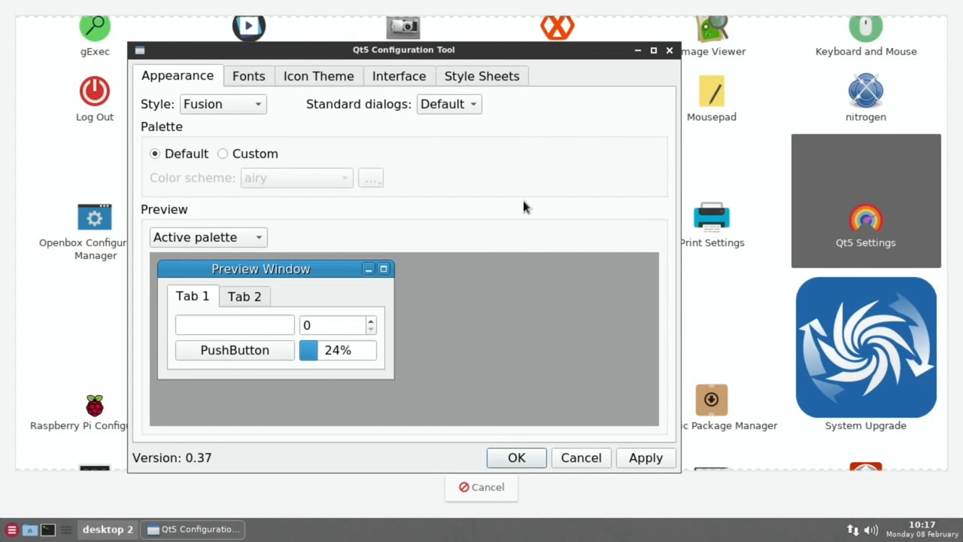
{"action": "mouse_move", "coordinate": [481, 250]}
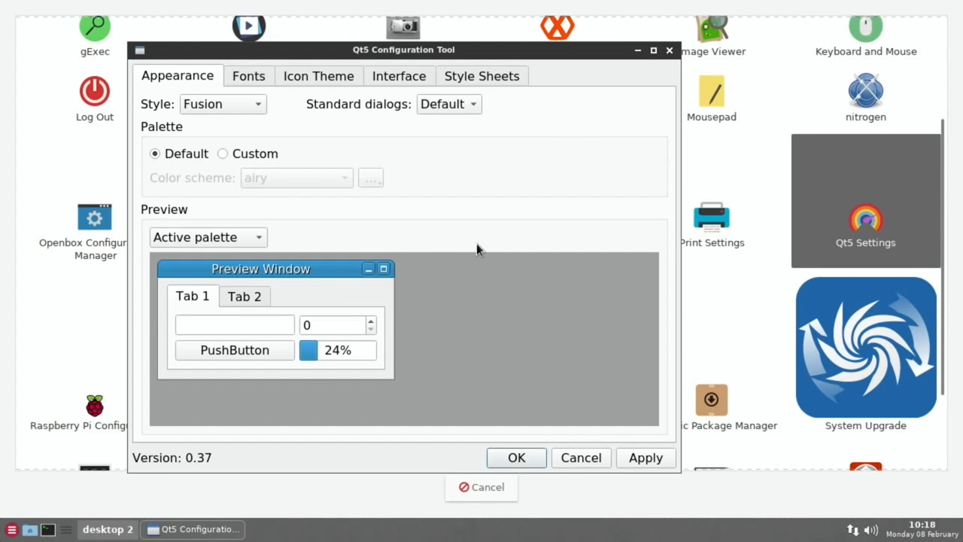
{"action": "mouse_move", "coordinate": [669, 57]}
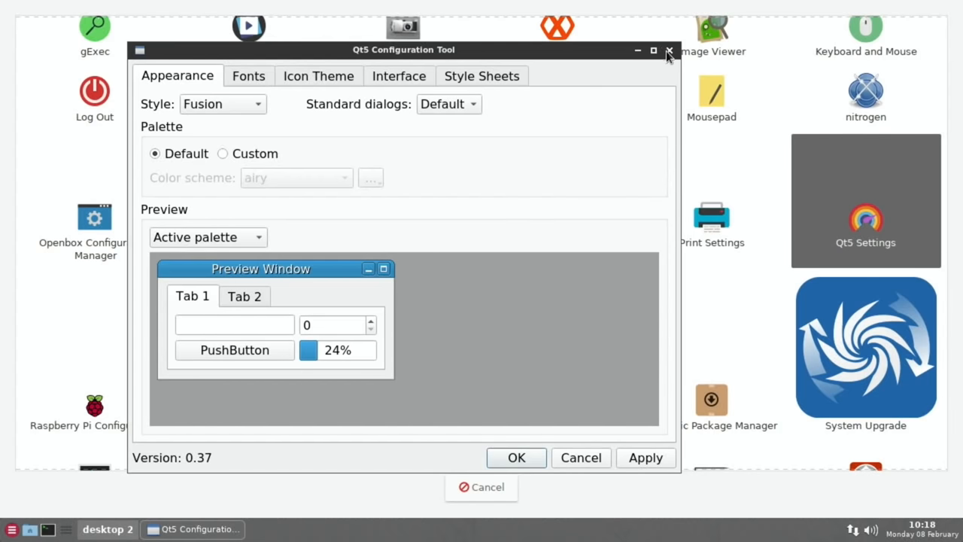
Step: Close the Qt5 Configuration Tool unchanged and launch Raspberry Pi Configuration, showing hostname sparky
{"action": "left_click", "coordinate": [668, 49]}
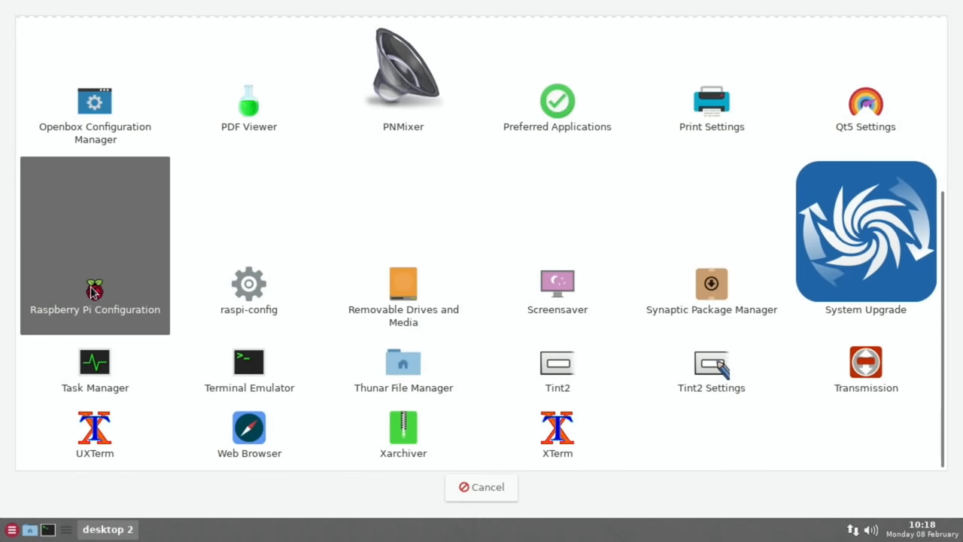
{"action": "double_click", "coordinate": [95, 290]}
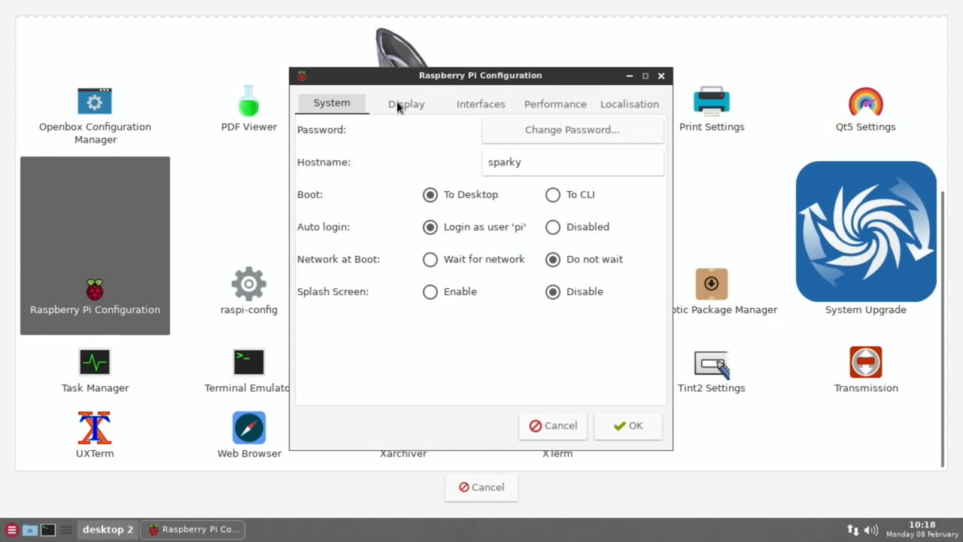
Step: View the Display tab's overscan and pixel doubling options, then return to System
{"action": "left_click", "coordinate": [405, 104]}
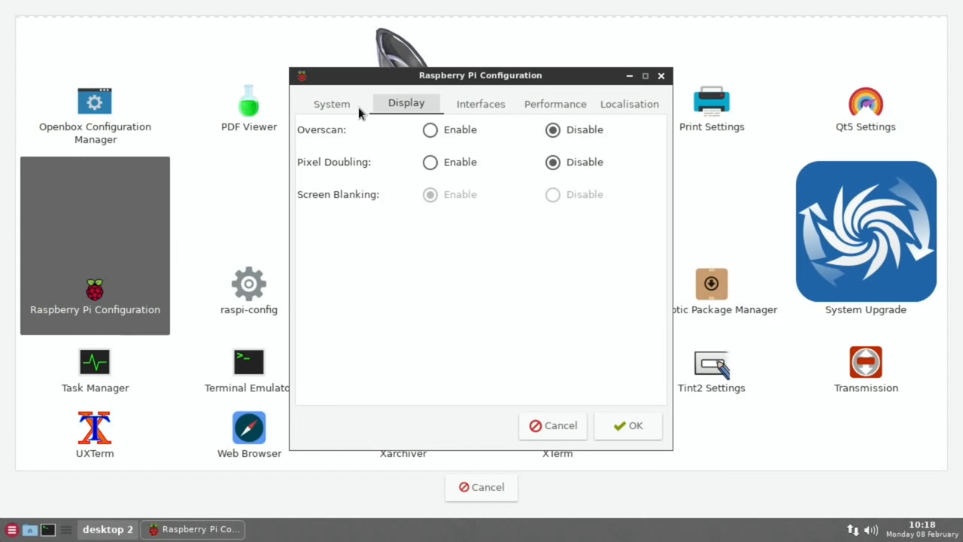
{"action": "left_click", "coordinate": [331, 103]}
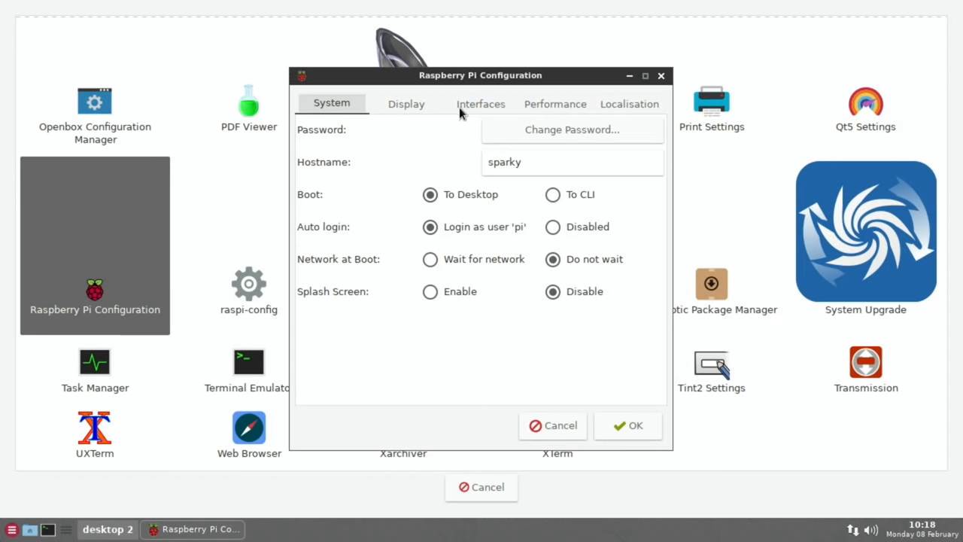
{"action": "mouse_move", "coordinate": [663, 79]}
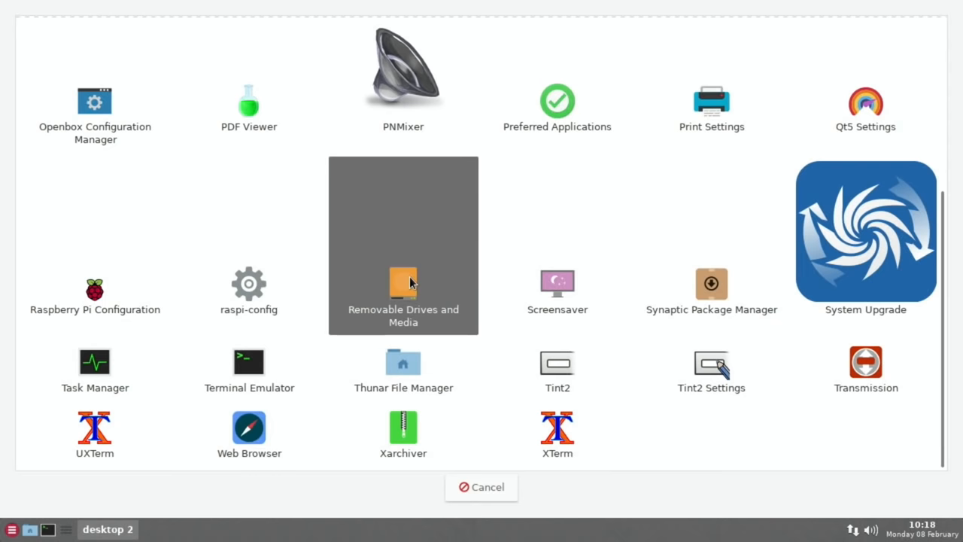
Step: Open Removable Drives and Media, review its Cameras and Printers options, and close it
{"action": "double_click", "coordinate": [402, 290]}
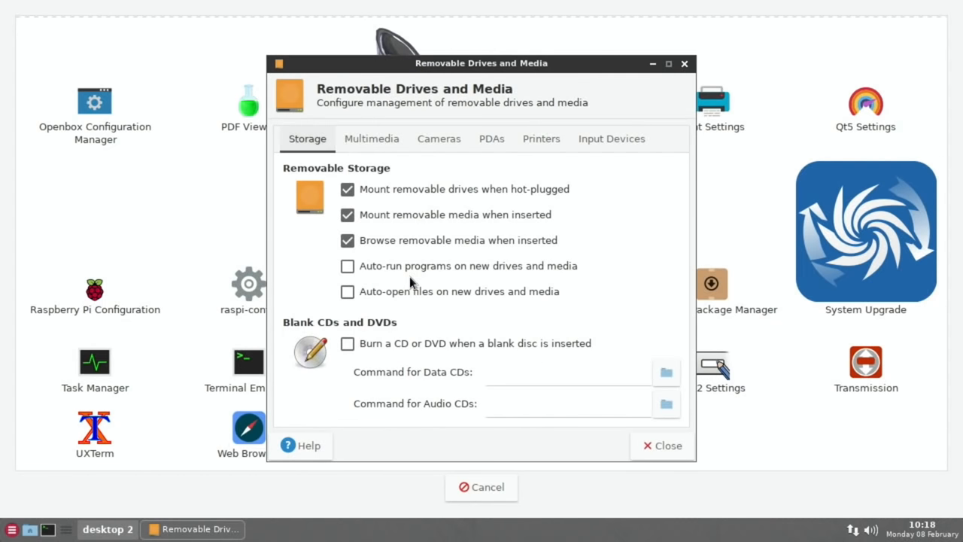
{"action": "mouse_move", "coordinate": [380, 166]}
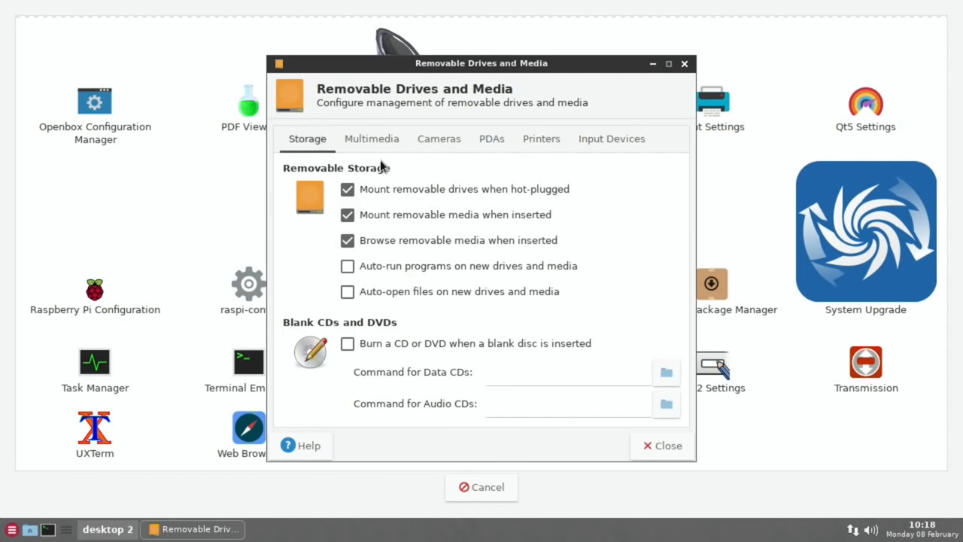
{"action": "left_click", "coordinate": [438, 138]}
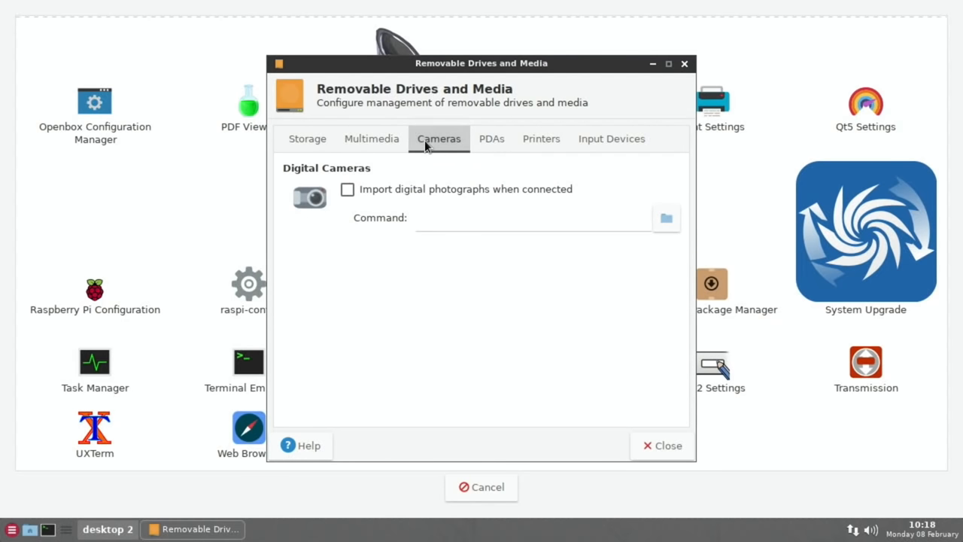
{"action": "left_click", "coordinate": [541, 138]}
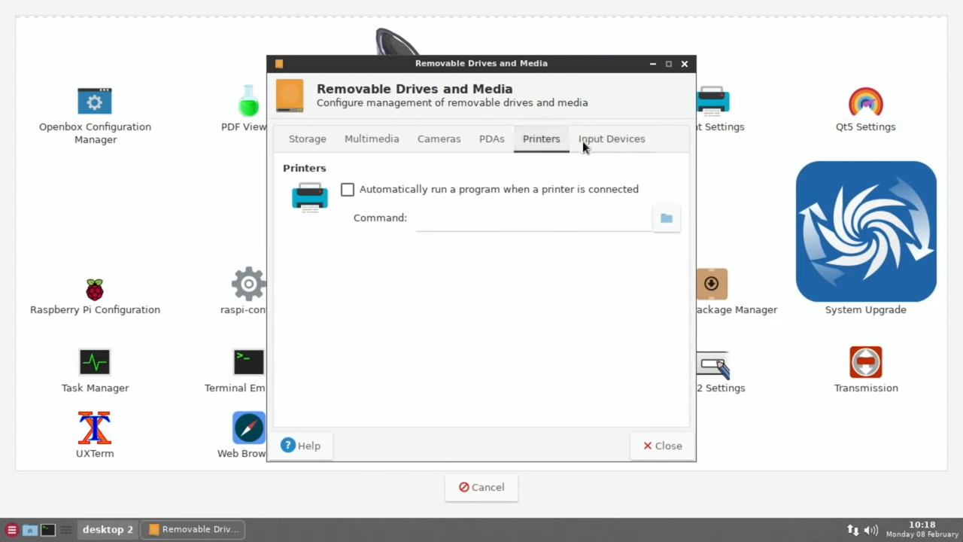
{"action": "left_click", "coordinate": [666, 445]}
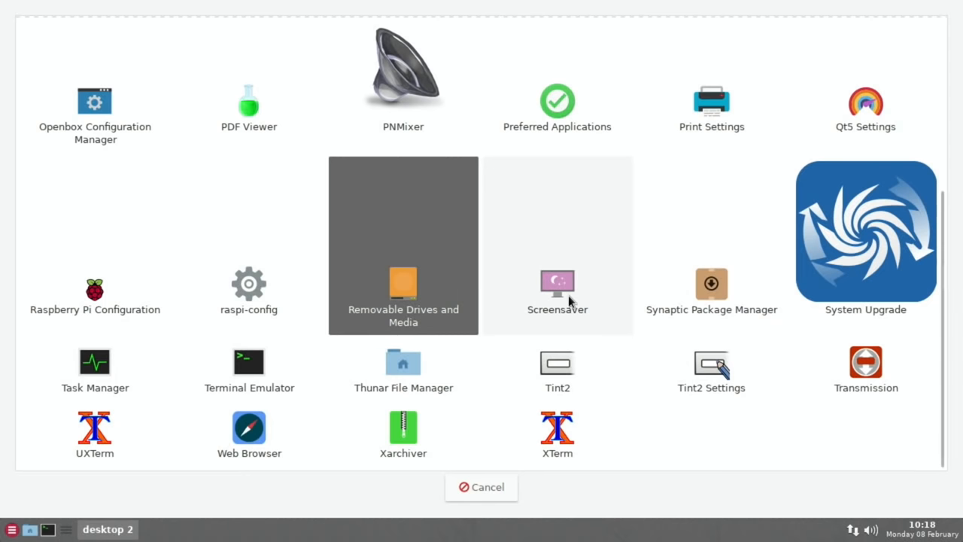
{"action": "mouse_move", "coordinate": [556, 284]}
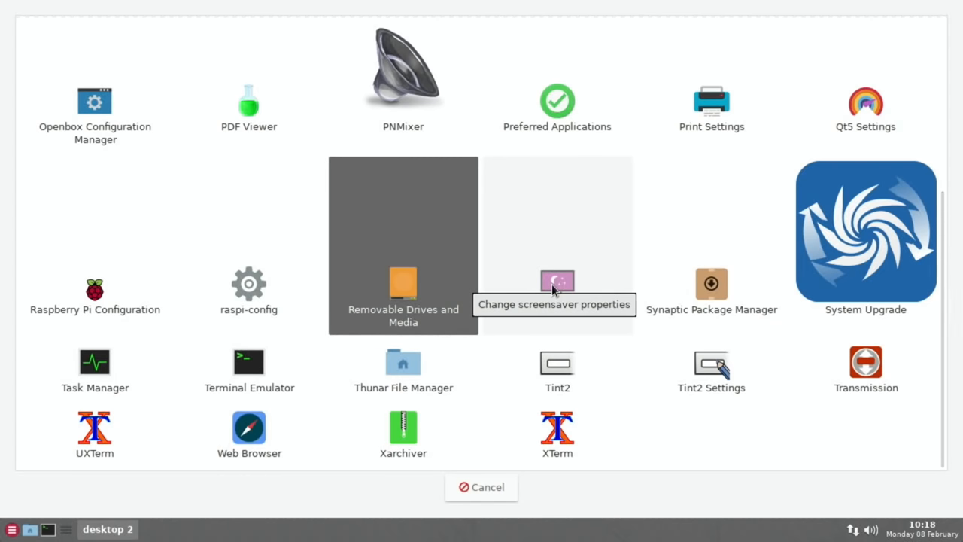
{"action": "left_click", "coordinate": [557, 284]}
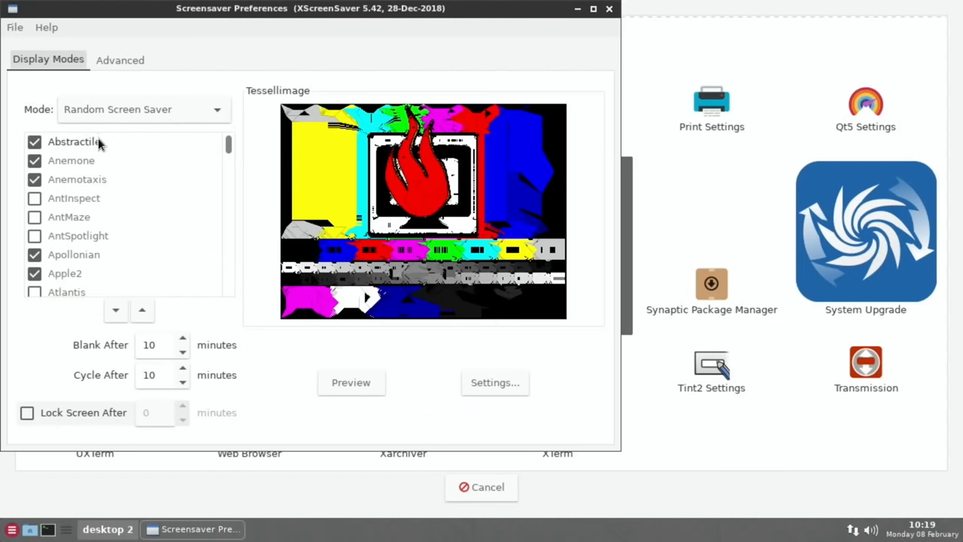
{"action": "left_click", "coordinate": [74, 141]}
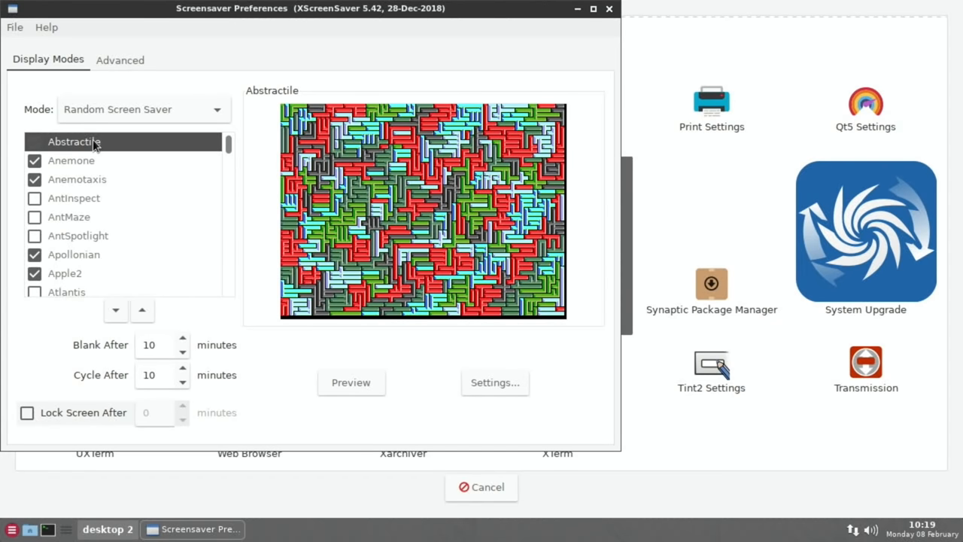
{"action": "left_click", "coordinate": [71, 160]}
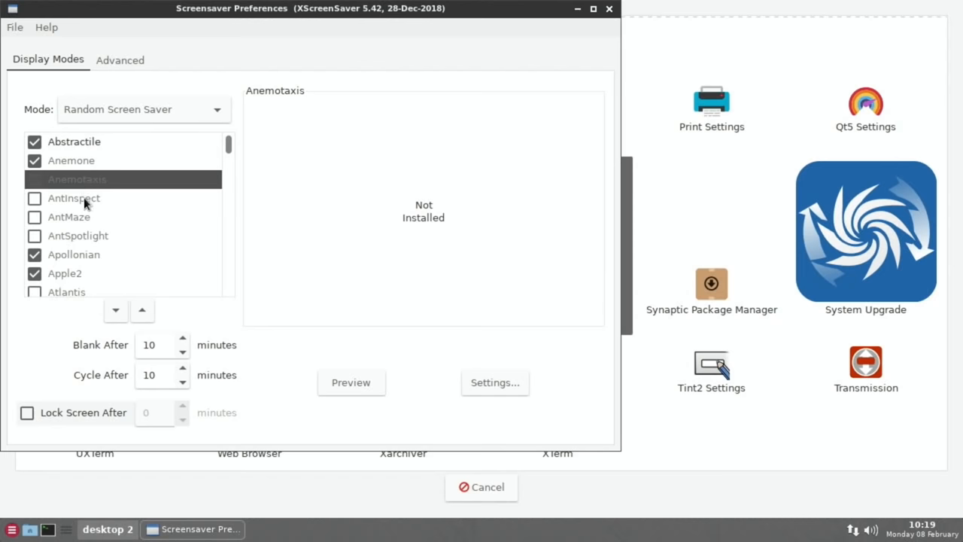
{"action": "scroll", "scroll_direction": "down", "scroll_amount": 3}
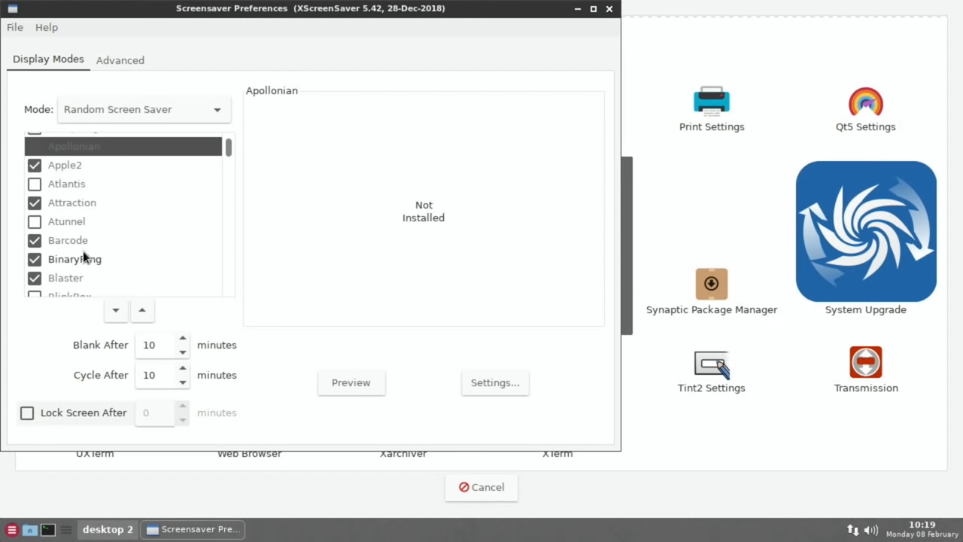
{"action": "left_click", "coordinate": [65, 164]}
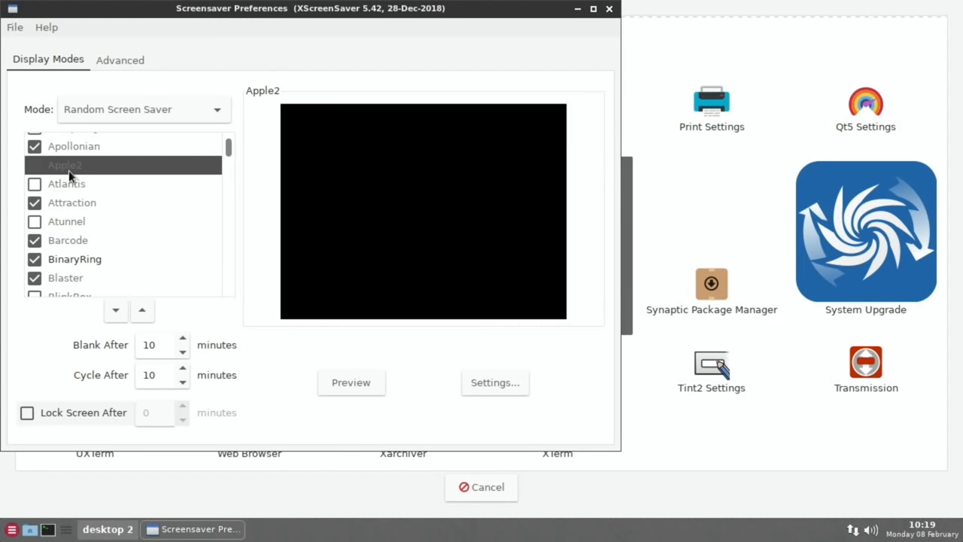
{"action": "left_click", "coordinate": [71, 203]}
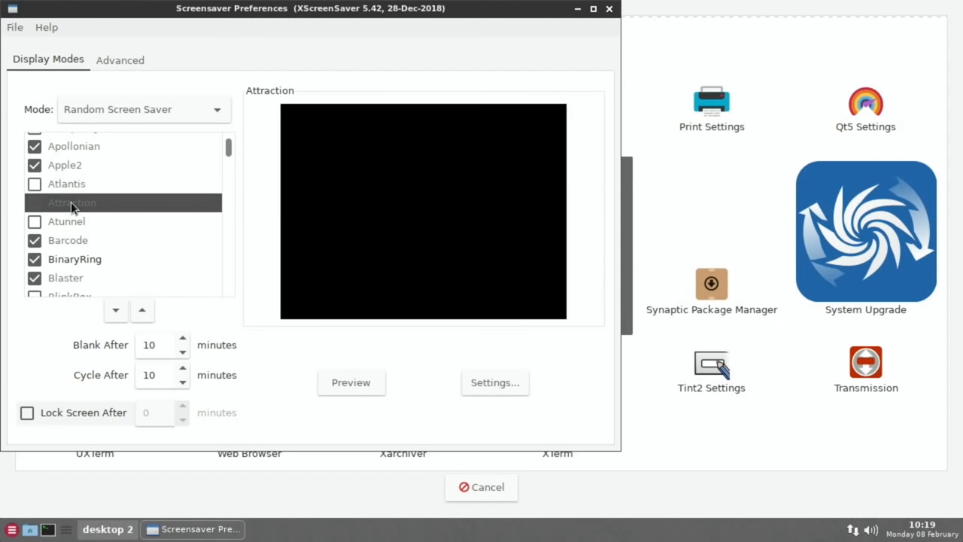
{"action": "left_click", "coordinate": [67, 240]}
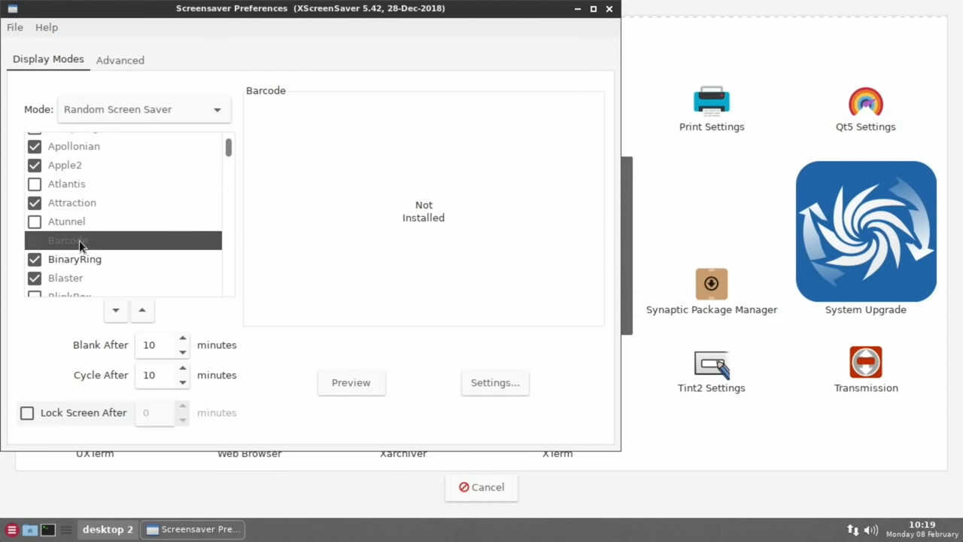
{"action": "left_click", "coordinate": [75, 259]}
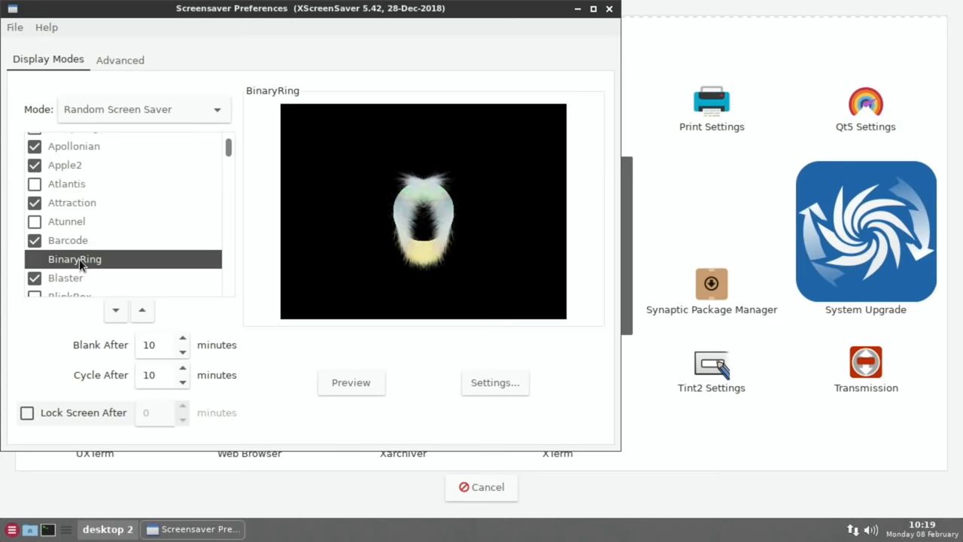
{"action": "scroll", "scroll_direction": "down", "scroll_amount": 3}
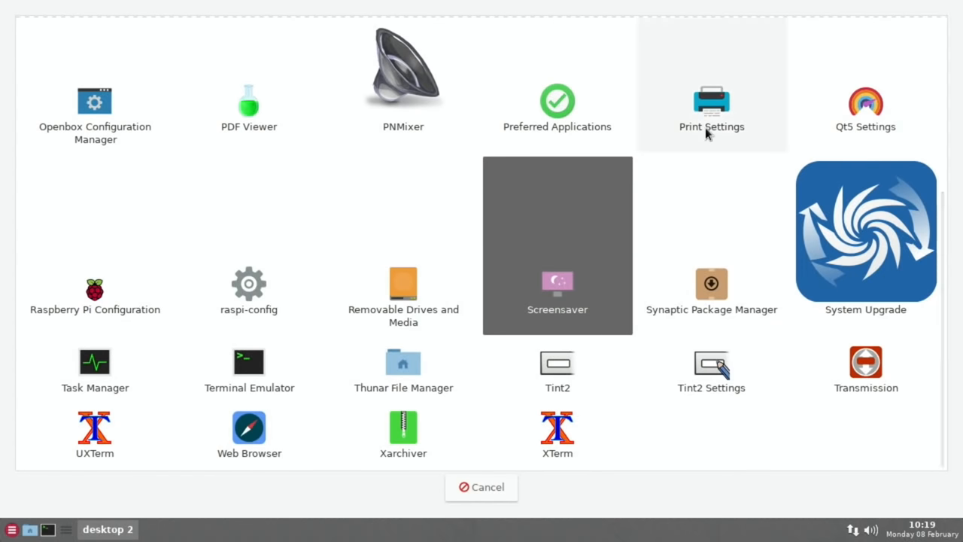
{"action": "mouse_move", "coordinate": [711, 282]}
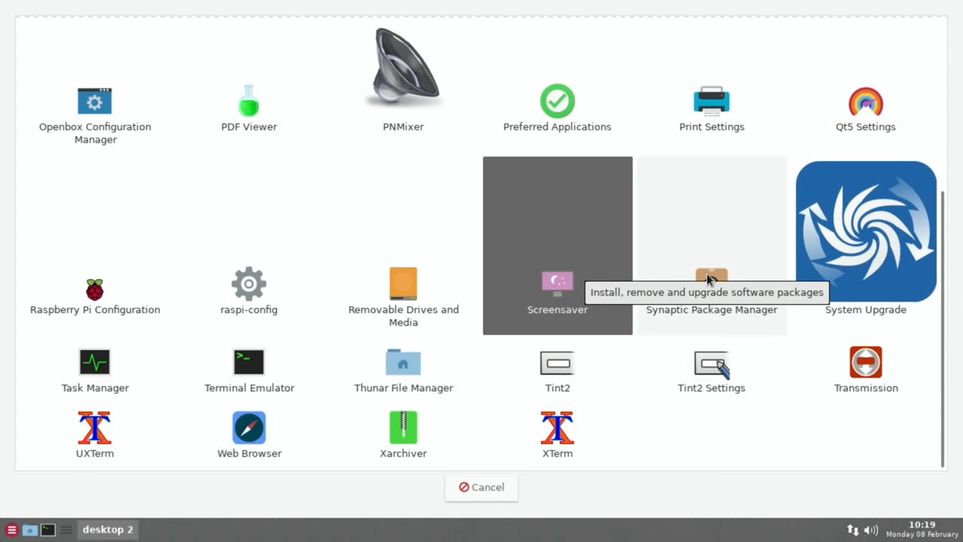
{"action": "mouse_move", "coordinate": [684, 336]}
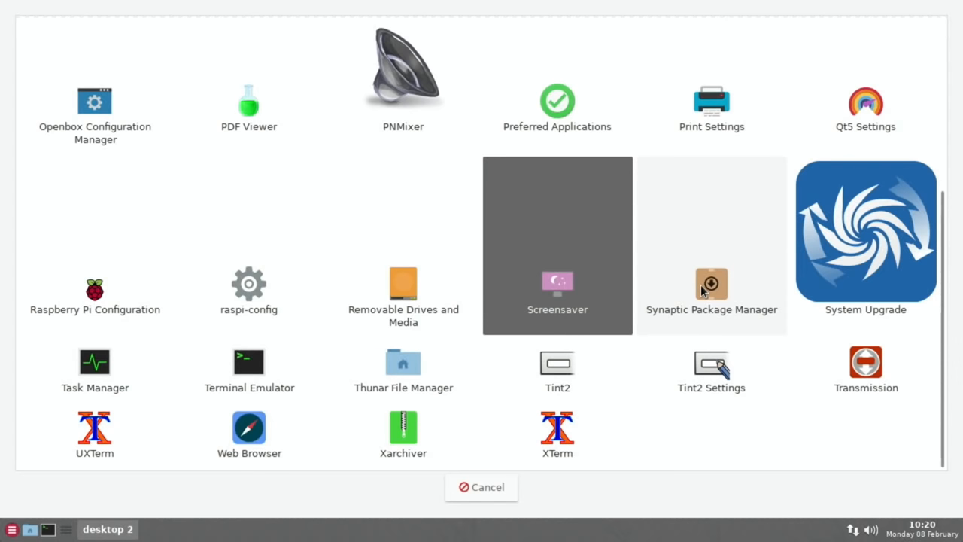
Step: Start Synaptic Package Manager and authenticate with the administrator password
{"action": "left_click", "coordinate": [710, 294]}
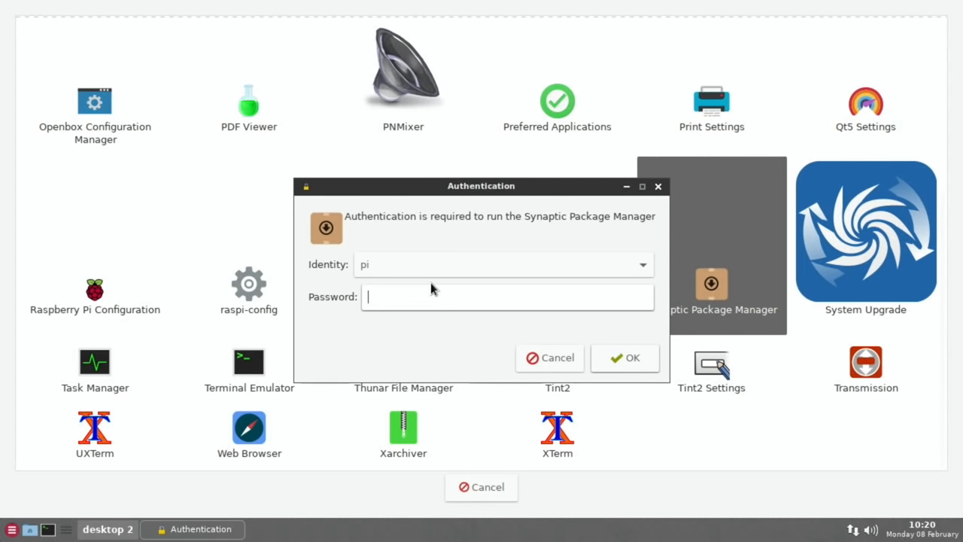
{"action": "type", "text": "password"}
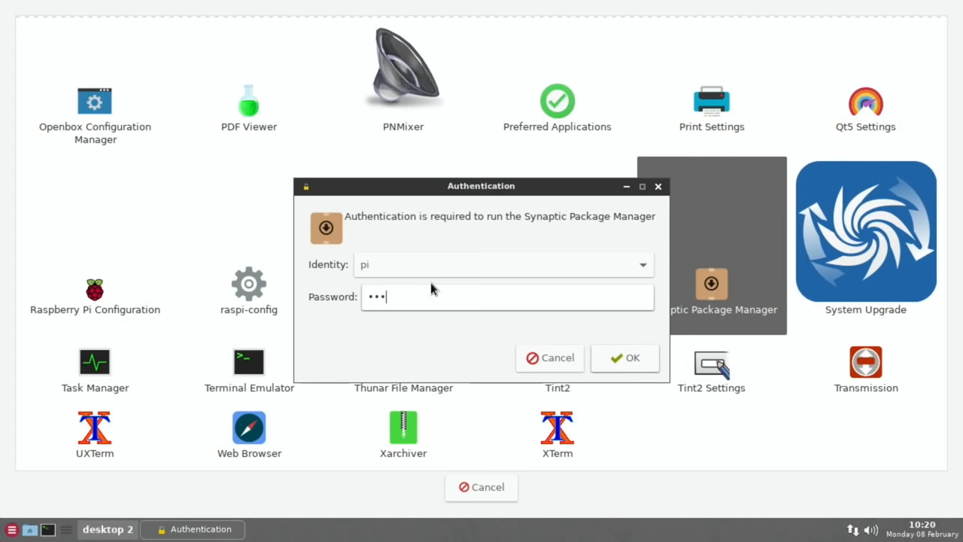
{"action": "left_click", "coordinate": [549, 357]}
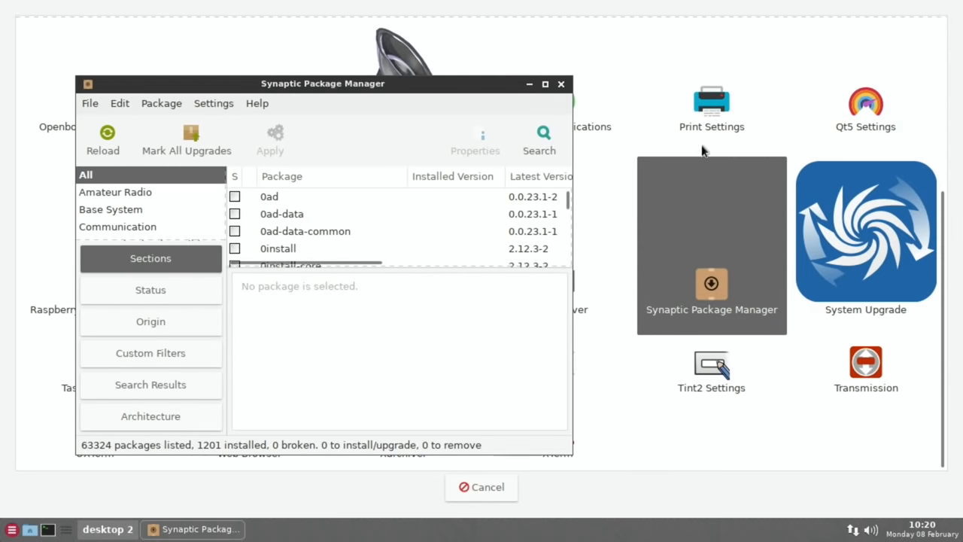
{"action": "mouse_move", "coordinate": [713, 478]}
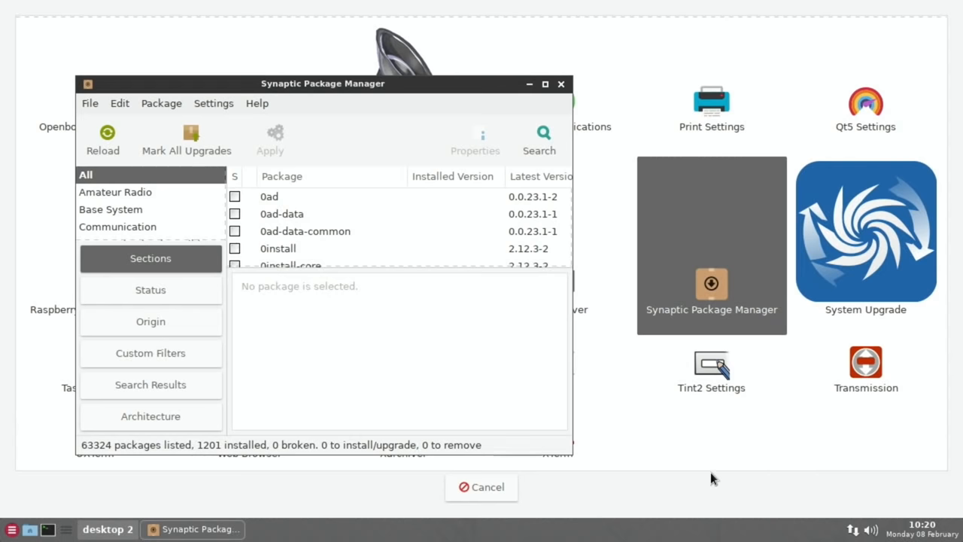
Step: Search Synaptic for 'chrom', narrowing the list to 50 chromium packages
{"action": "left_click", "coordinate": [103, 139]}
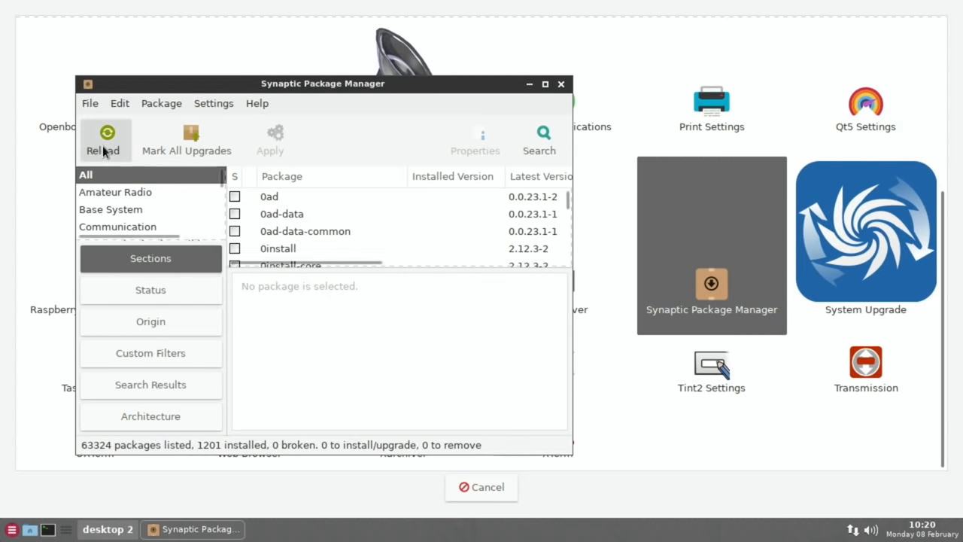
{"action": "left_click", "coordinate": [539, 139]}
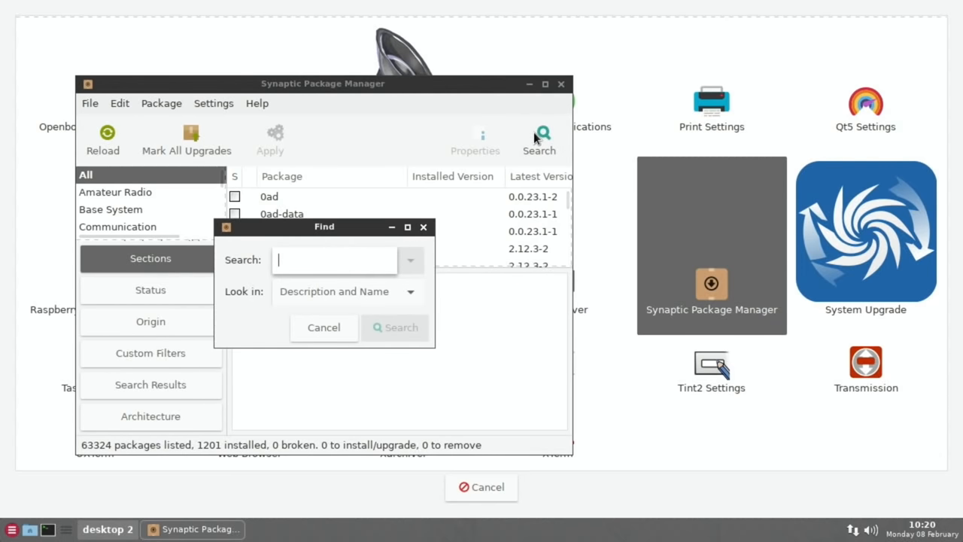
{"action": "type", "text": "chrom"}
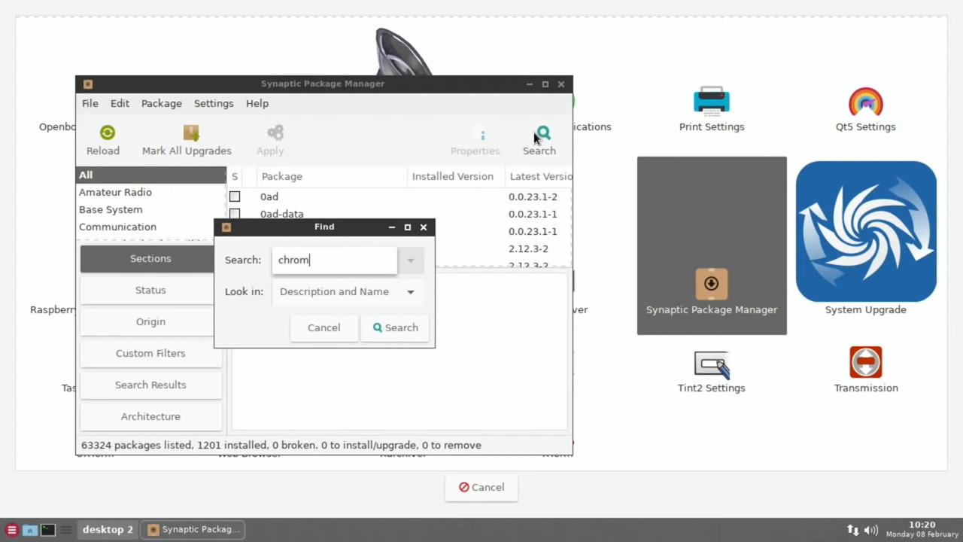
{"action": "left_click", "coordinate": [394, 327]}
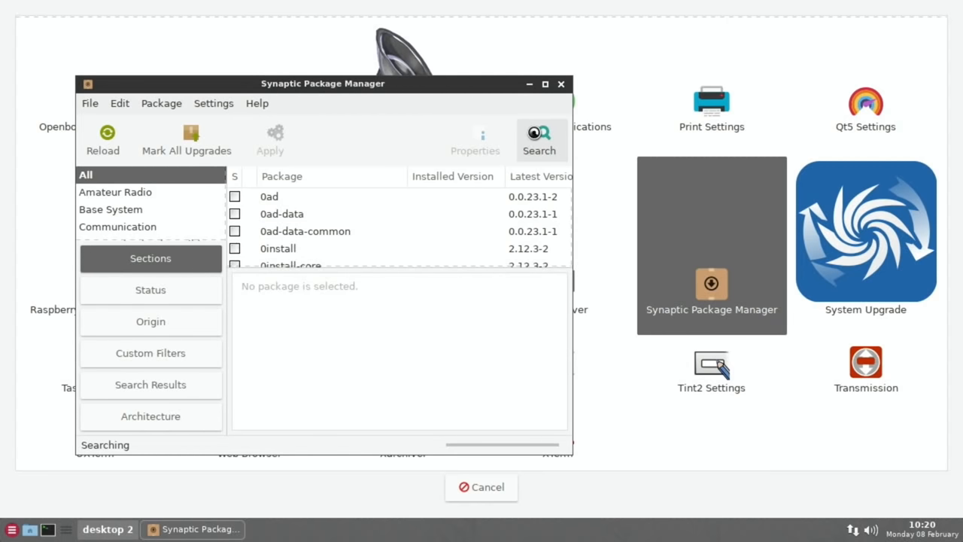
{"action": "left_click", "coordinate": [539, 140]}
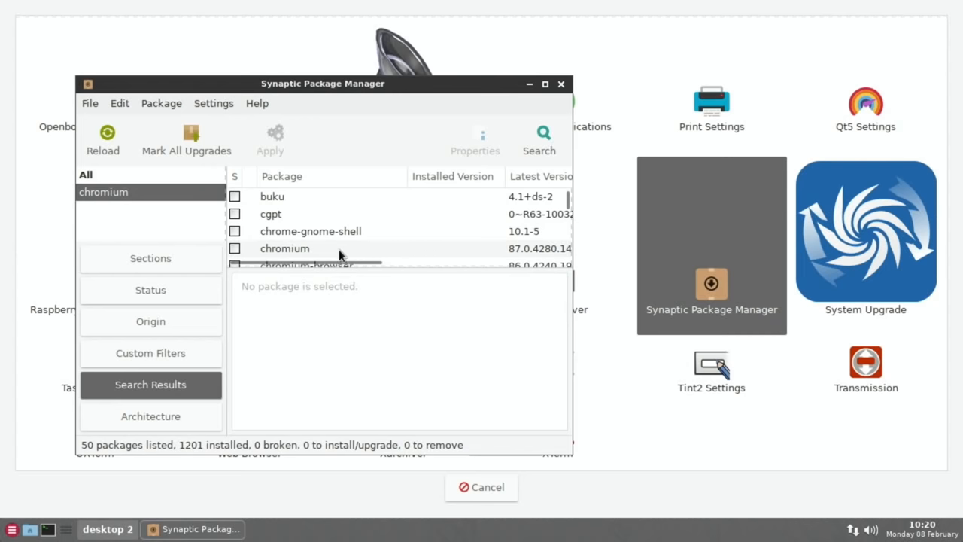
Step: Mark chromium with its required dependencies and apply the 10-package installation
{"action": "right_click", "coordinate": [285, 248]}
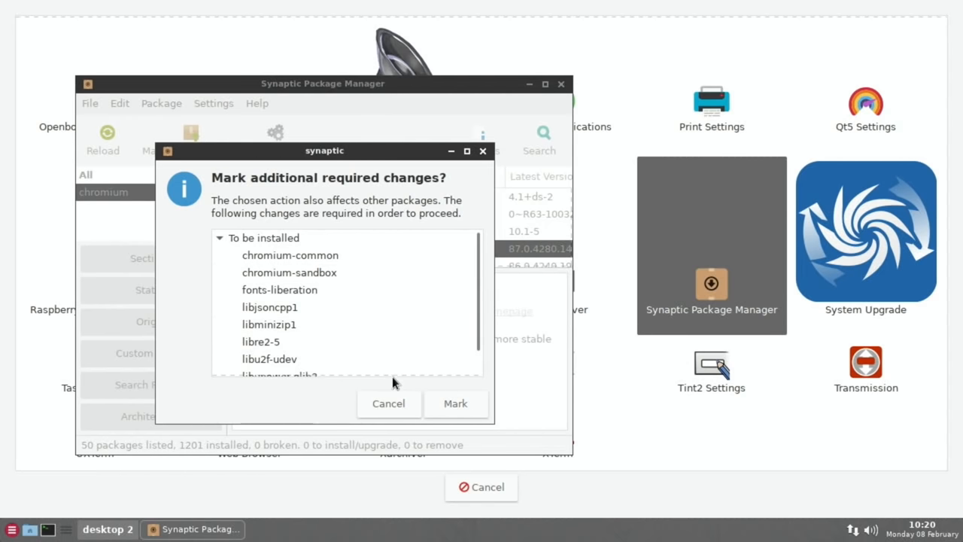
{"action": "left_click", "coordinate": [455, 404]}
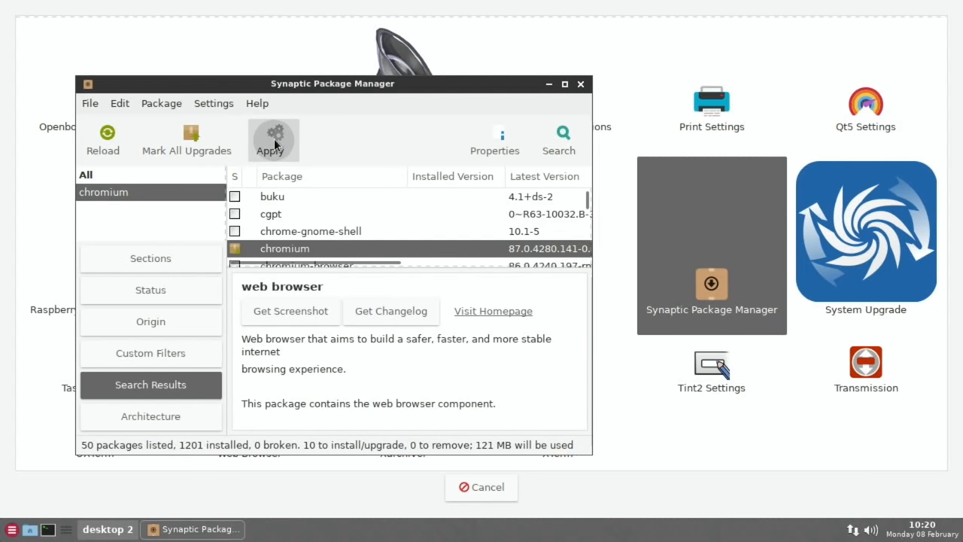
{"action": "left_click", "coordinate": [269, 139]}
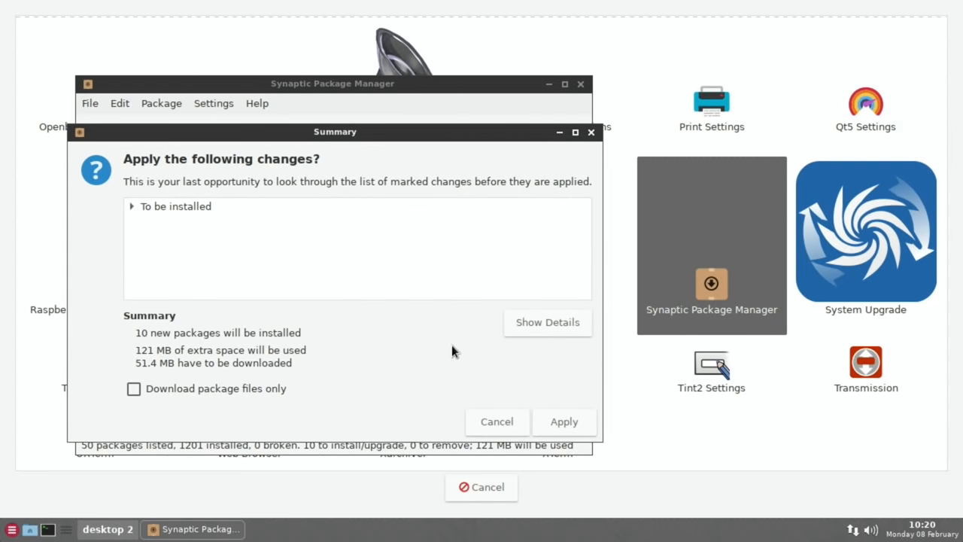
{"action": "left_click", "coordinate": [497, 422]}
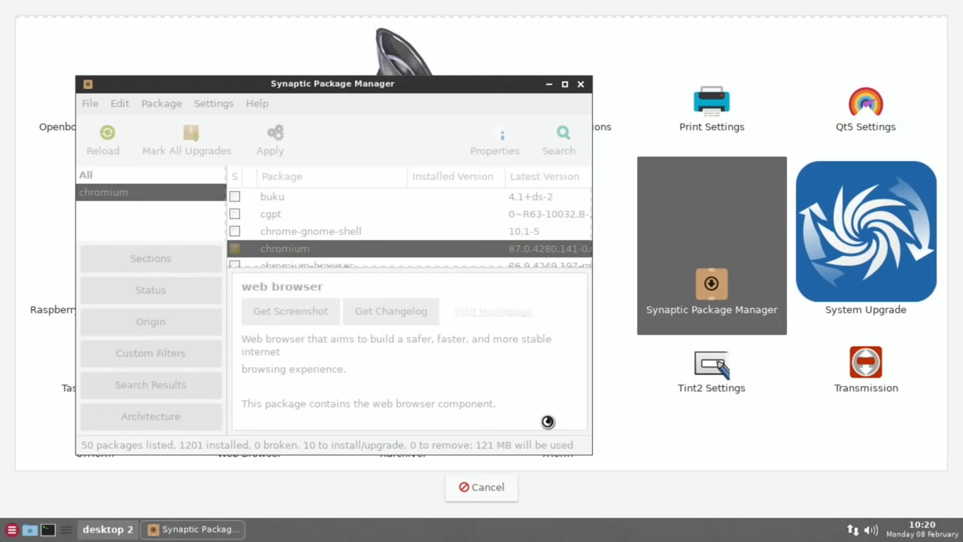
{"action": "left_click", "coordinate": [269, 139]}
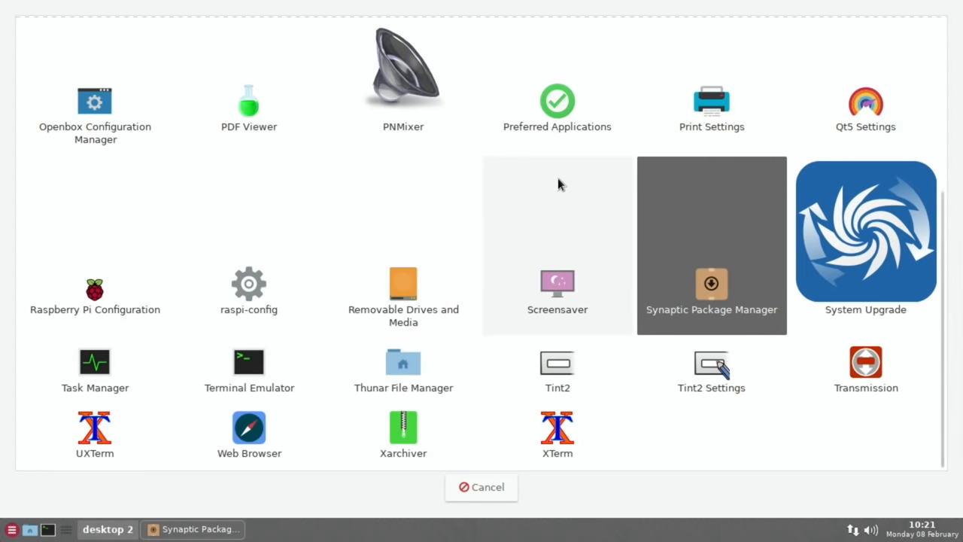
{"action": "mouse_move", "coordinate": [864, 248]}
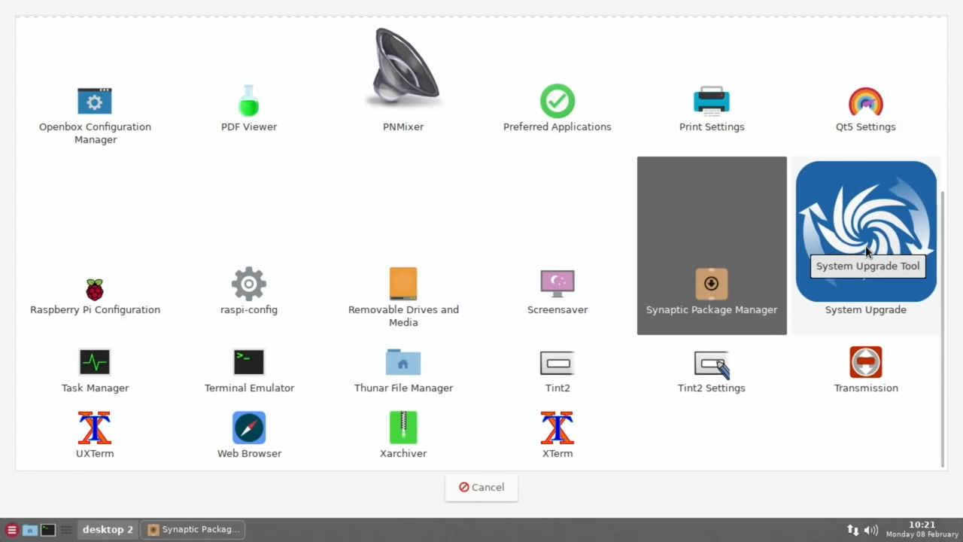
{"action": "mouse_move", "coordinate": [557, 218]}
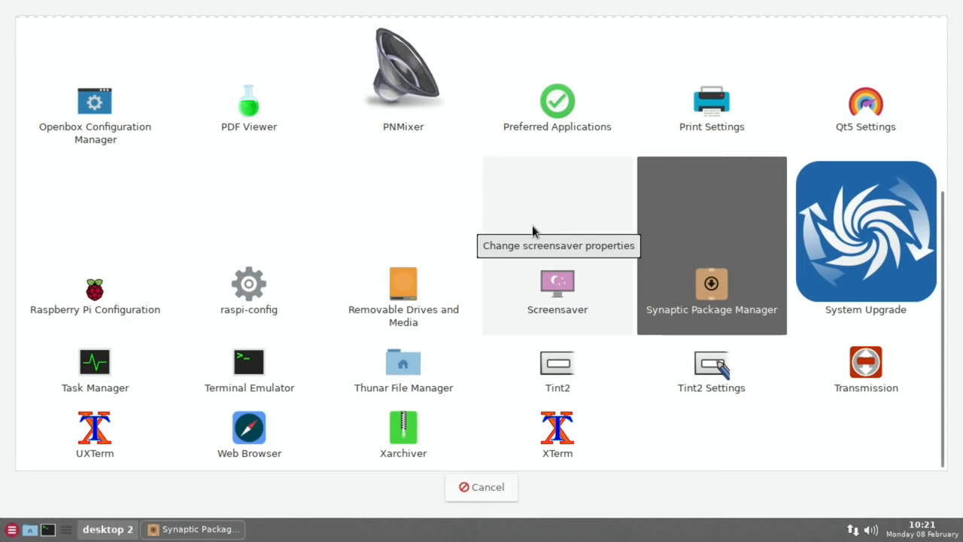
{"action": "mouse_move", "coordinate": [865, 229]}
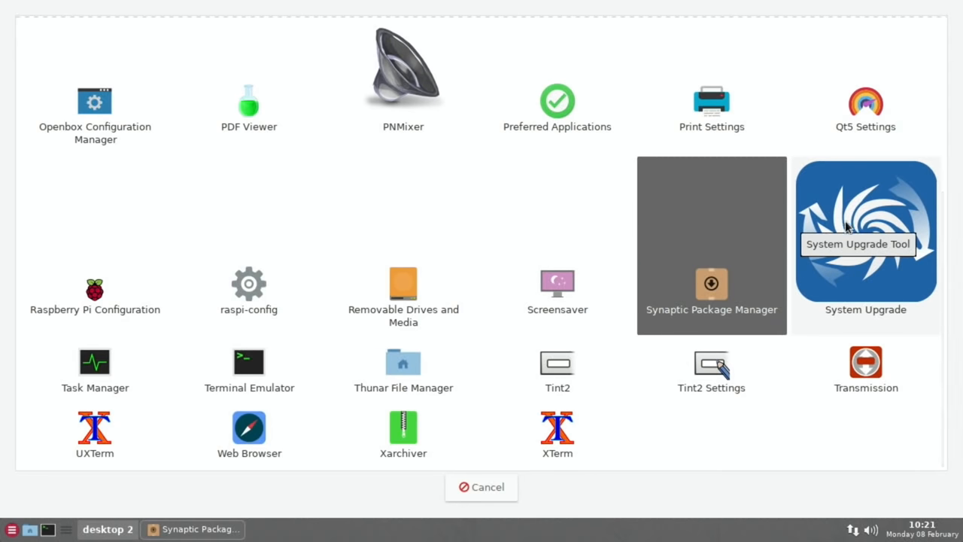
{"action": "mouse_move", "coordinate": [647, 241]}
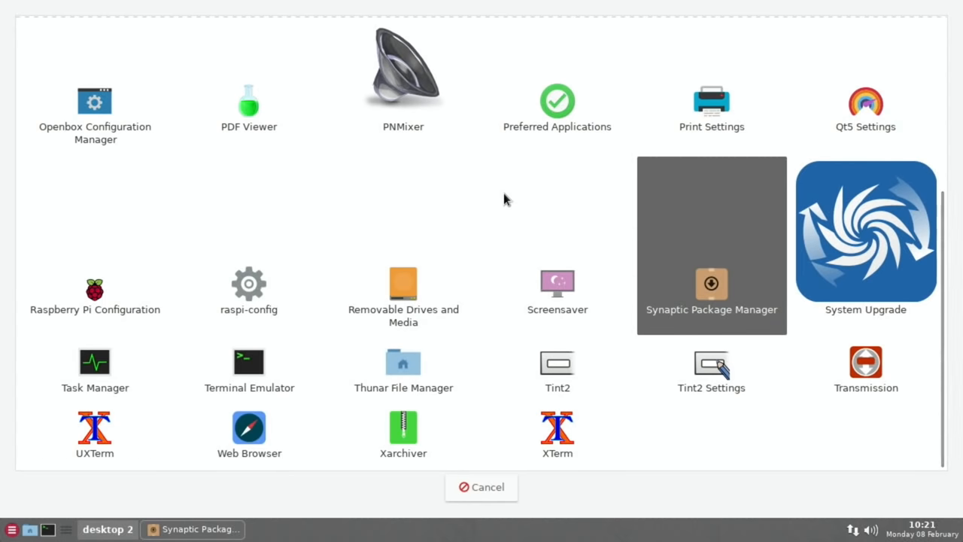
{"action": "mouse_move", "coordinate": [167, 344]}
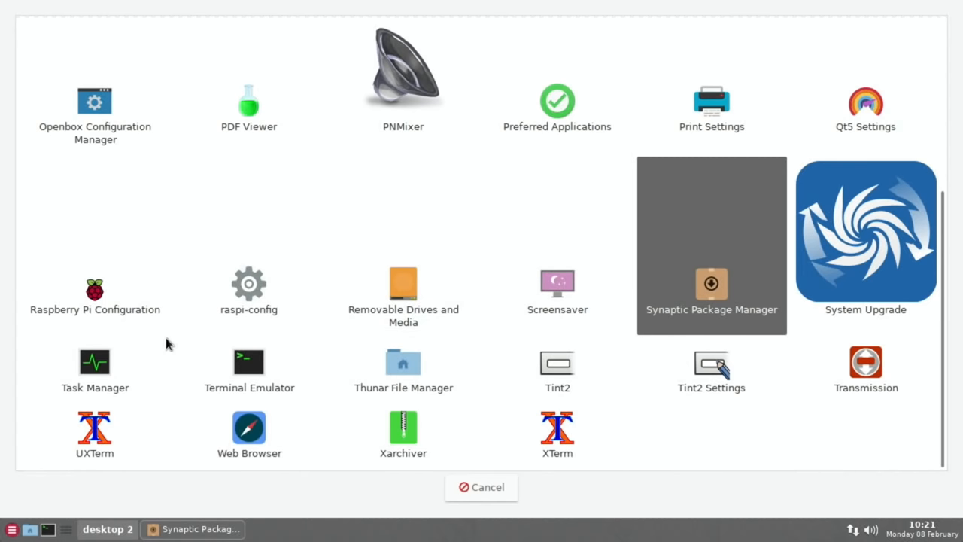
{"action": "mouse_move", "coordinate": [249, 372]}
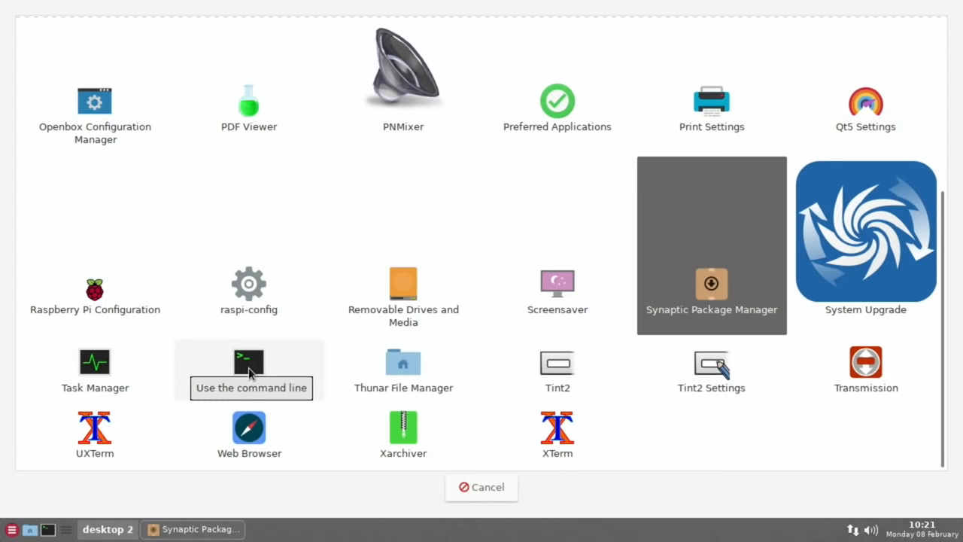
{"action": "mouse_move", "coordinate": [557, 365]}
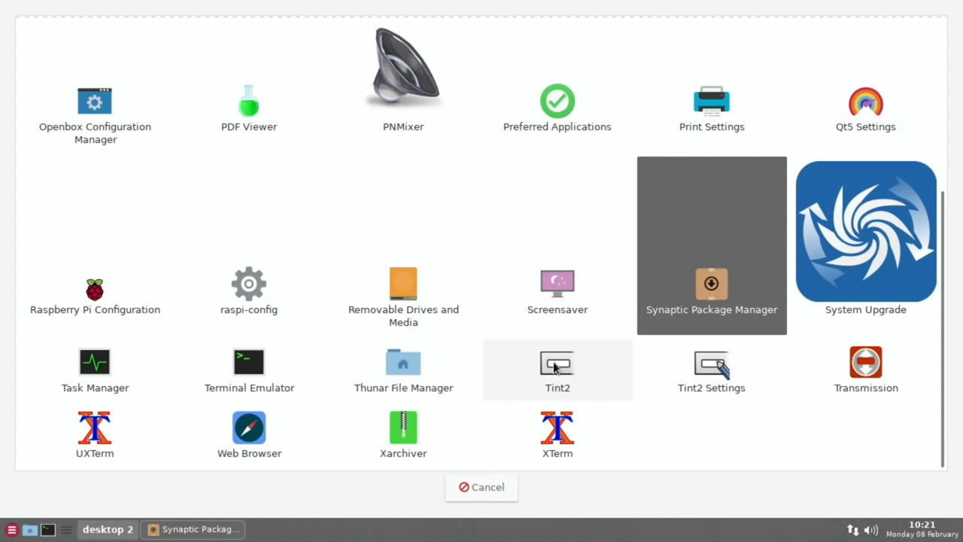
{"action": "mouse_move", "coordinate": [864, 365]}
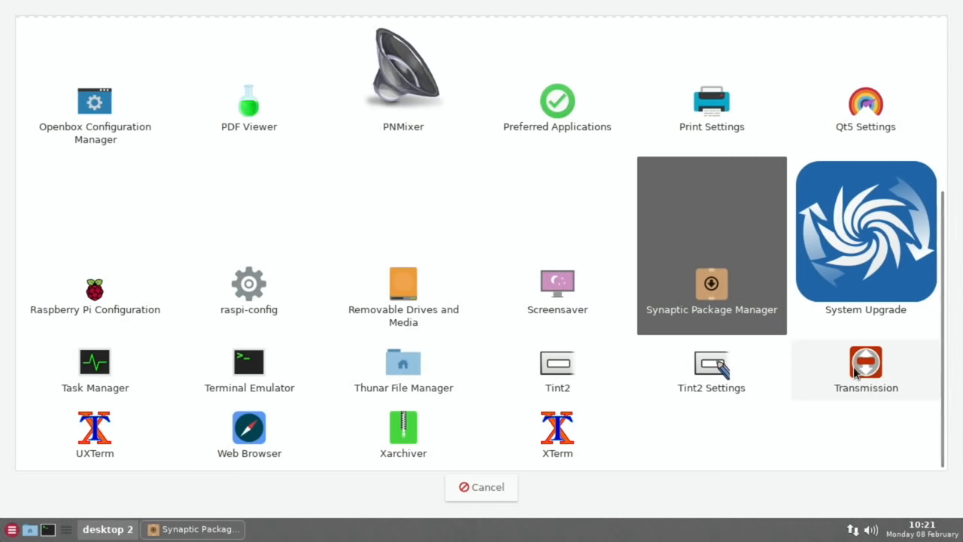
{"action": "mouse_move", "coordinate": [865, 365]}
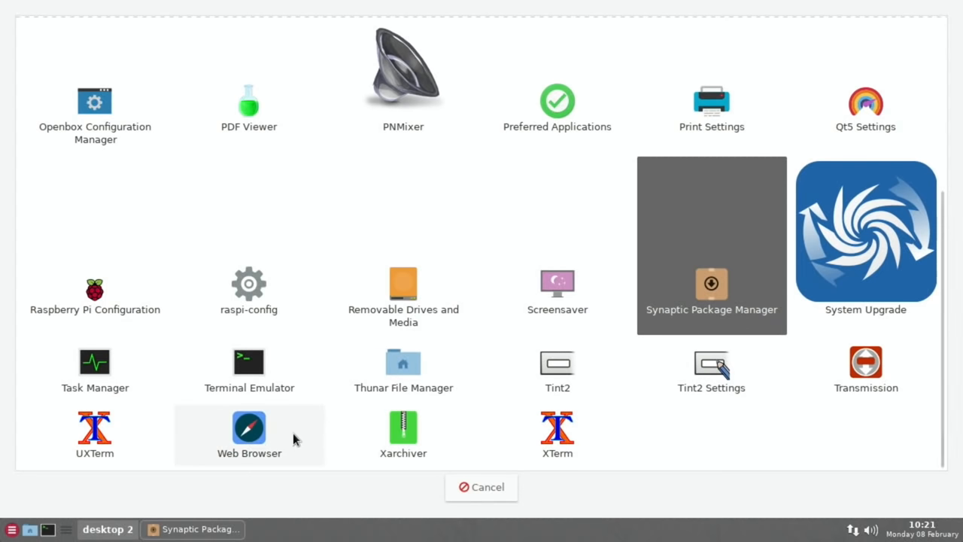
{"action": "mouse_move", "coordinate": [250, 434]}
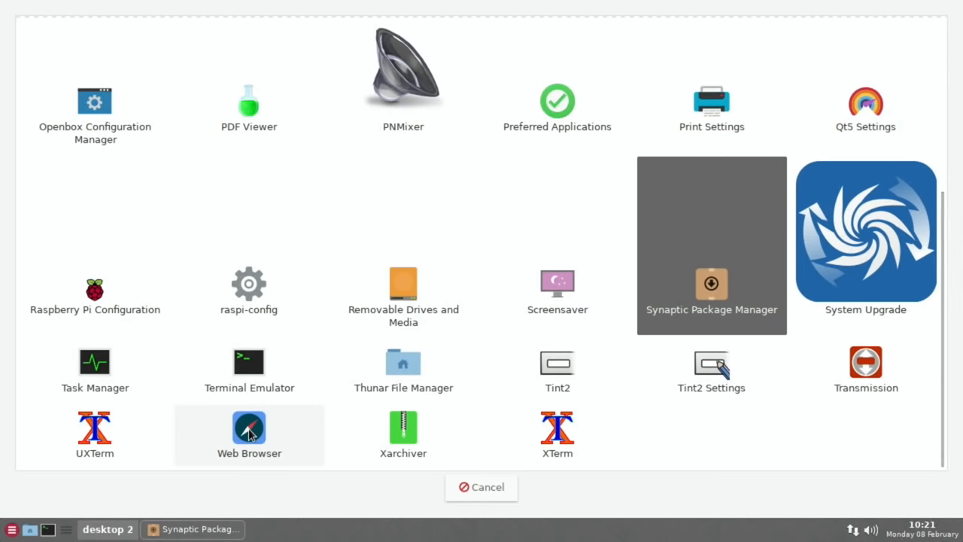
{"action": "mouse_move", "coordinate": [252, 435]}
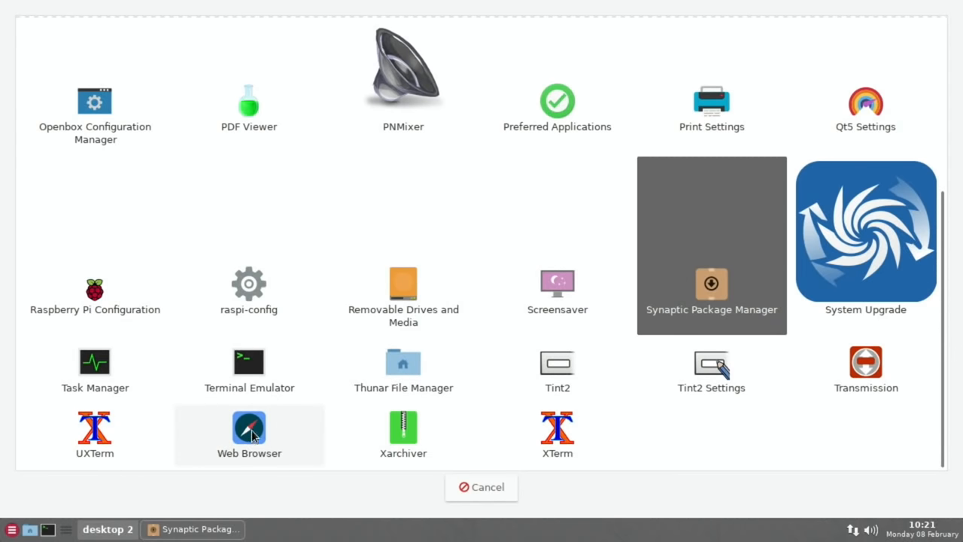
{"action": "mouse_move", "coordinate": [403, 364]}
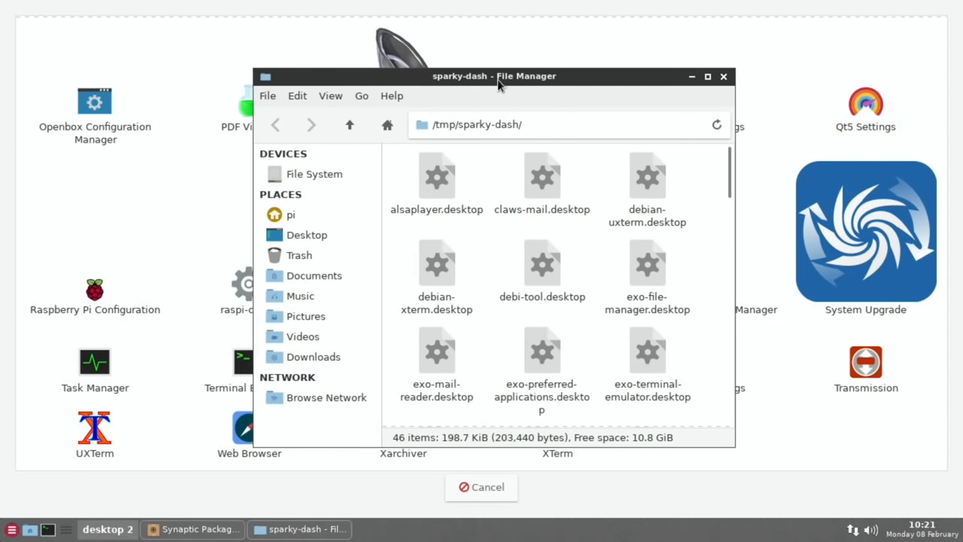
Step: Connect anonymously to WDMyCloud via Browse Network and open Public, then ALL PI
{"action": "left_click", "coordinate": [361, 96]}
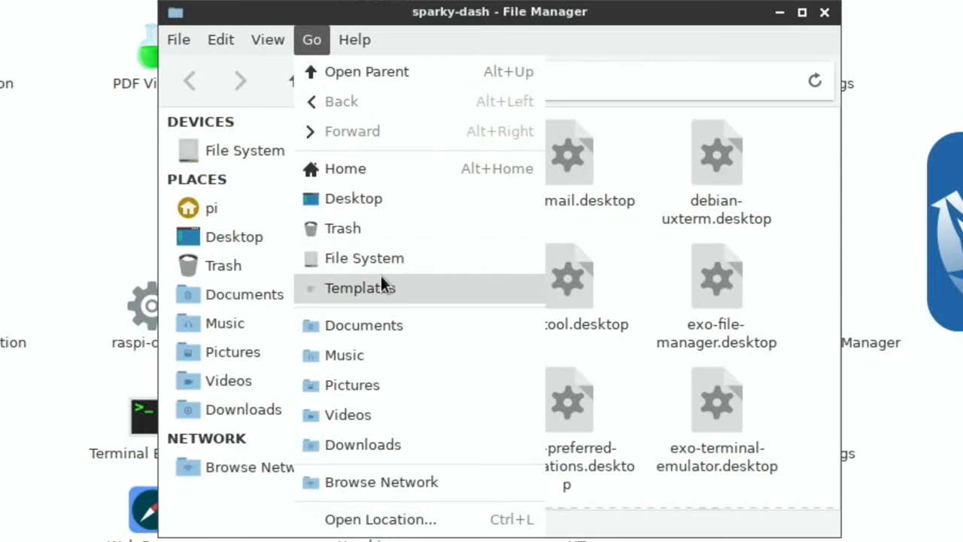
{"action": "mouse_move", "coordinate": [397, 481]}
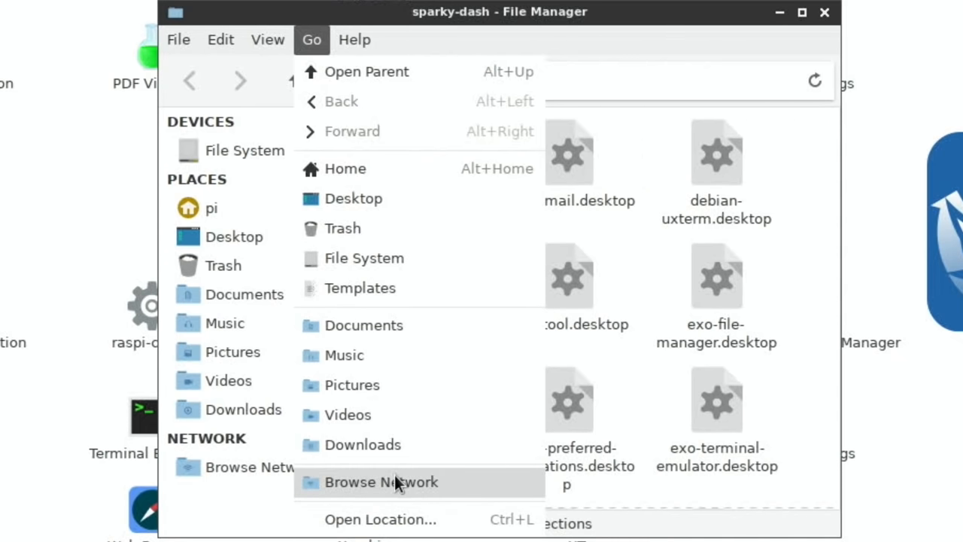
{"action": "left_click", "coordinate": [381, 481]}
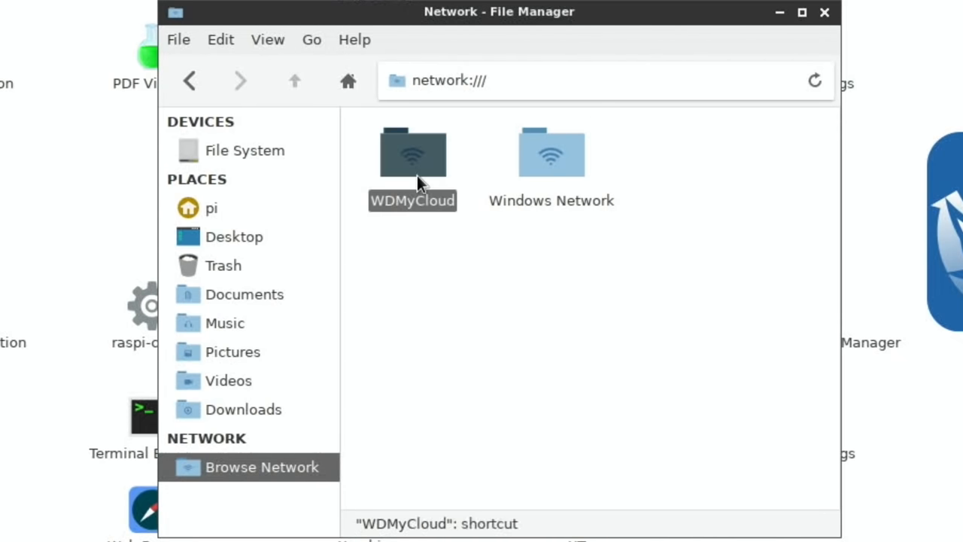
{"action": "double_click", "coordinate": [412, 153]}
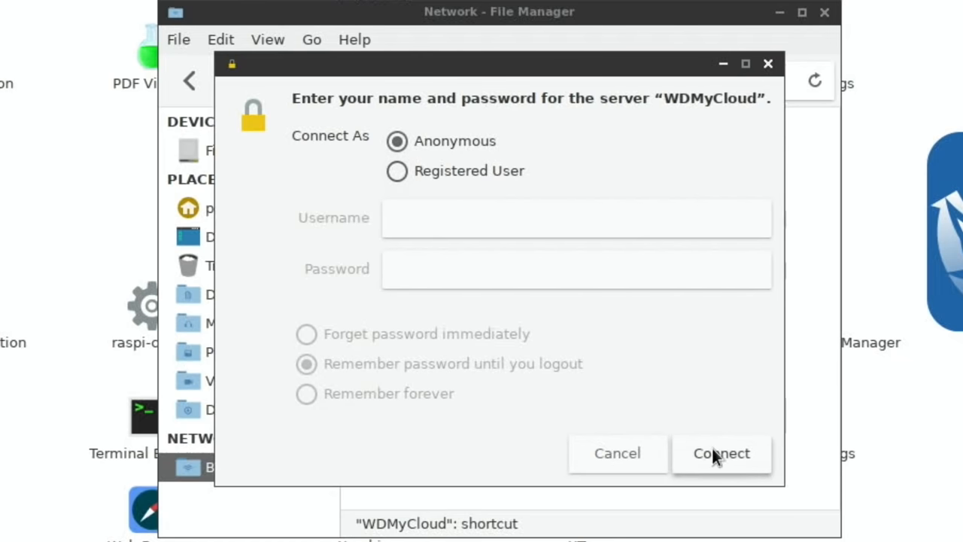
{"action": "left_click", "coordinate": [720, 453]}
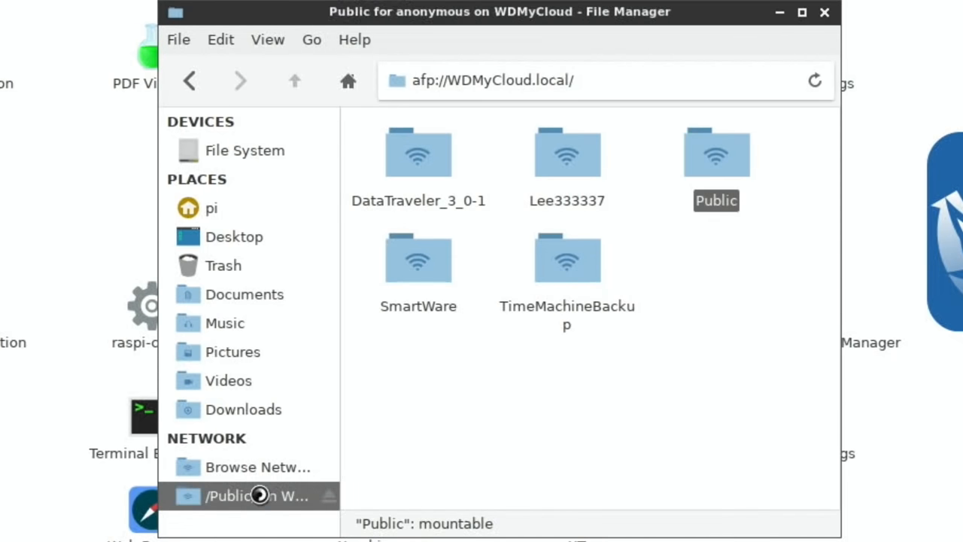
{"action": "double_click", "coordinate": [715, 152]}
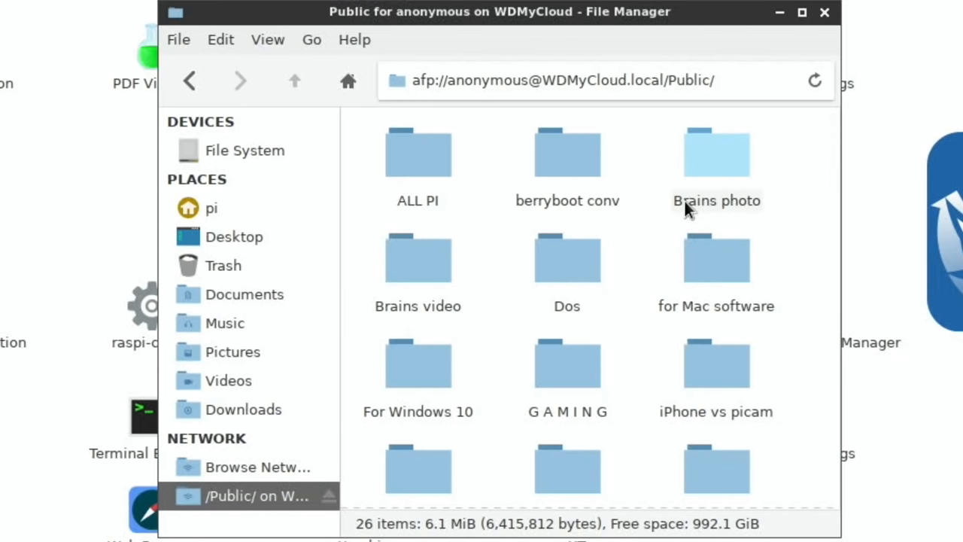
{"action": "mouse_move", "coordinate": [567, 152]}
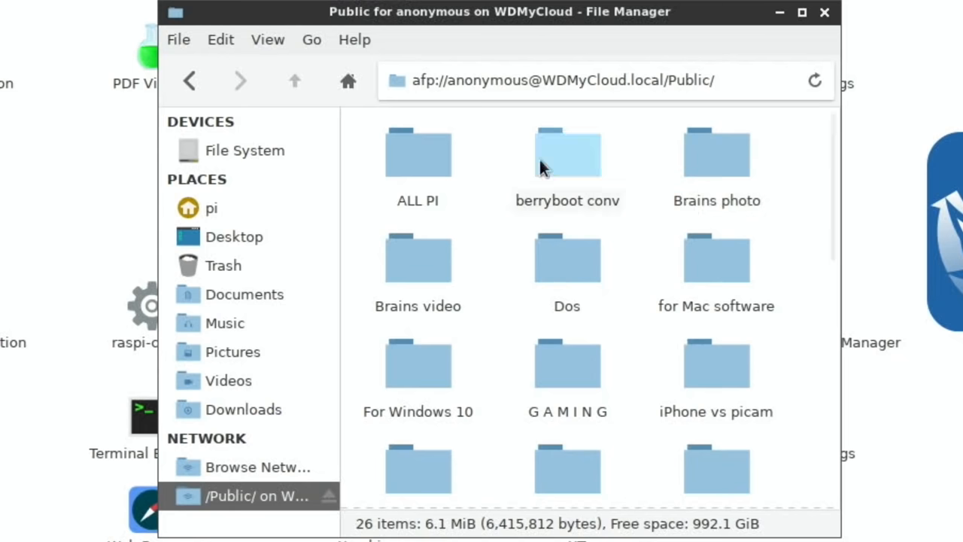
{"action": "double_click", "coordinate": [417, 152]}
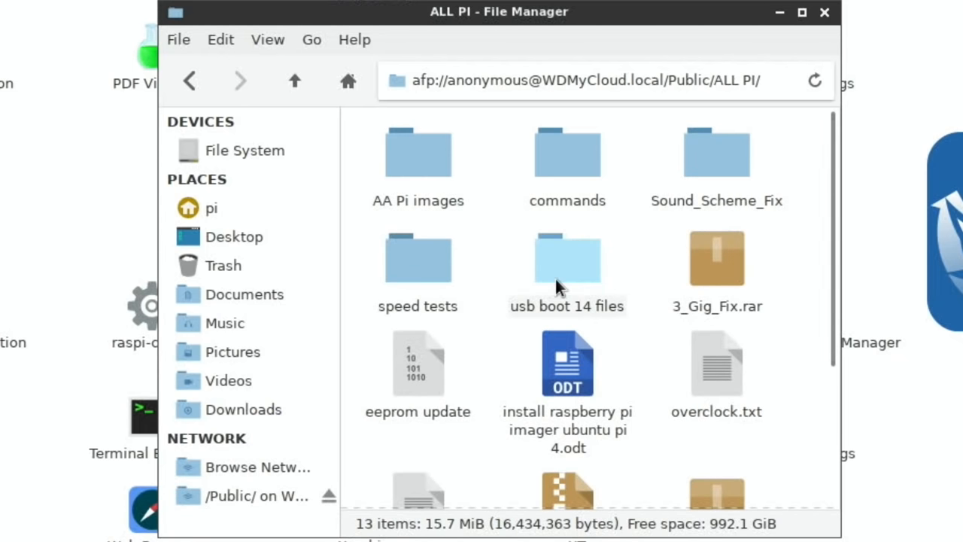
{"action": "mouse_move", "coordinate": [417, 259]}
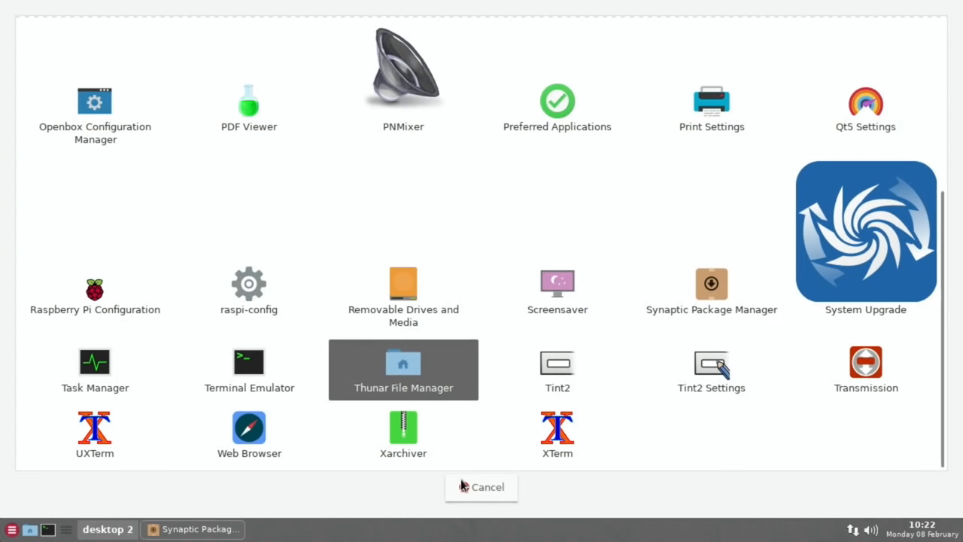
Step: Dismiss the launcher, check the Wi-Fi network list, and view then close PNMixer Preferences
{"action": "left_click", "coordinate": [481, 486]}
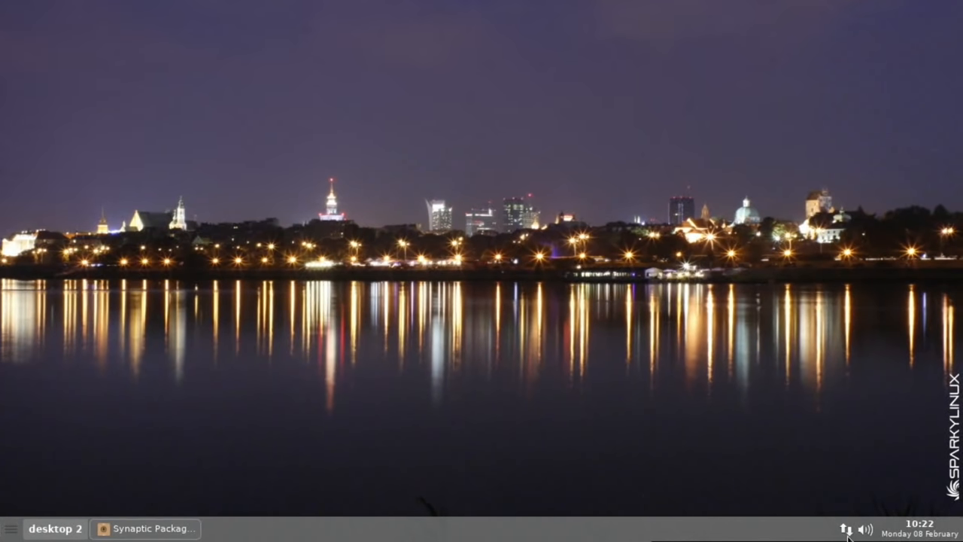
{"action": "left_click", "coordinate": [846, 529]}
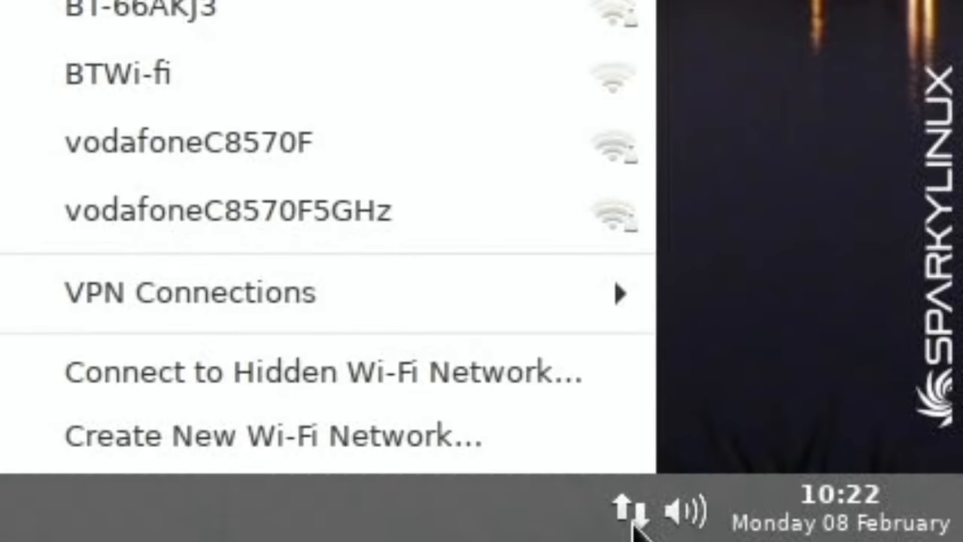
{"action": "left_click", "coordinate": [678, 510]}
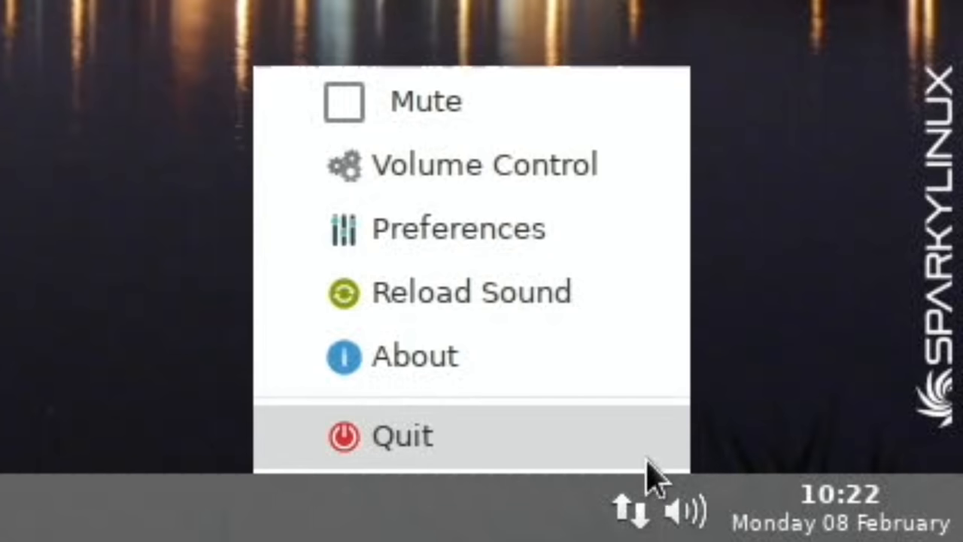
{"action": "left_click", "coordinate": [458, 228]}
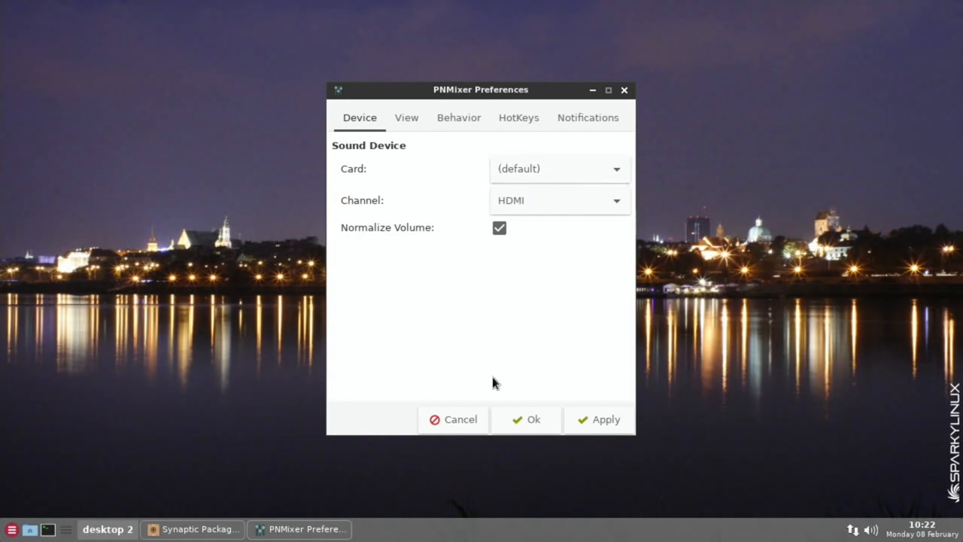
{"action": "mouse_move", "coordinate": [527, 400]}
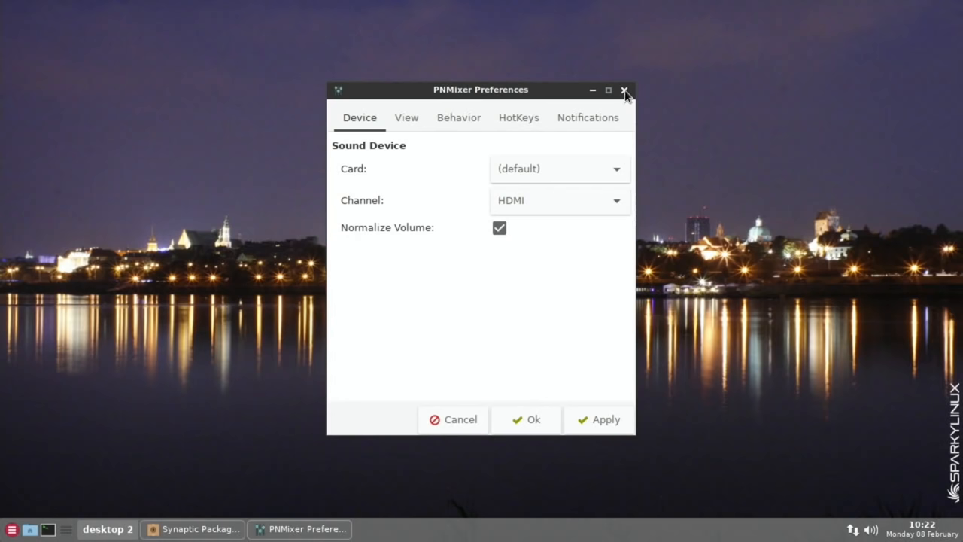
{"action": "left_click", "coordinate": [624, 89]}
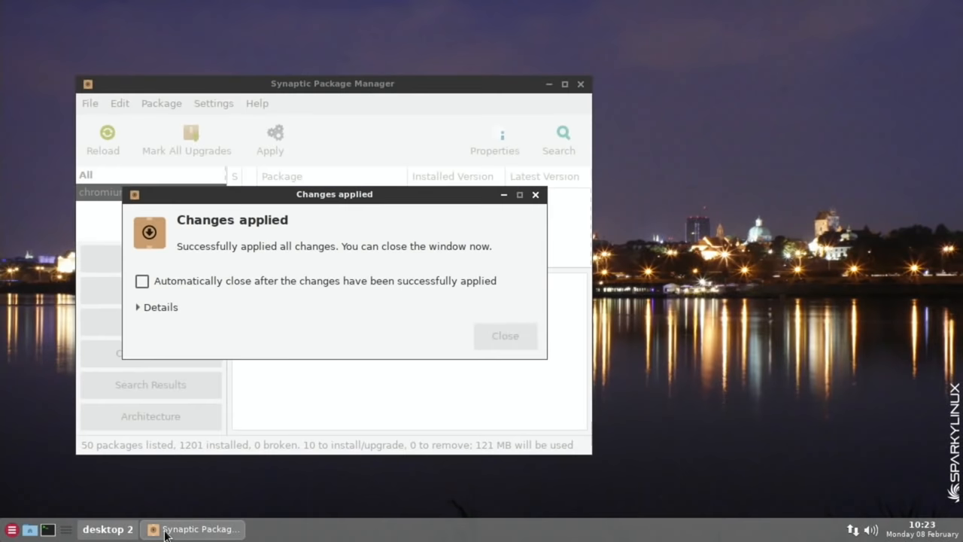
{"action": "mouse_move", "coordinate": [505, 336]}
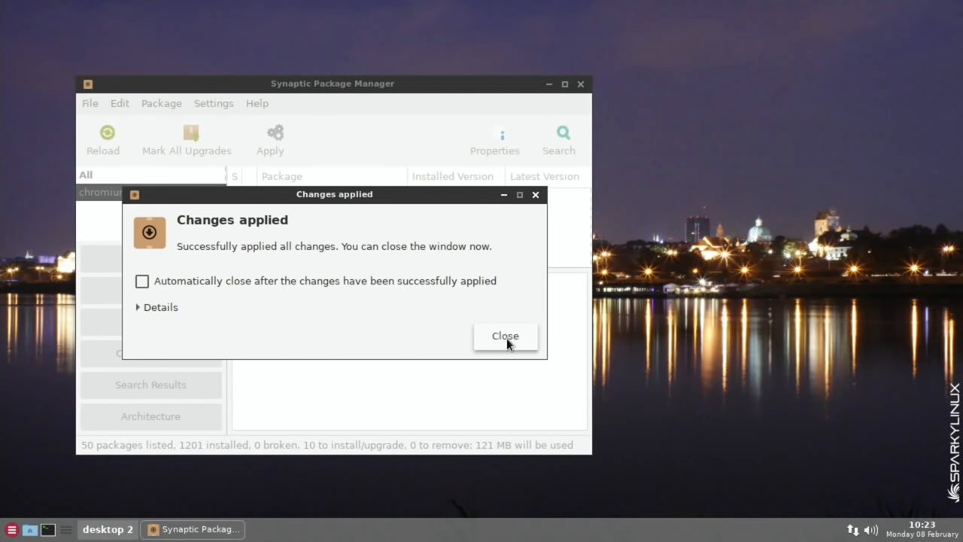
Step: Close Synaptic, choosing to wait at the not-responding prompt until it recovers
{"action": "left_click", "coordinate": [505, 335]}
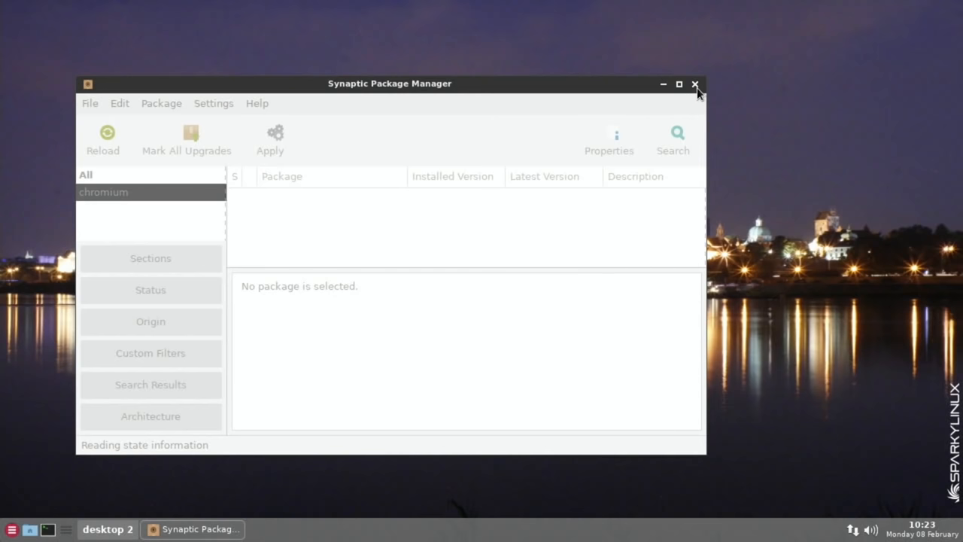
{"action": "left_click", "coordinate": [695, 84]}
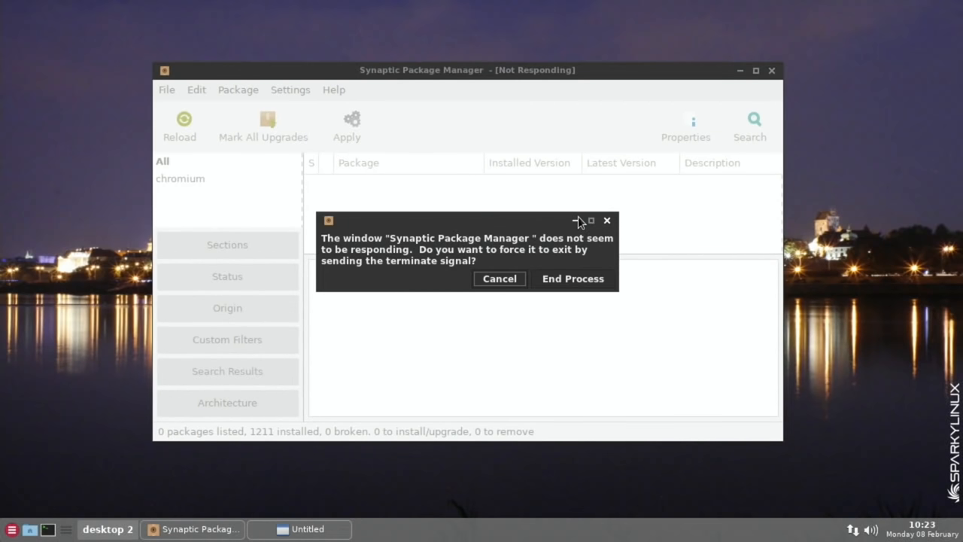
{"action": "left_click", "coordinate": [499, 278]}
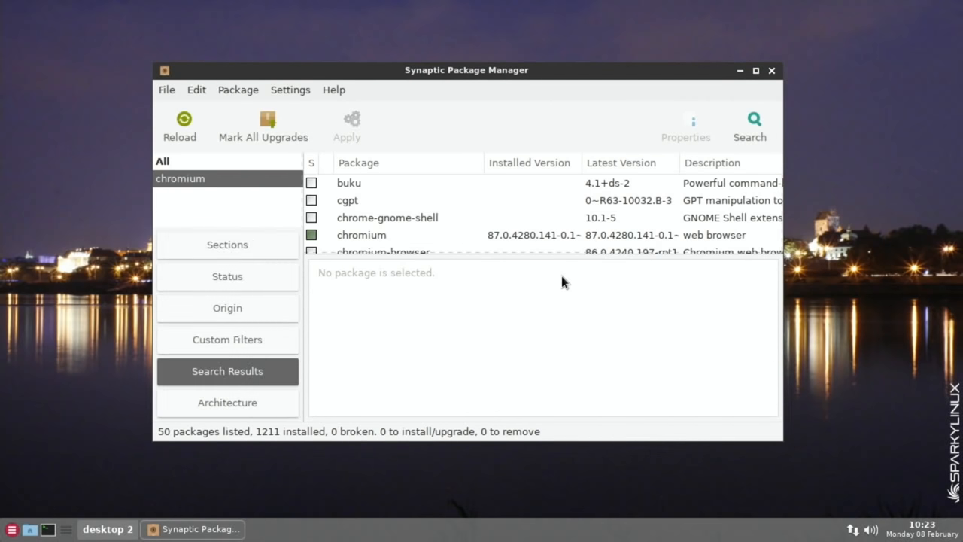
{"action": "left_click", "coordinate": [771, 70]}
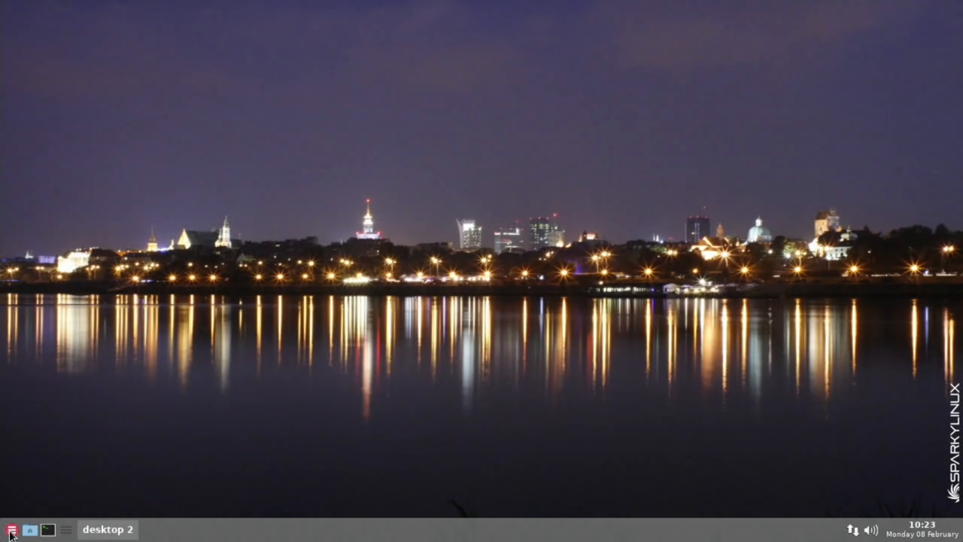
Step: Launch Chromium Web Browser from the taskbar's full application launcher
{"action": "left_click", "coordinate": [9, 529]}
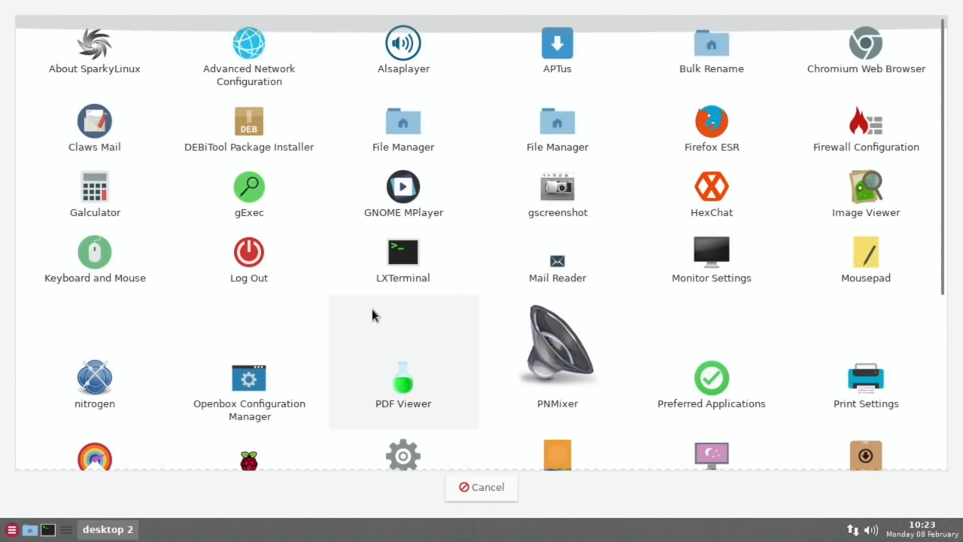
{"action": "mouse_move", "coordinate": [824, 79]}
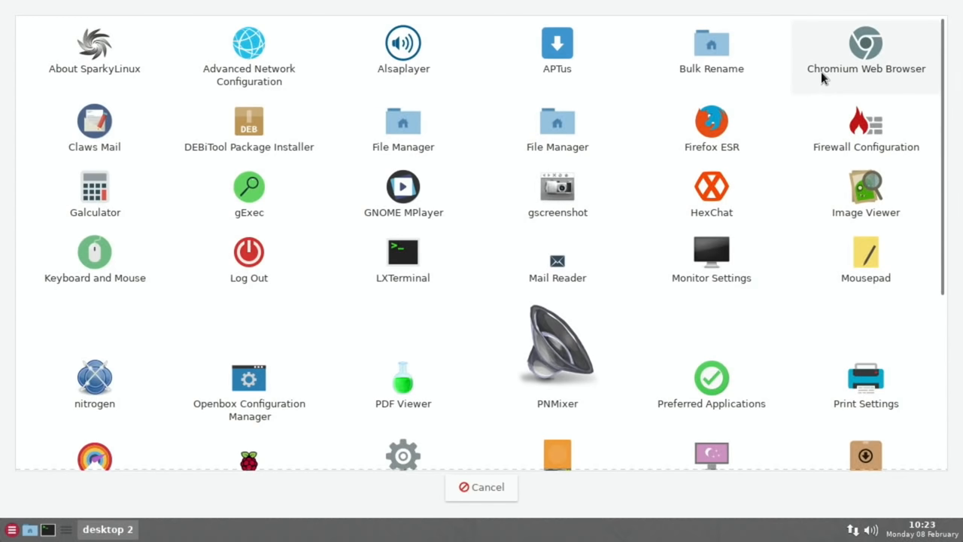
{"action": "mouse_move", "coordinate": [865, 45]}
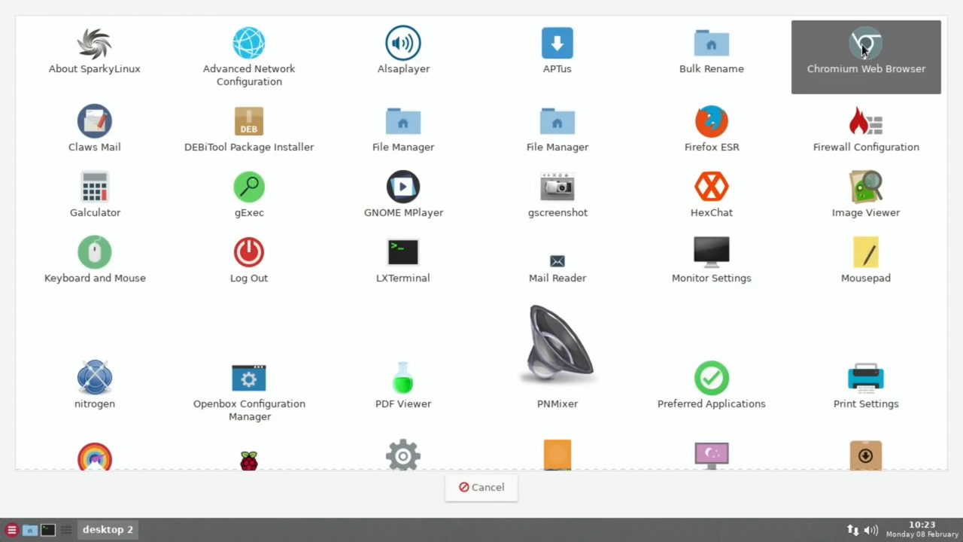
{"action": "left_click", "coordinate": [865, 56]}
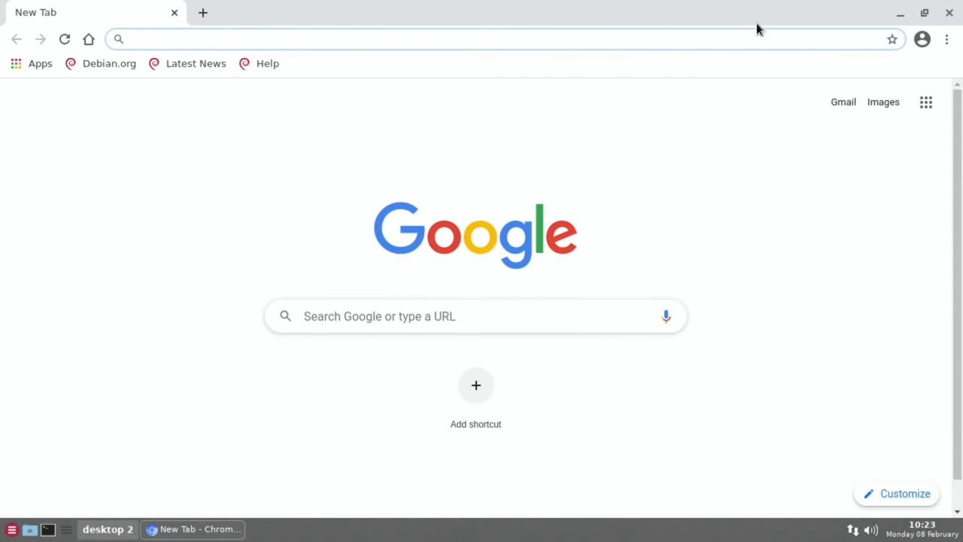
Step: Find 'leepspvideo hdr' on YouTube and play the 4K UHD HDR demo clips unmuted
{"action": "type", "text": "youtube.com"}
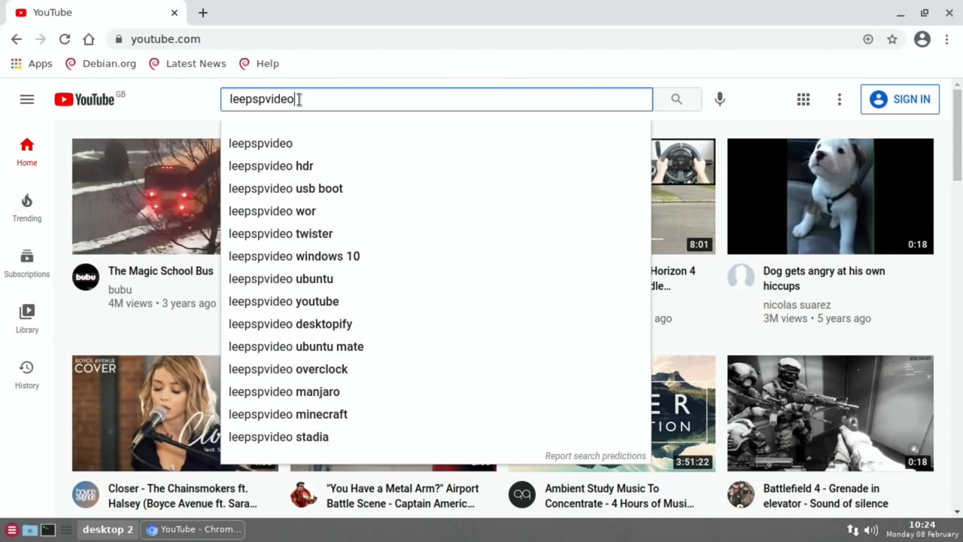
{"action": "left_click", "coordinate": [270, 165]}
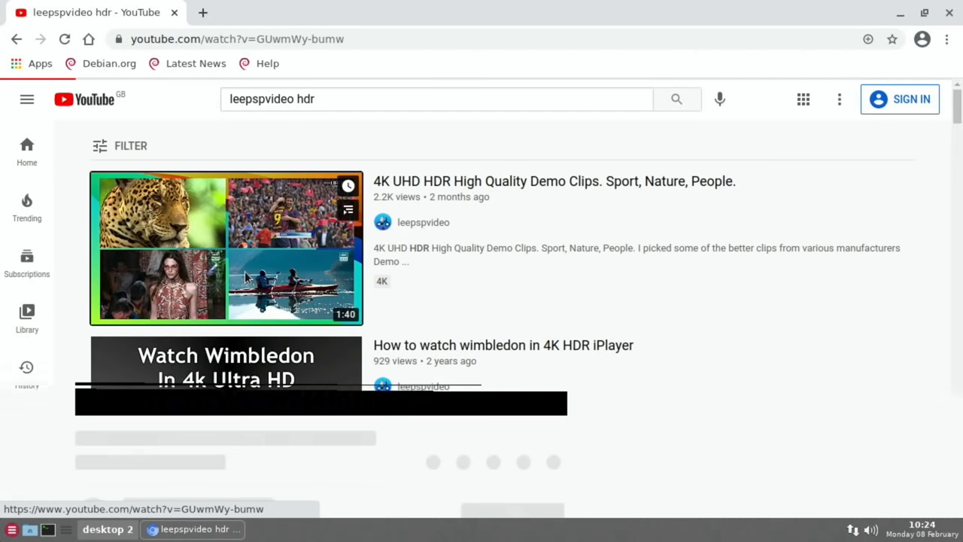
{"action": "left_click", "coordinate": [226, 248]}
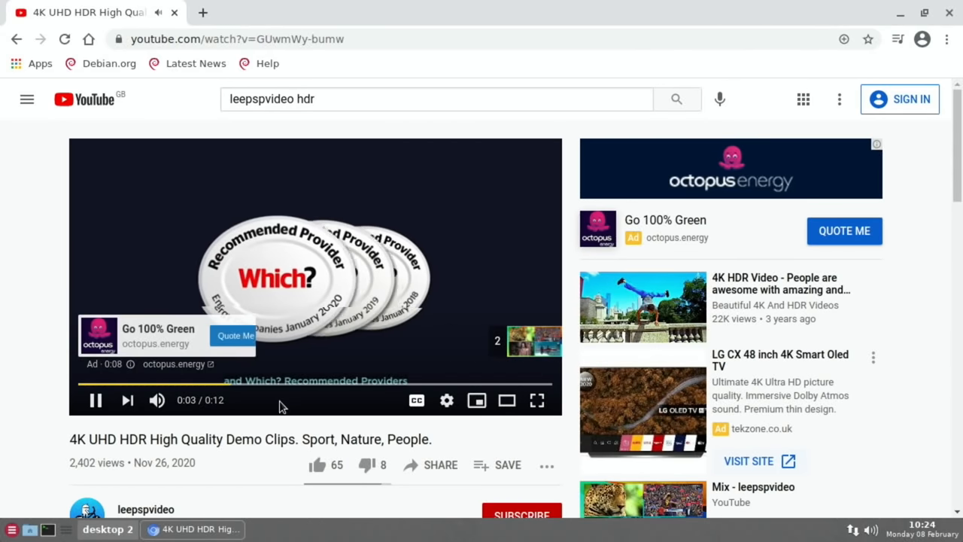
{"action": "left_click", "coordinate": [156, 400]}
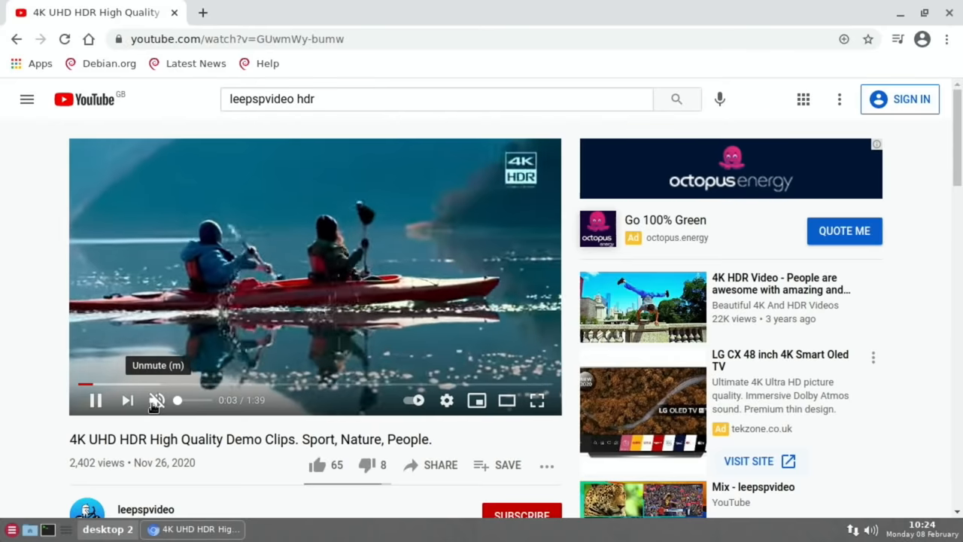
{"action": "left_click", "coordinate": [150, 399]}
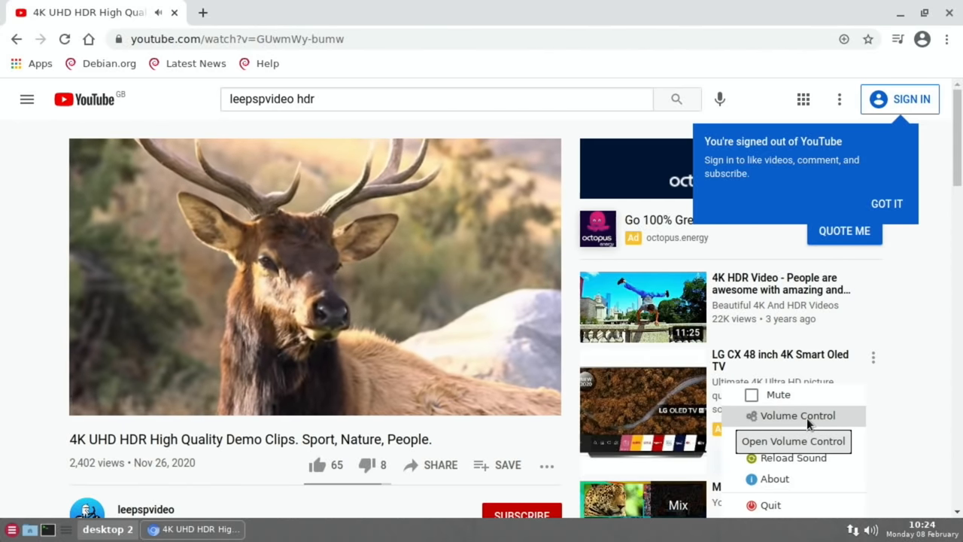
{"action": "left_click", "coordinate": [792, 441]}
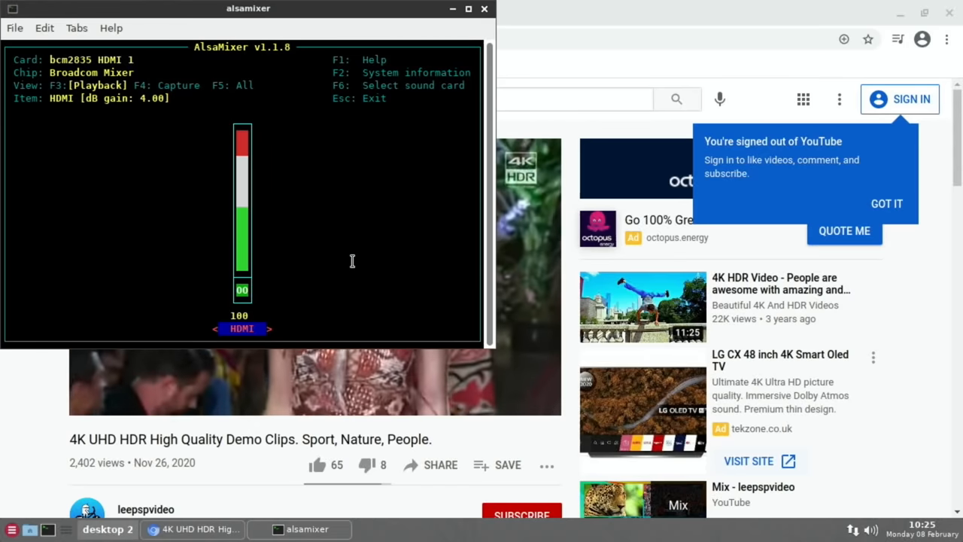
{"action": "key", "text": "F6"}
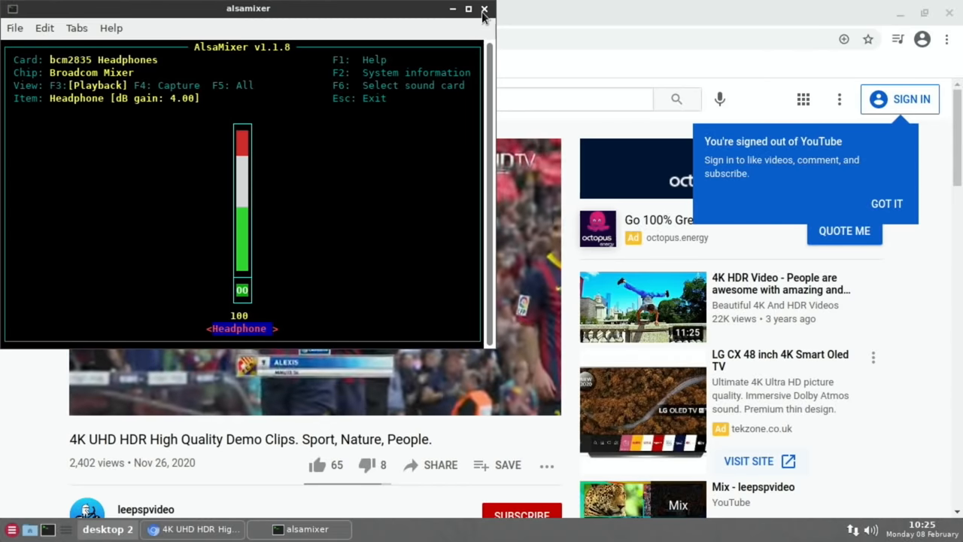
{"action": "left_click", "coordinate": [484, 8]}
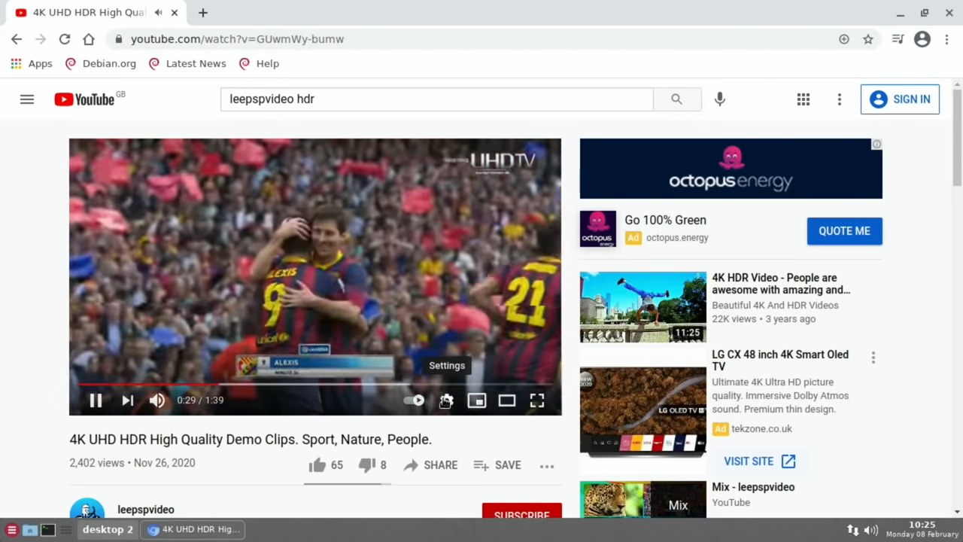
Step: Switch the demo video to HD quality and watch it full screen
{"action": "left_click", "coordinate": [446, 399]}
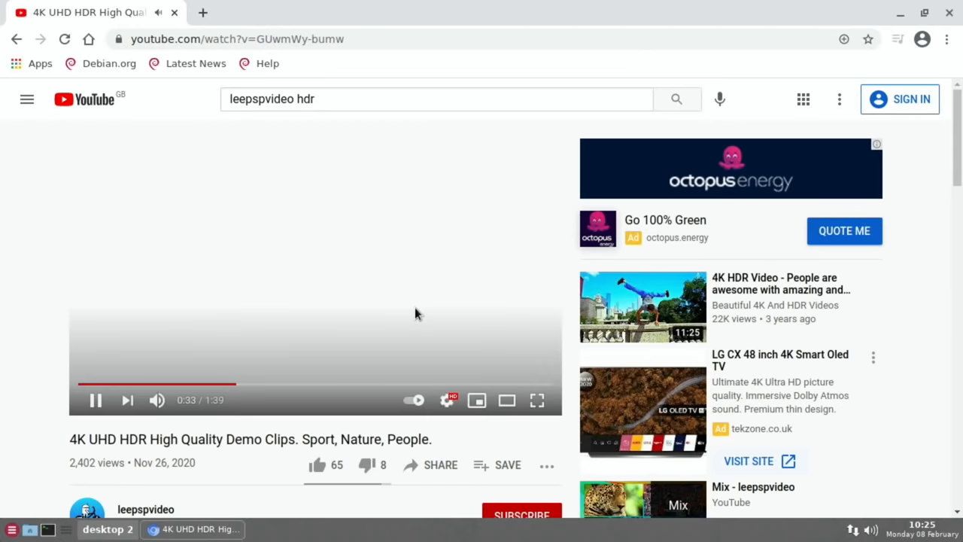
{"action": "mouse_move", "coordinate": [537, 399]}
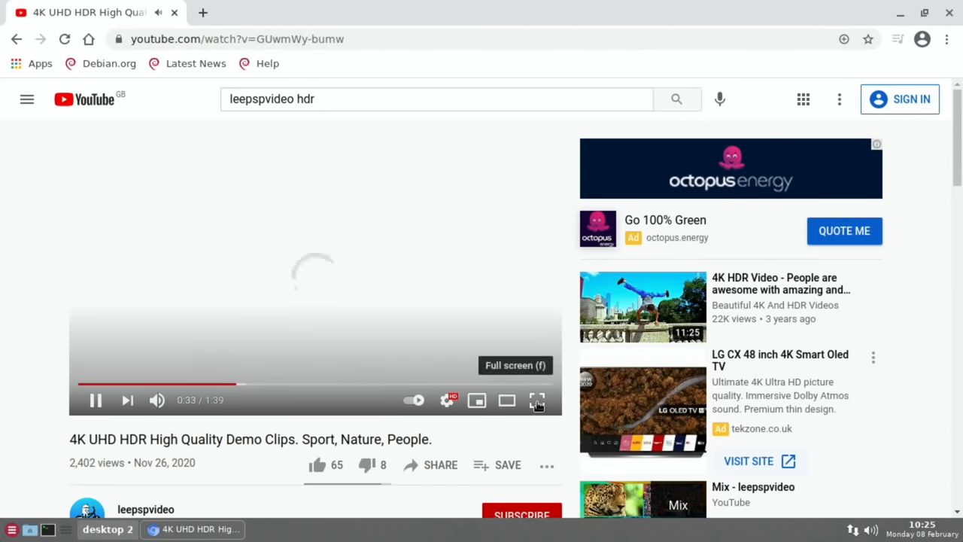
{"action": "left_click", "coordinate": [537, 399]}
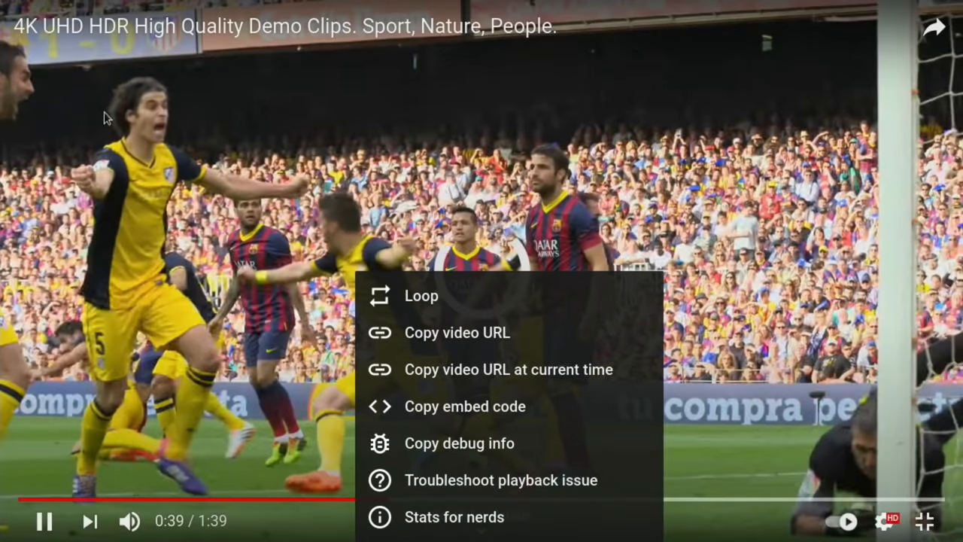
{"action": "left_click", "coordinate": [453, 516]}
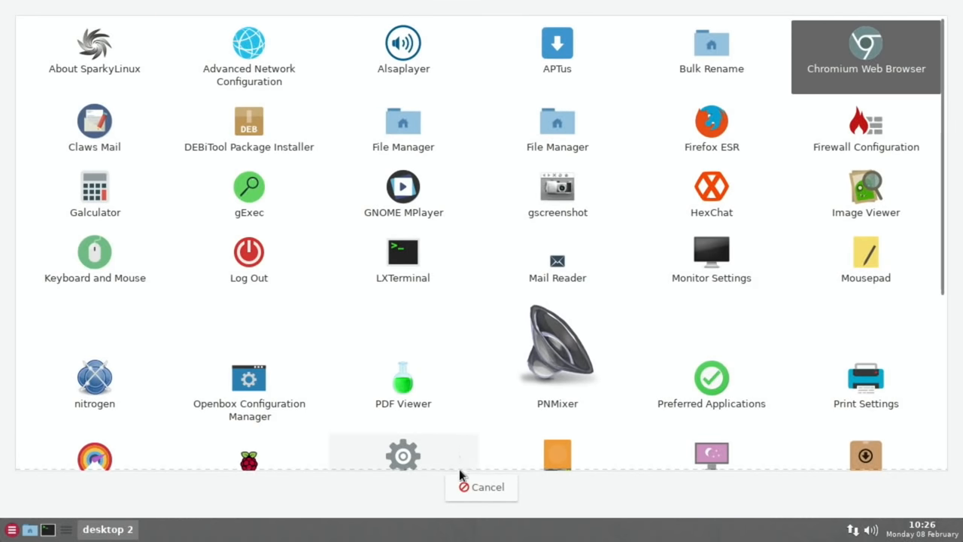
Step: Dismiss the SparkyLinux application launcher with Cancel
{"action": "left_click", "coordinate": [482, 487]}
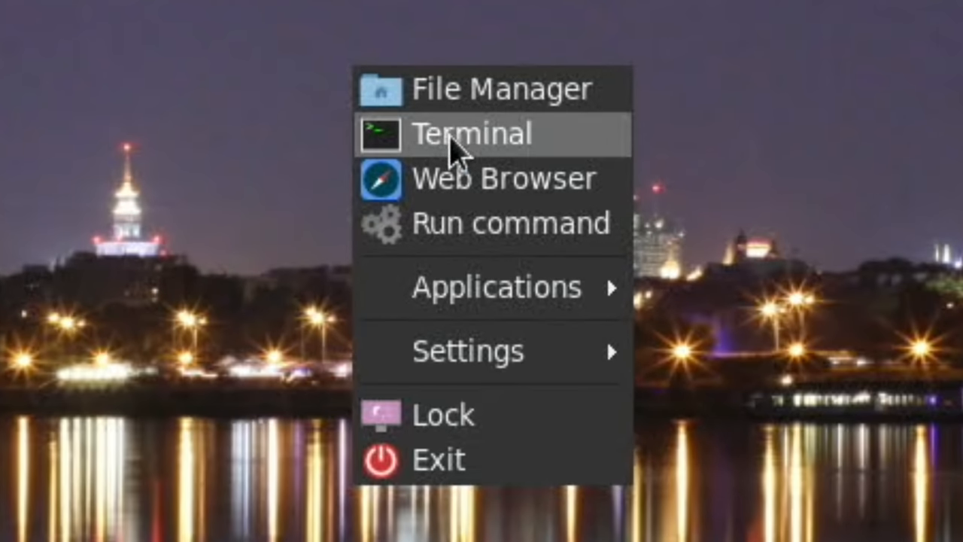
{"action": "mouse_move", "coordinate": [511, 178]}
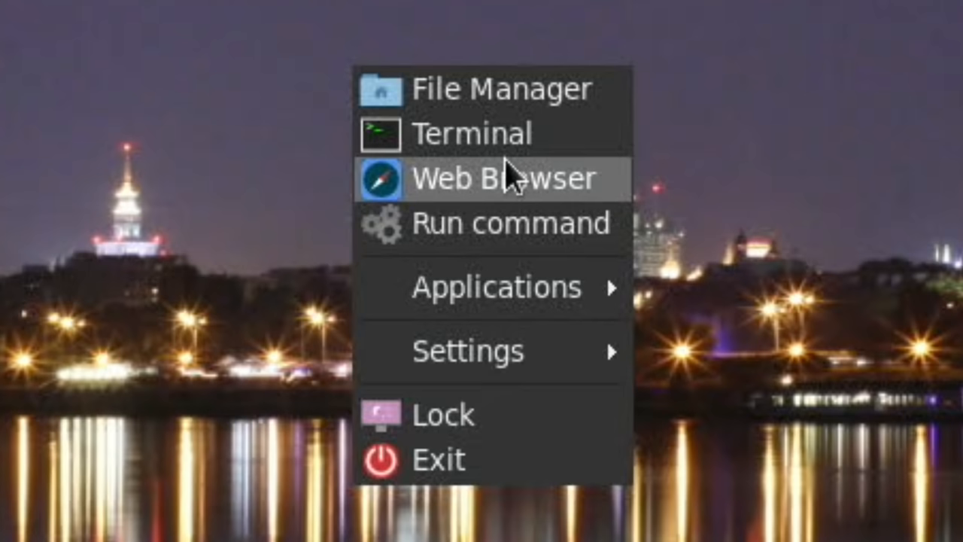
{"action": "mouse_move", "coordinate": [497, 98]}
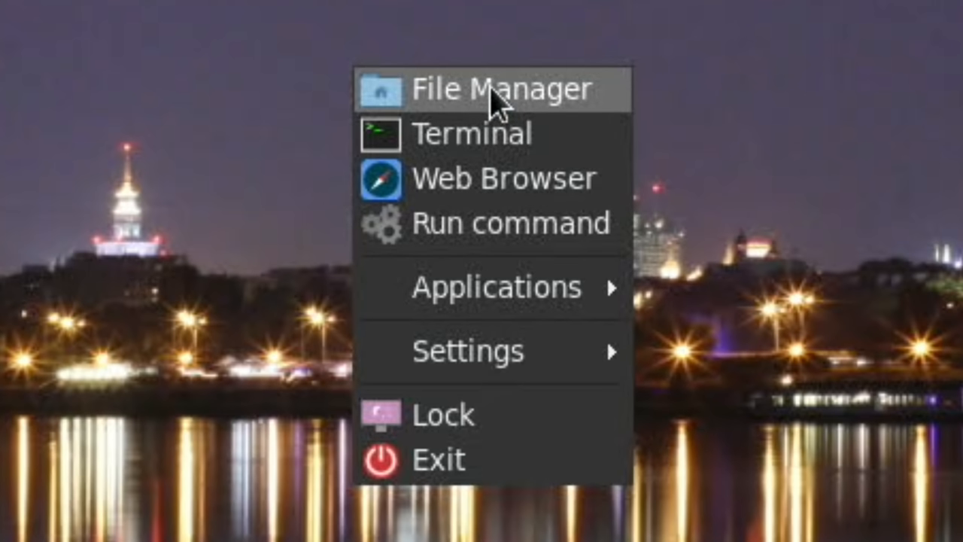
{"action": "mouse_move", "coordinate": [489, 222]}
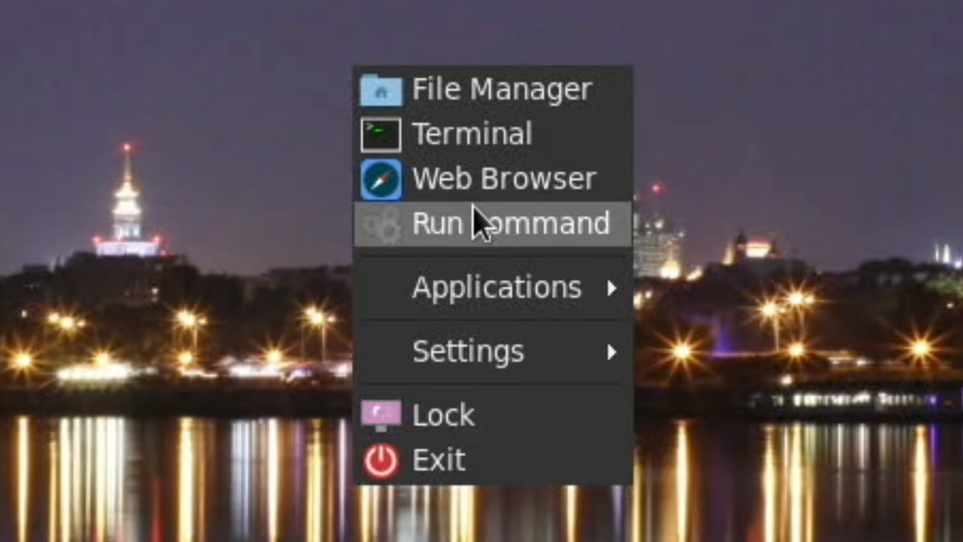
{"action": "mouse_move", "coordinate": [496, 287]}
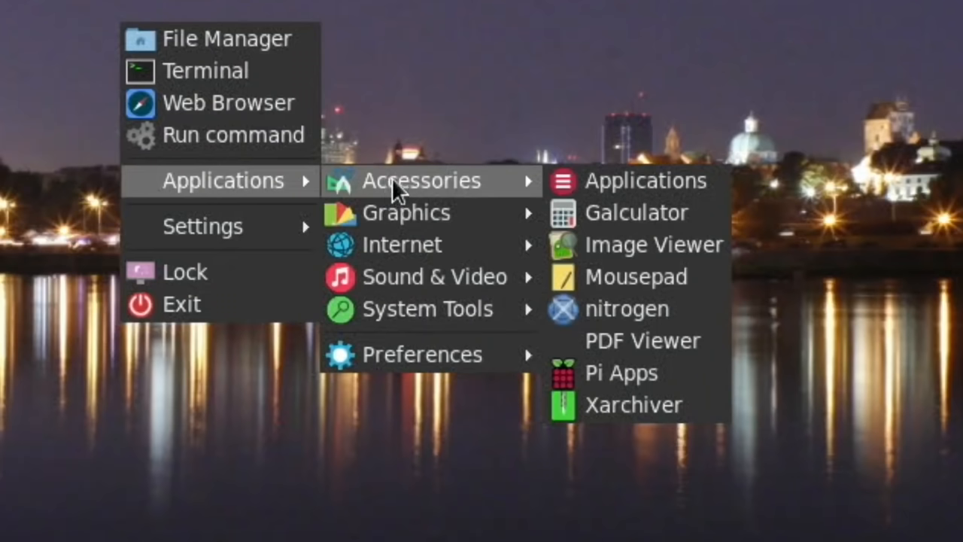
Step: Launch Pi Apps, browse the Tools category and install CommanderPi
{"action": "left_click", "coordinate": [621, 372]}
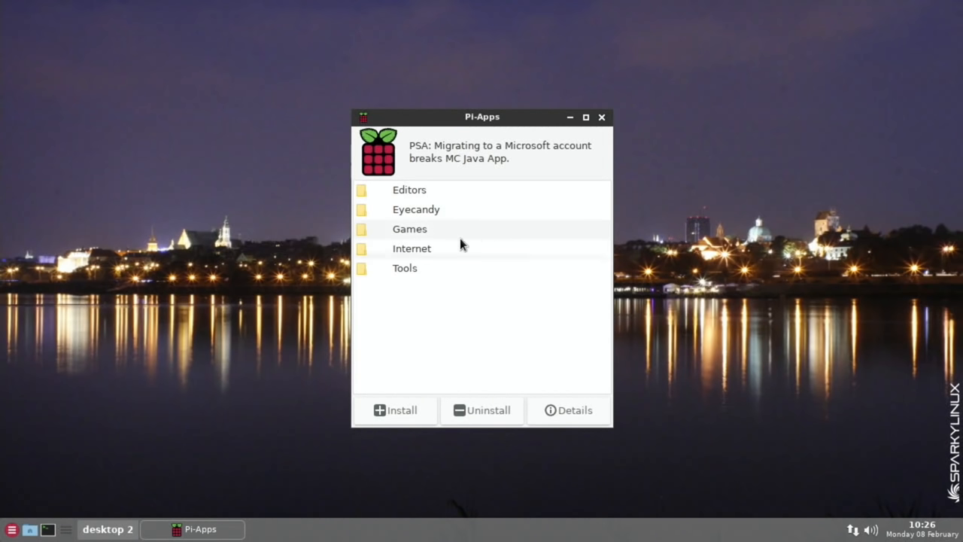
{"action": "left_click", "coordinate": [601, 117]}
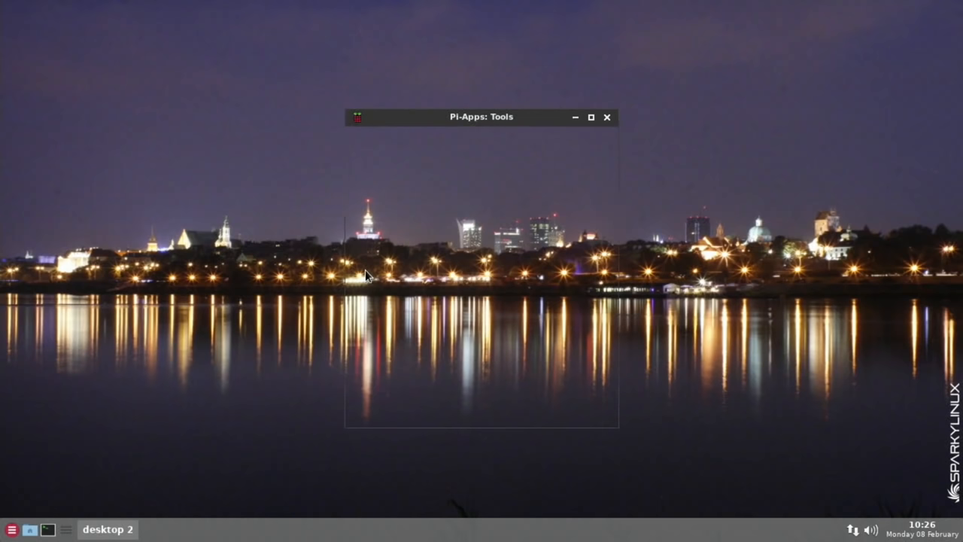
{"action": "left_click", "coordinate": [607, 117]}
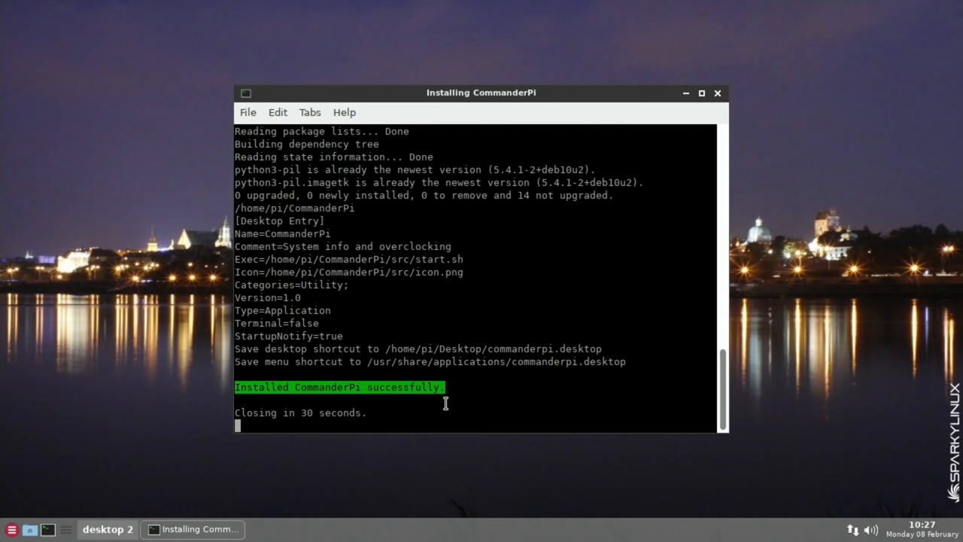
{"action": "mouse_move", "coordinate": [569, 236]}
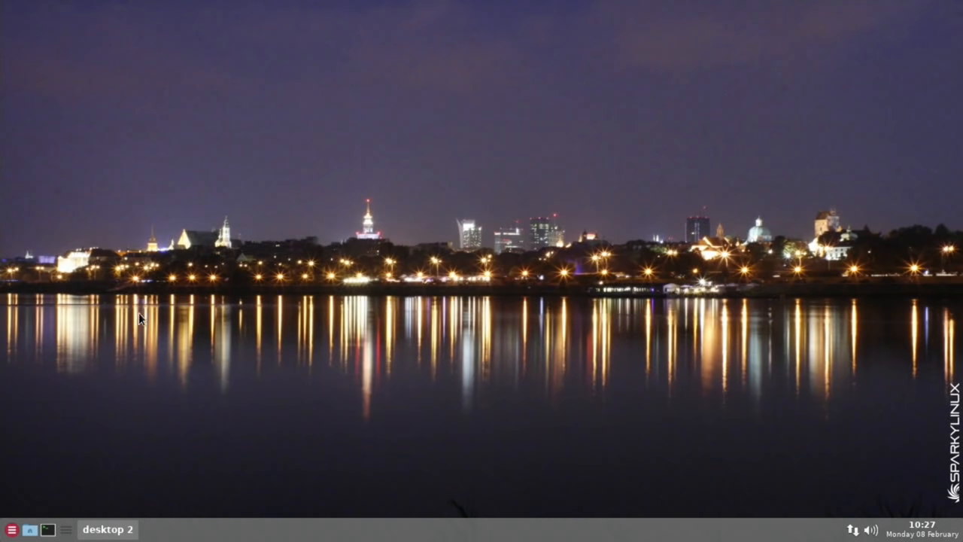
{"action": "mouse_move", "coordinate": [28, 156]}
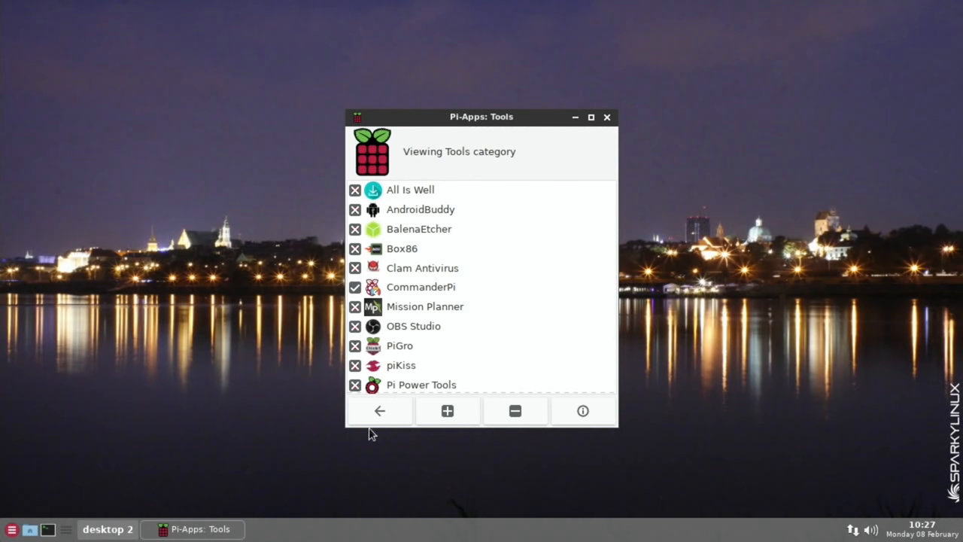
Step: Close Pi-Apps and open the Desktop folder in Thunar File Manager
{"action": "left_click", "coordinate": [607, 116]}
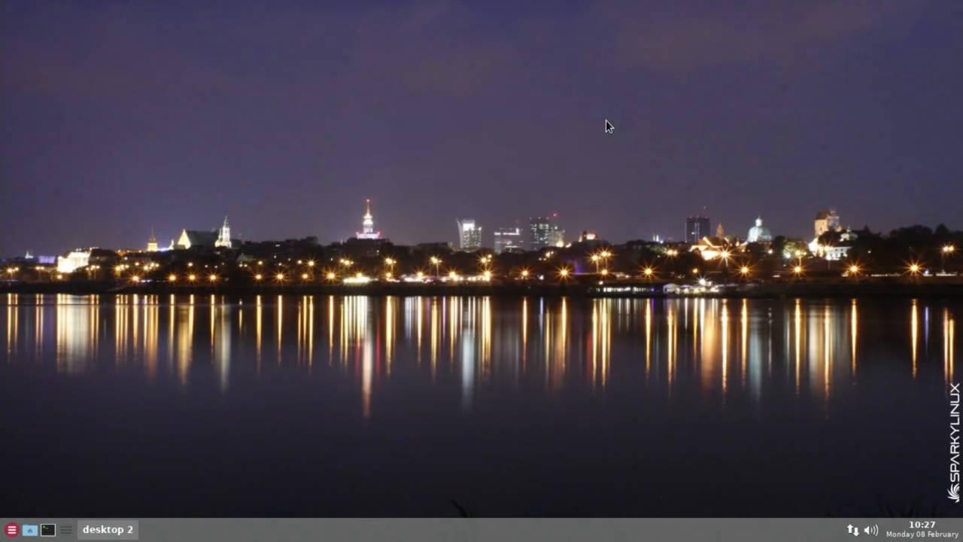
{"action": "left_click", "coordinate": [29, 529]}
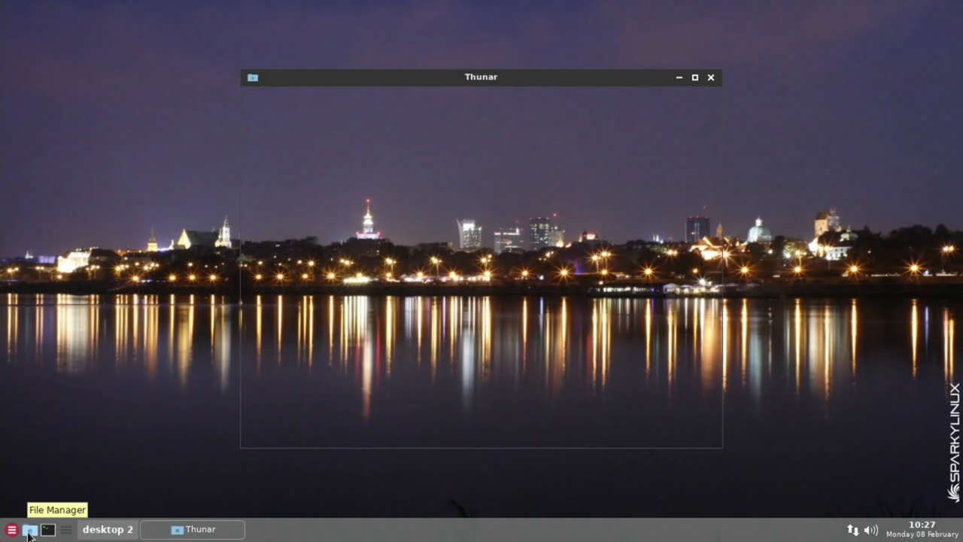
{"action": "left_click", "coordinate": [28, 528]}
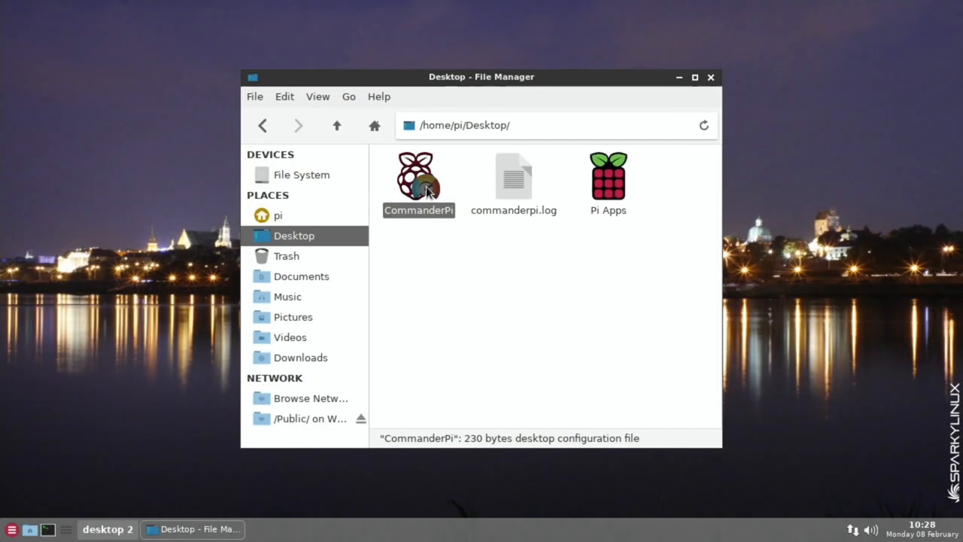
{"action": "mouse_move", "coordinate": [460, 83]}
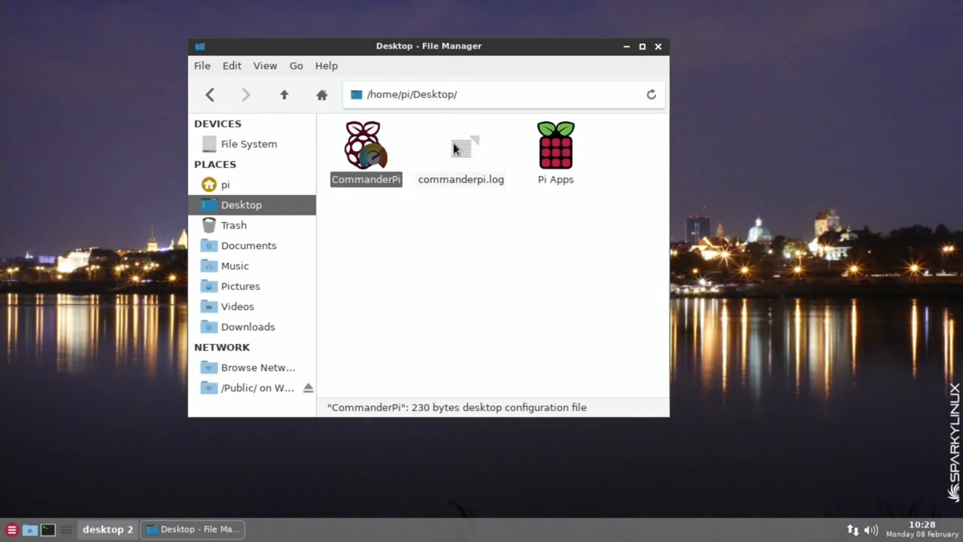
Step: Open commanderpi.log in Mousepad, confirm it is empty, and close it
{"action": "double_click", "coordinate": [461, 147]}
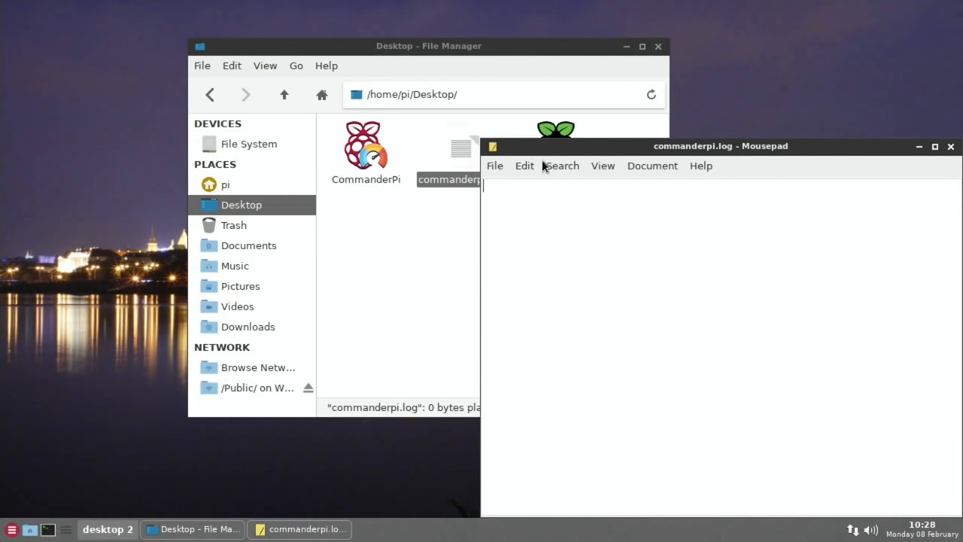
{"action": "left_click_drag", "start_coordinate": [720, 146], "coordinate": [439, 214]}
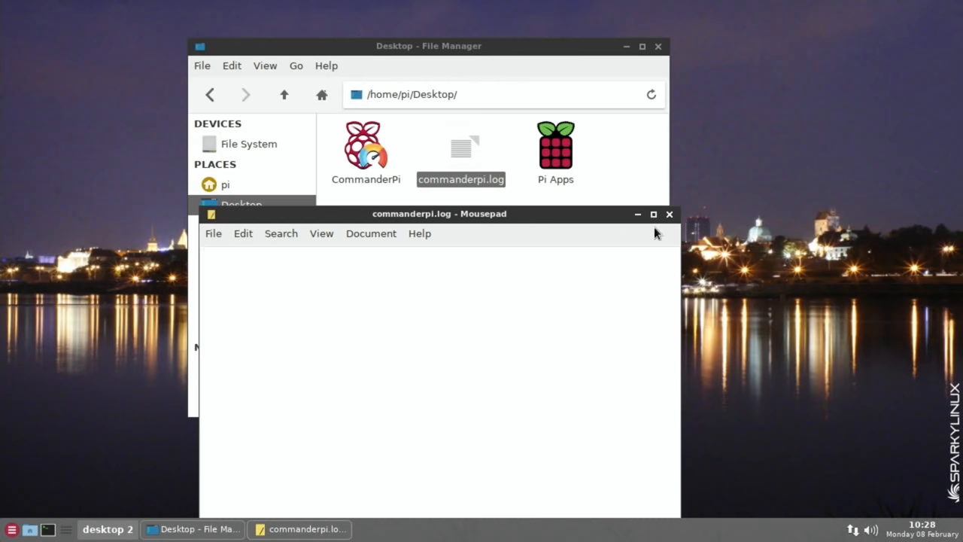
{"action": "left_click", "coordinate": [668, 214]}
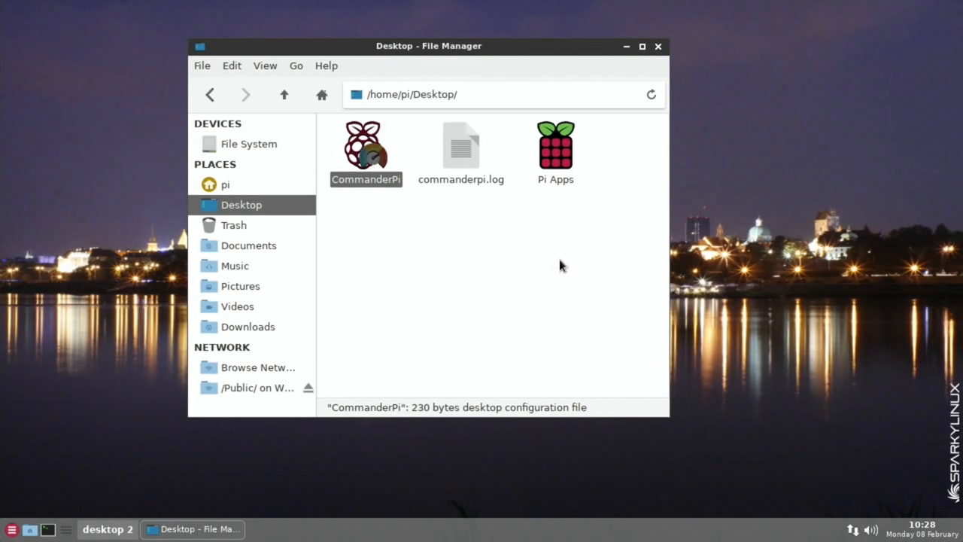
{"action": "mouse_move", "coordinate": [555, 154]}
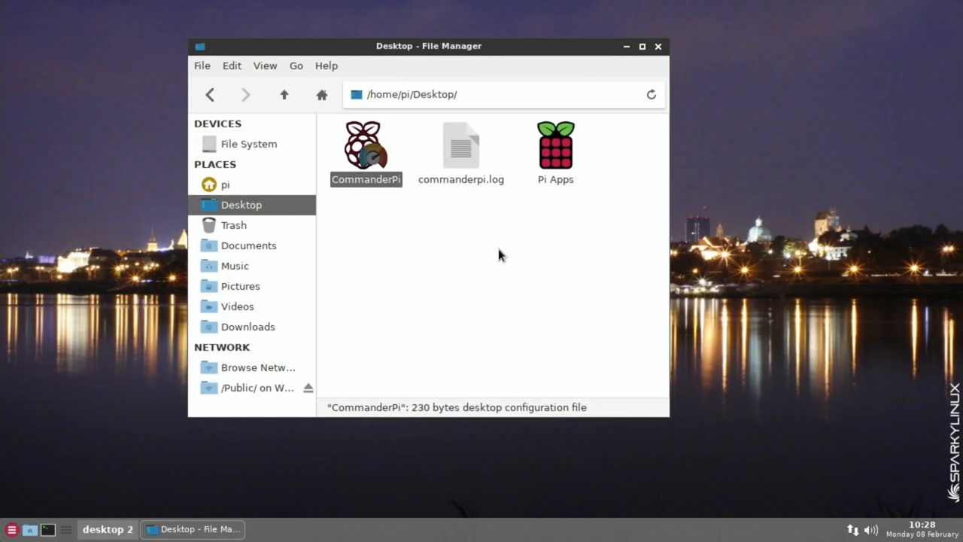
{"action": "mouse_move", "coordinate": [453, 194]}
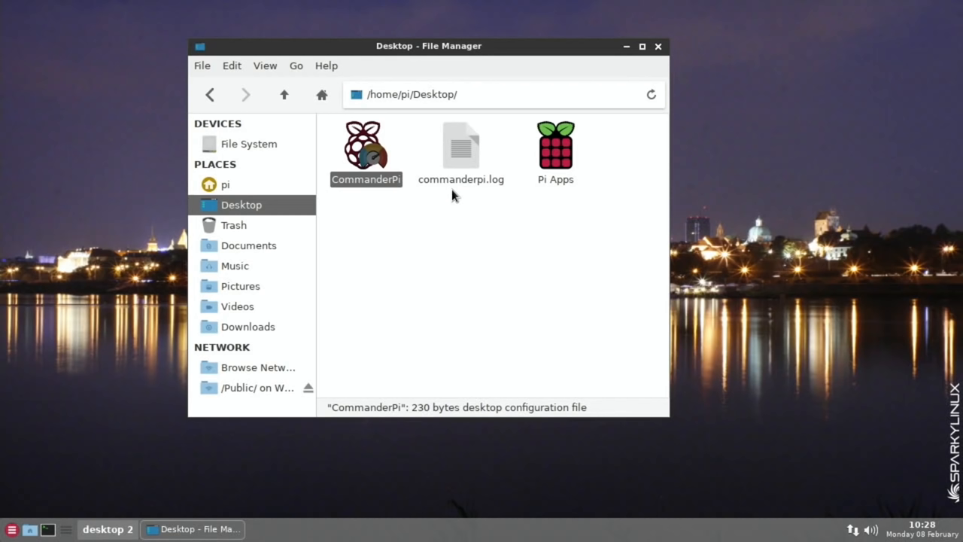
{"action": "mouse_move", "coordinate": [464, 345]}
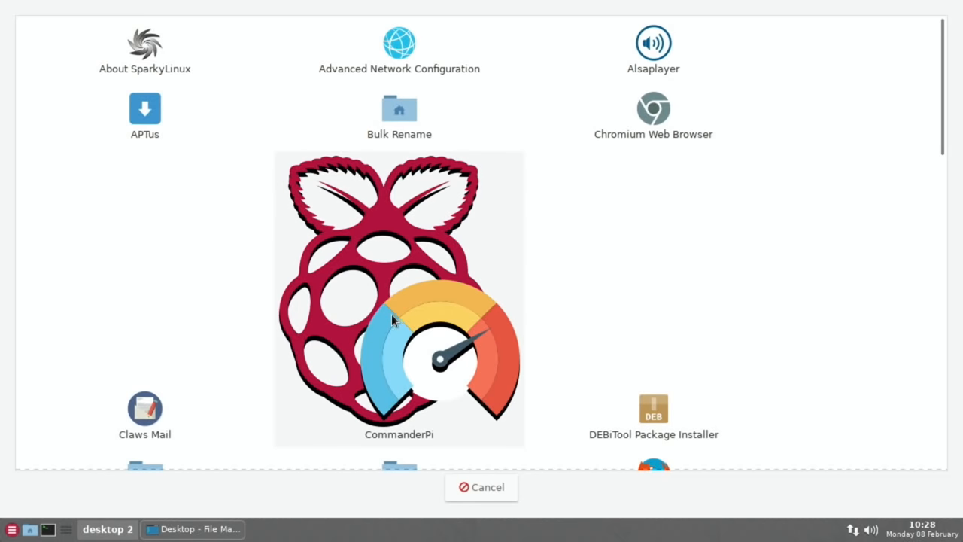
Step: Try launching CommanderPi from the launcher grid, then cancel the launcher
{"action": "scroll", "scroll_direction": "down", "scroll_amount": 3}
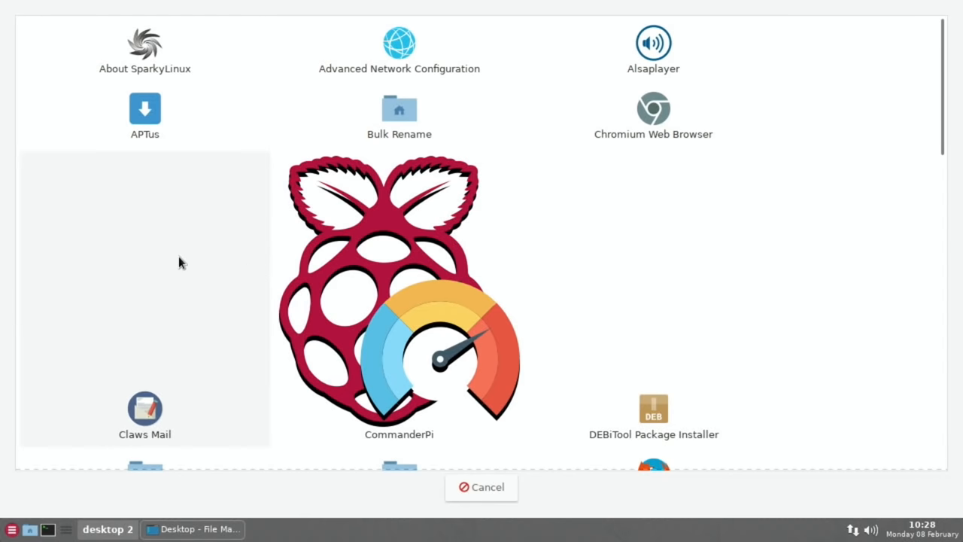
{"action": "mouse_move", "coordinate": [445, 380]}
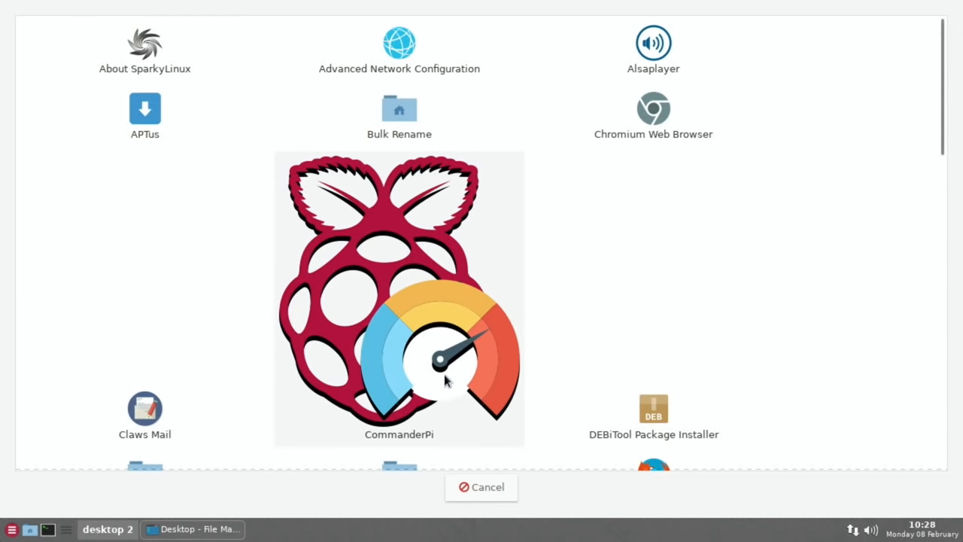
{"action": "left_click", "coordinate": [398, 293]}
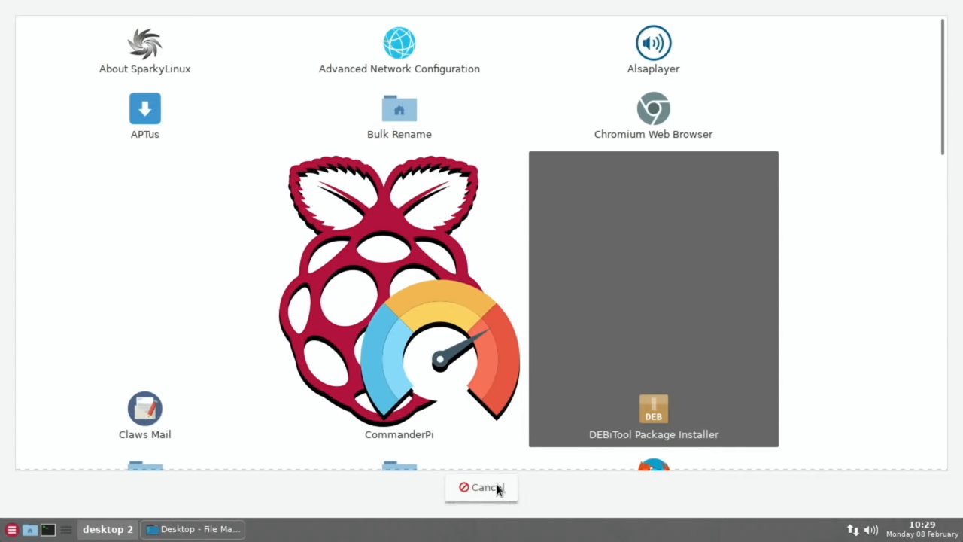
{"action": "left_click", "coordinate": [482, 486]}
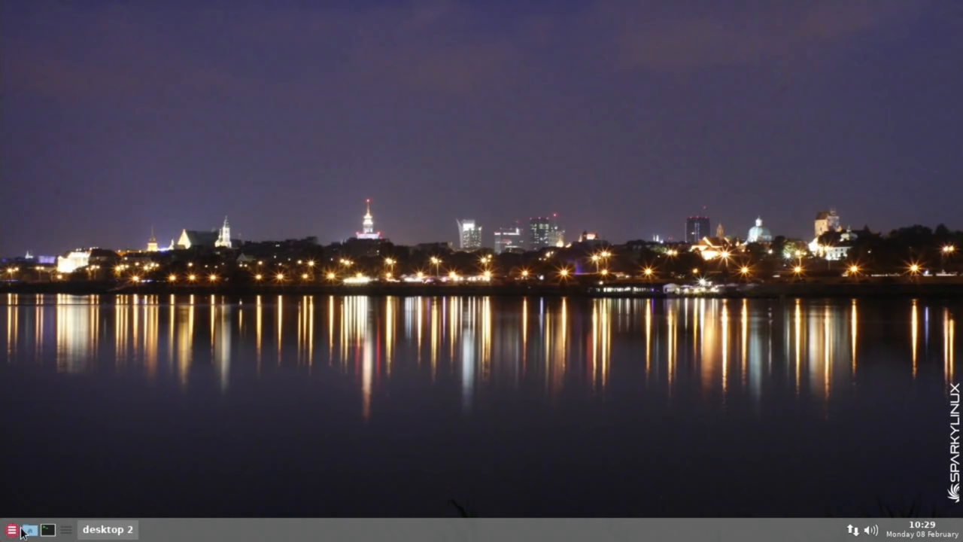
{"action": "left_click", "coordinate": [11, 529]}
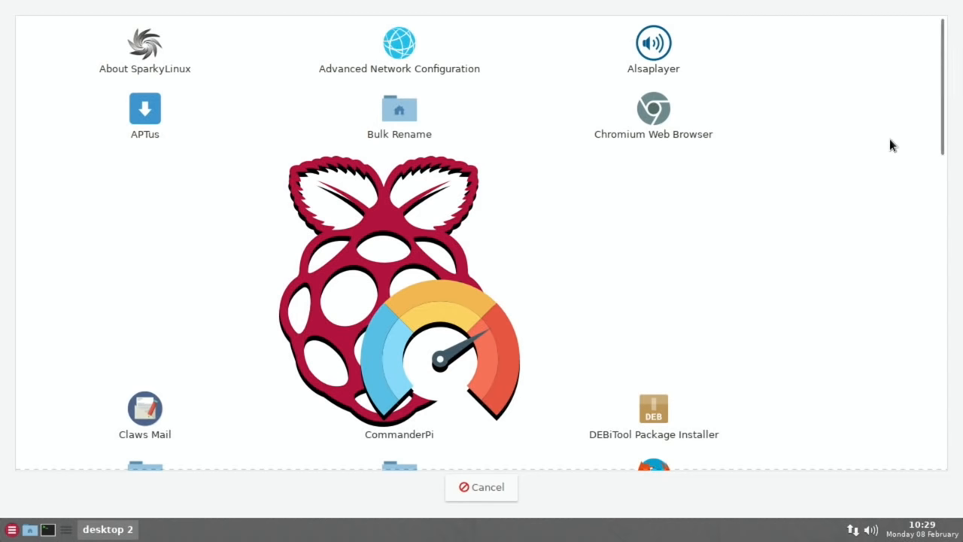
{"action": "scroll", "scroll_direction": "down", "scroll_amount": 3}
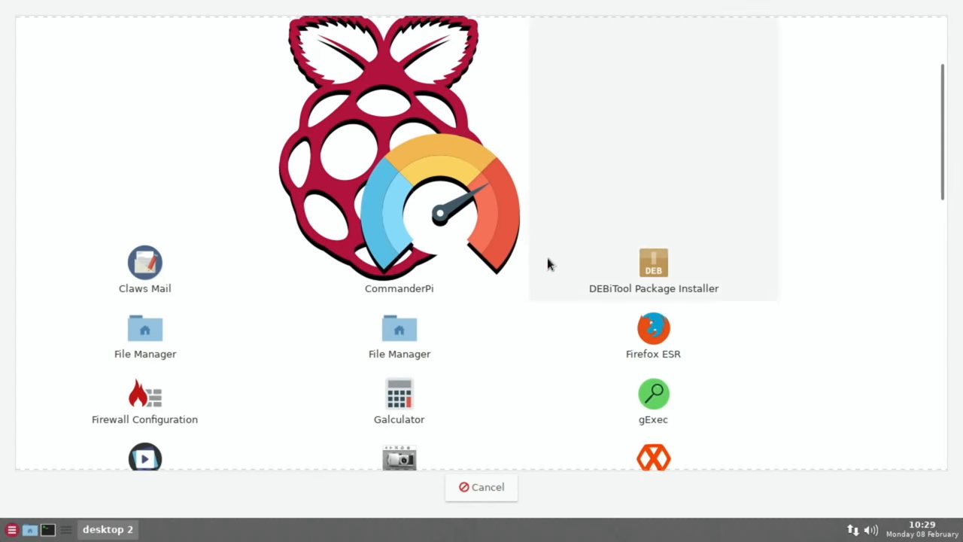
{"action": "mouse_move", "coordinate": [377, 197]}
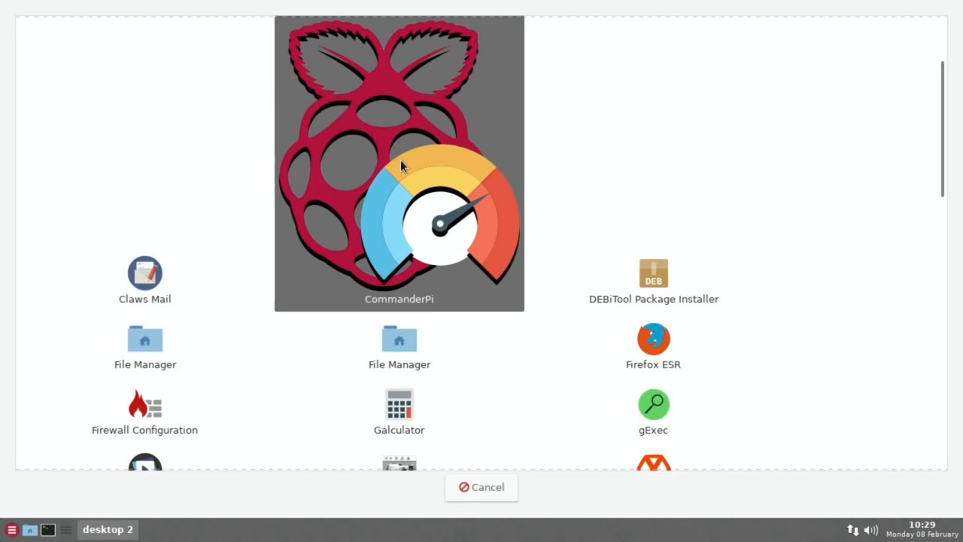
{"action": "left_click", "coordinate": [481, 487]}
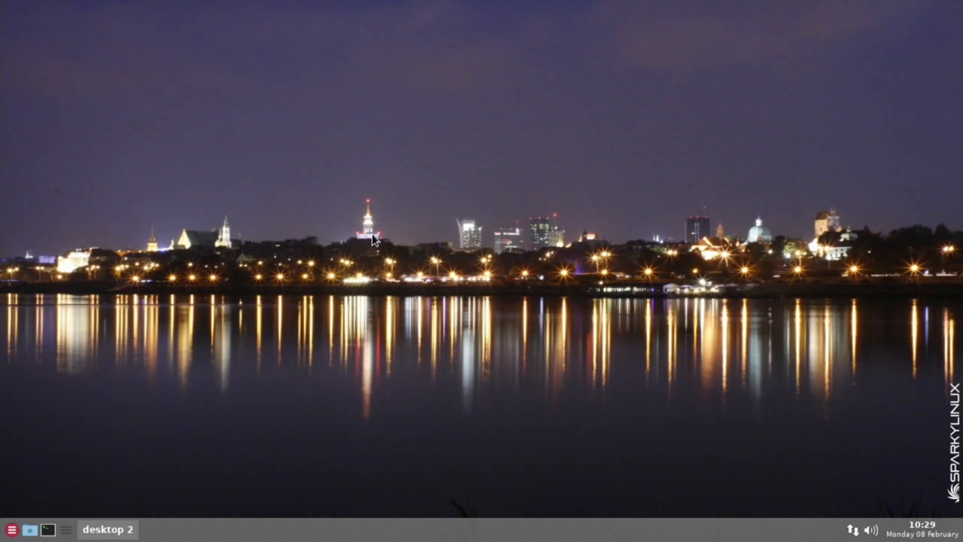
{"action": "mouse_move", "coordinate": [116, 489]}
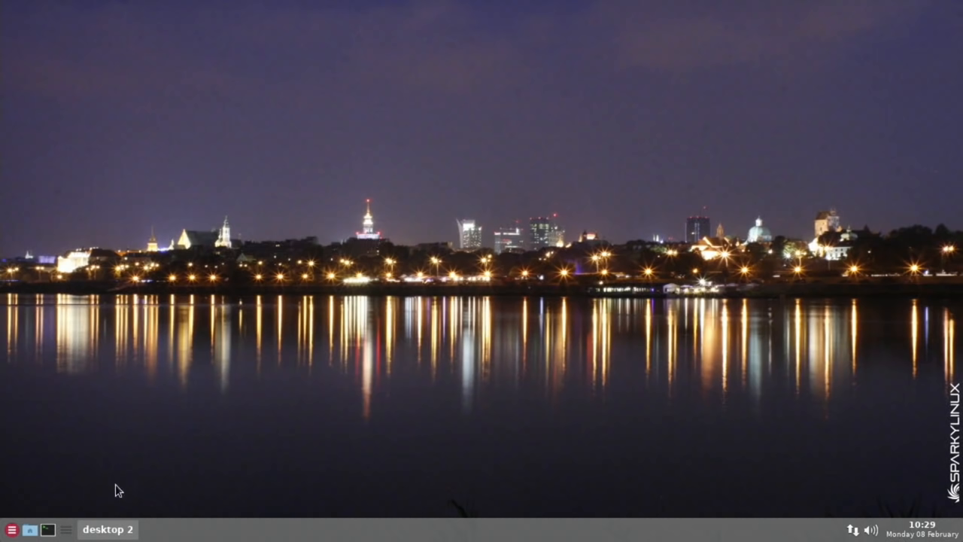
{"action": "mouse_move", "coordinate": [113, 532]}
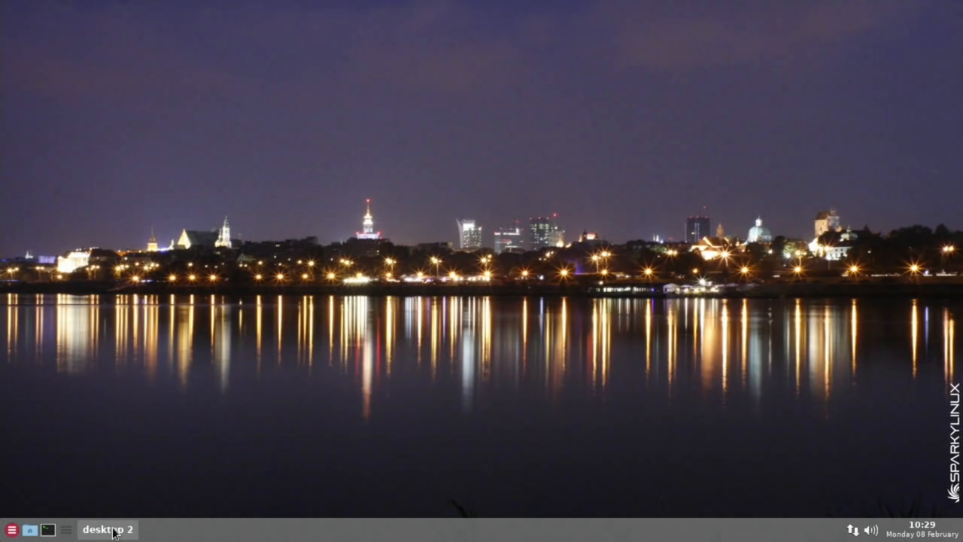
{"action": "mouse_move", "coordinate": [494, 193]}
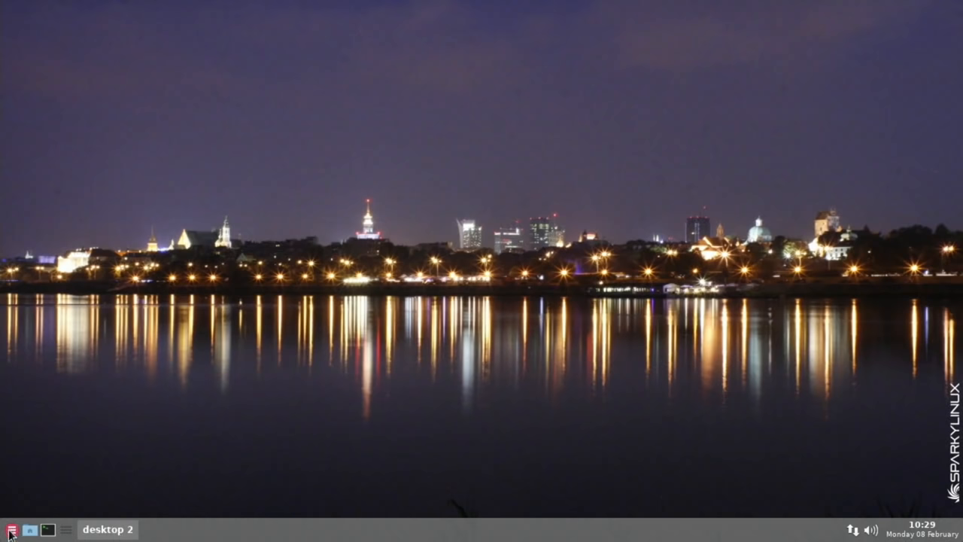
Step: Open the application launcher and scroll down to System Upgrade, Terminal Emulator and XTerm
{"action": "left_click", "coordinate": [10, 528]}
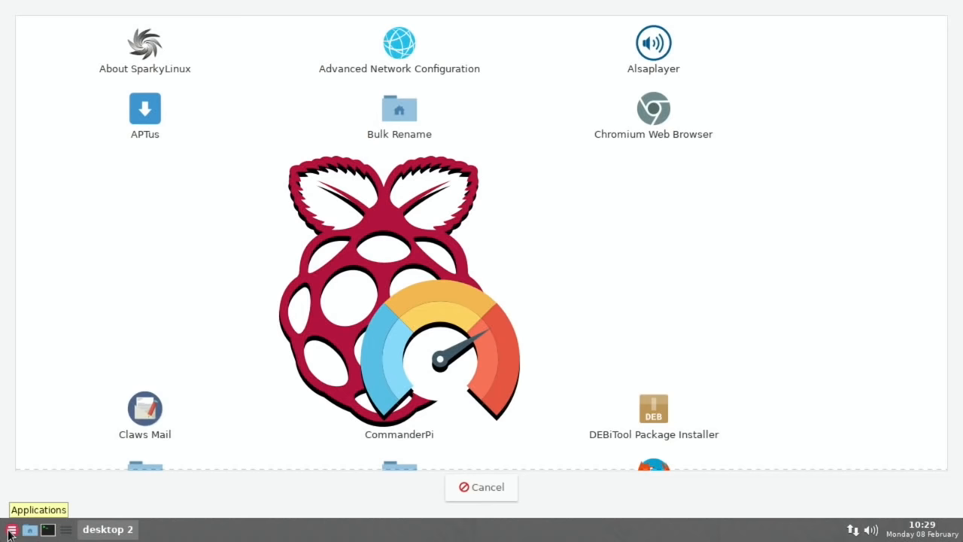
{"action": "scroll", "scroll_direction": "down", "scroll_amount": 3}
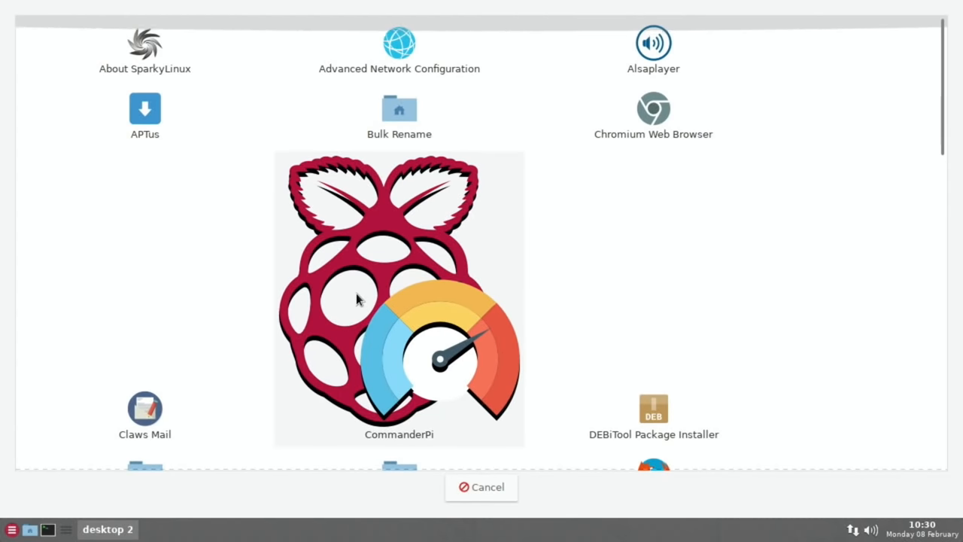
{"action": "scroll", "scroll_direction": "down", "scroll_amount": 3}
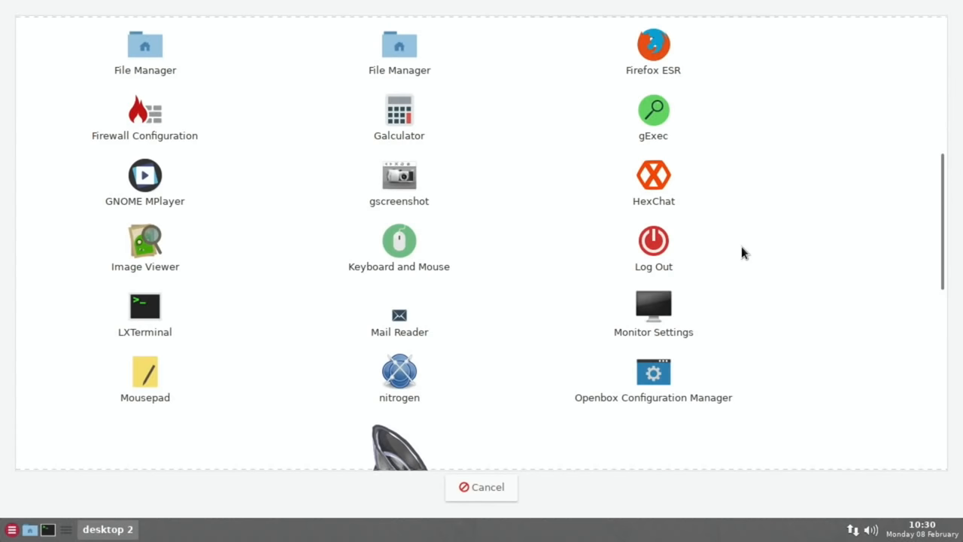
{"action": "scroll", "scroll_direction": "down", "scroll_amount": 3}
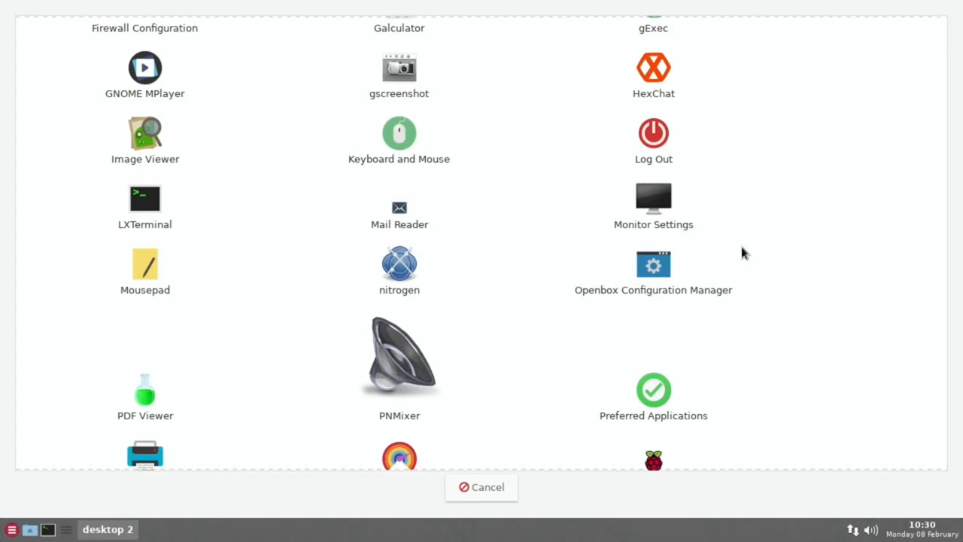
{"action": "scroll", "scroll_direction": "down", "scroll_amount": 3}
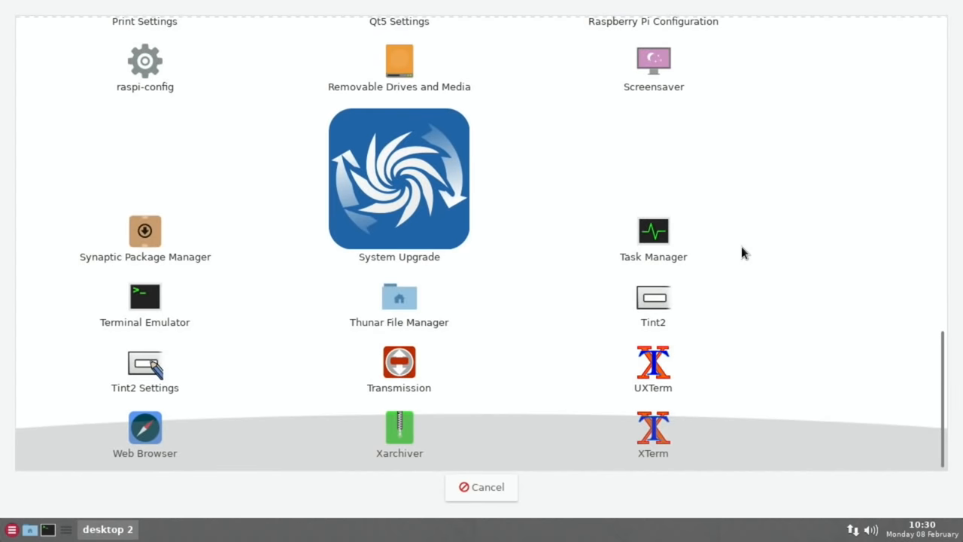